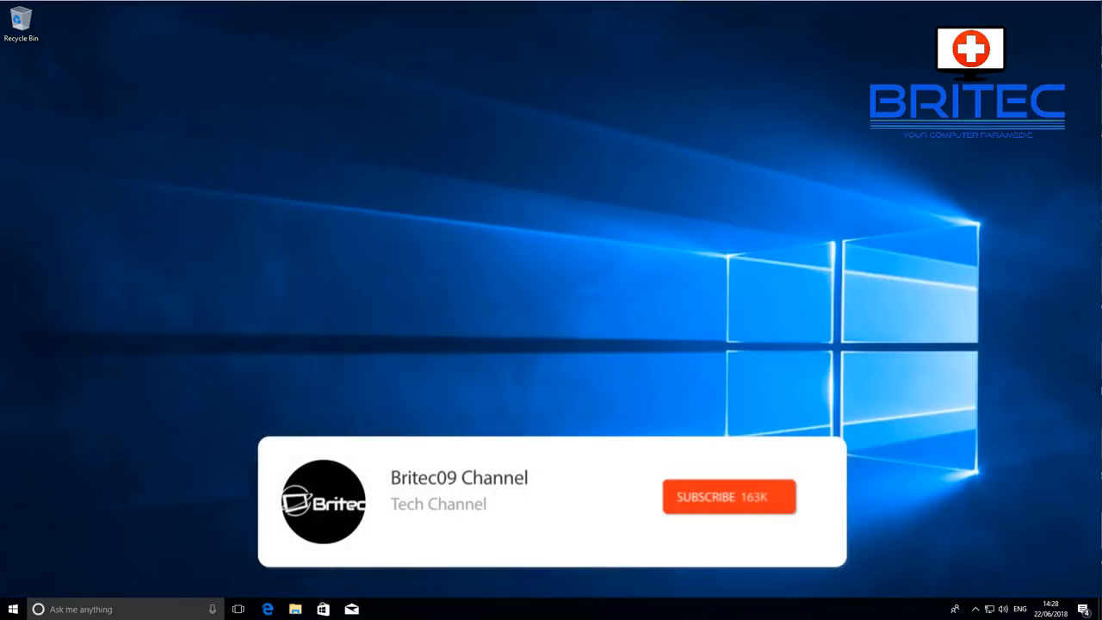
# Step: Browse the hirensbootcd.org home page in Edge
pyautogui.click(729, 496)
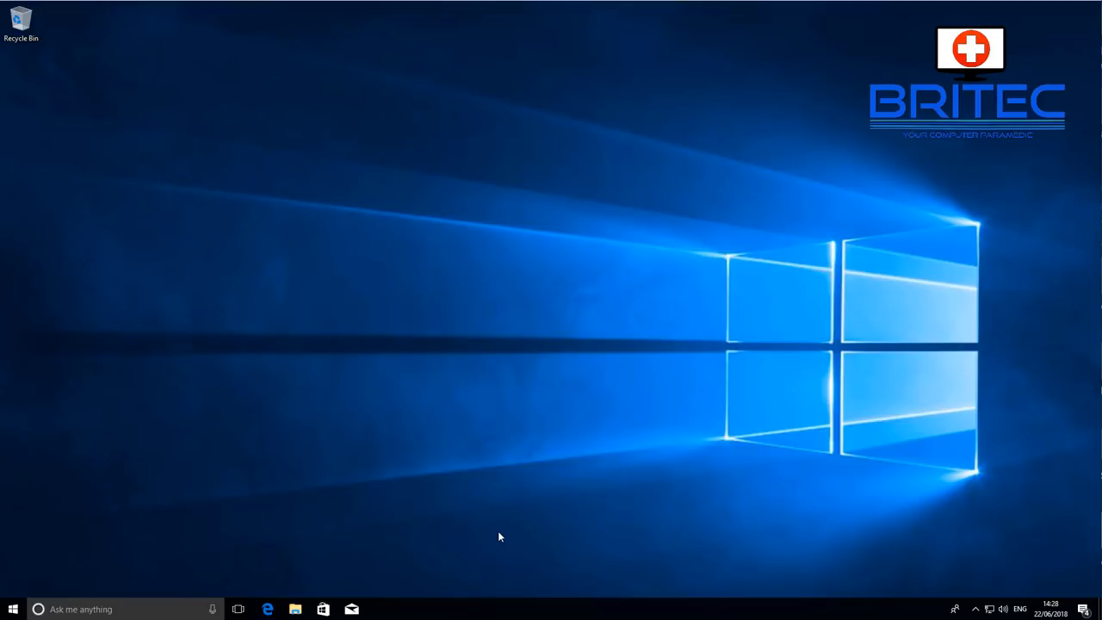
pyautogui.click(268, 609)
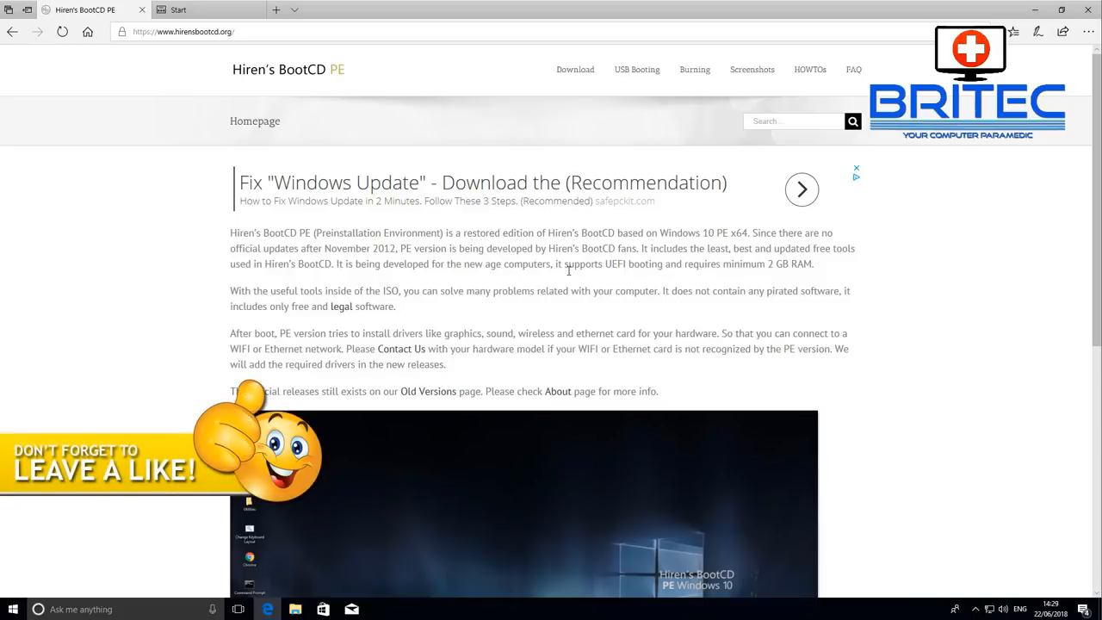
pyautogui.moveTo(790, 276)
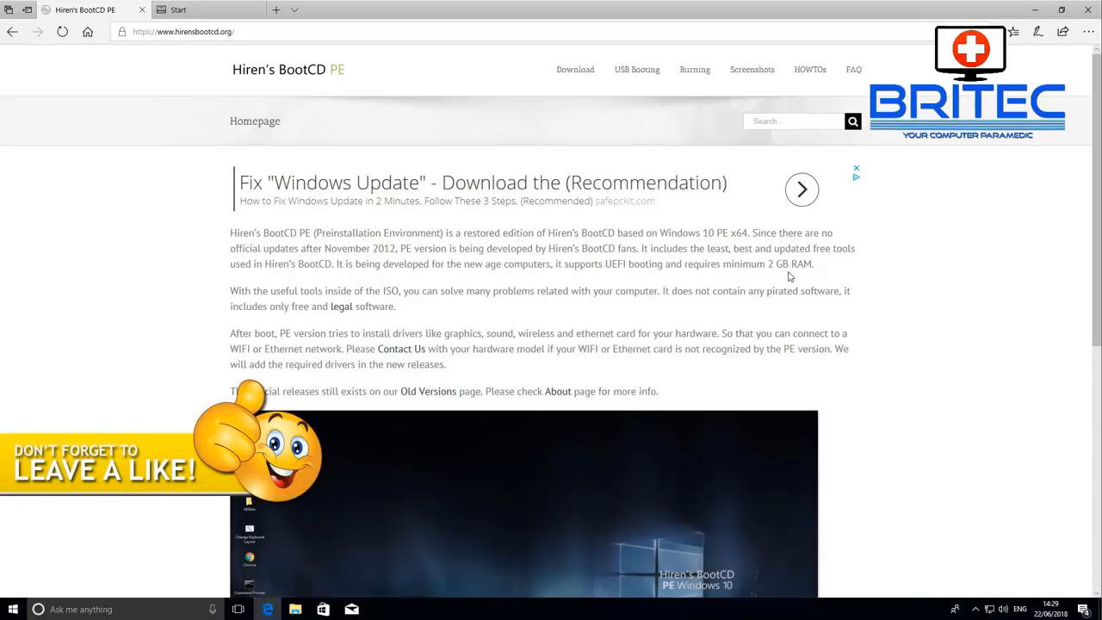
pyautogui.scroll(-3)
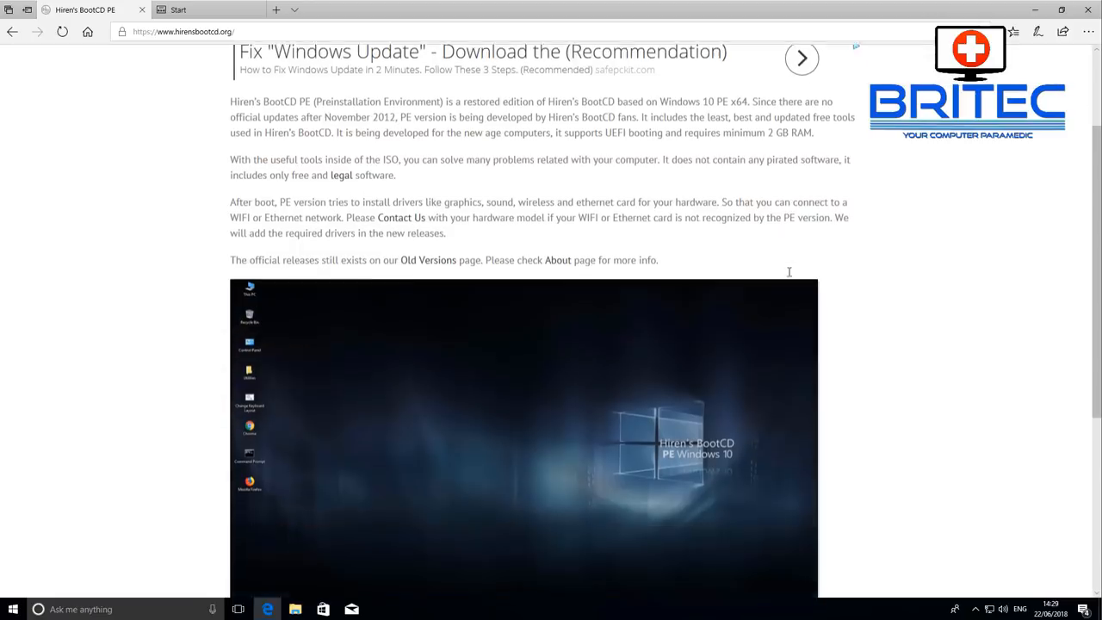
pyautogui.scroll(-3)
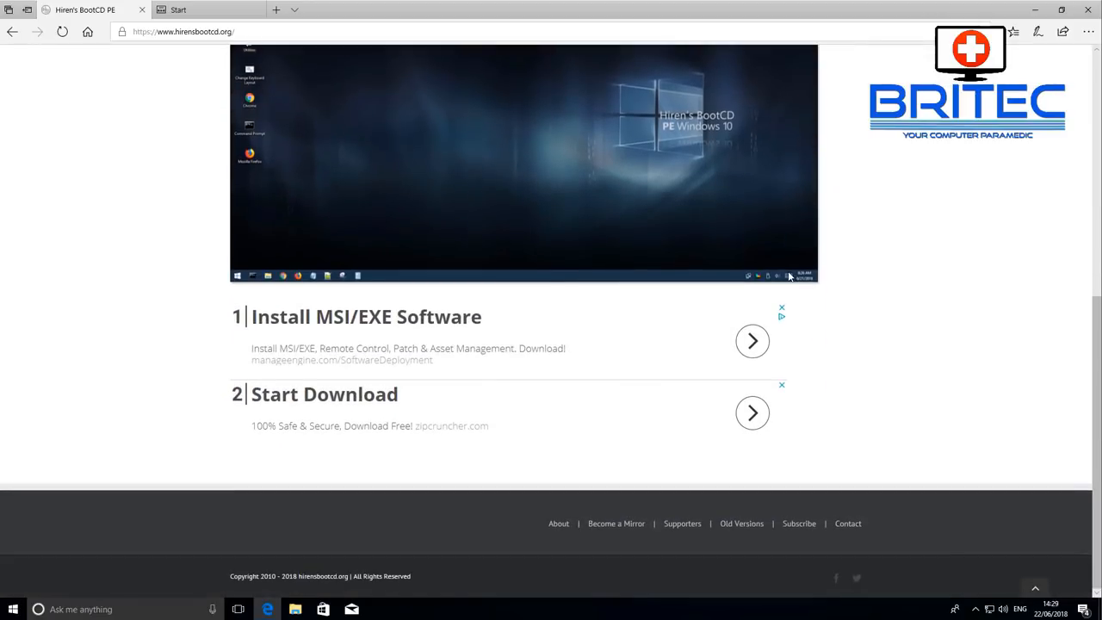
pyautogui.scroll(3)
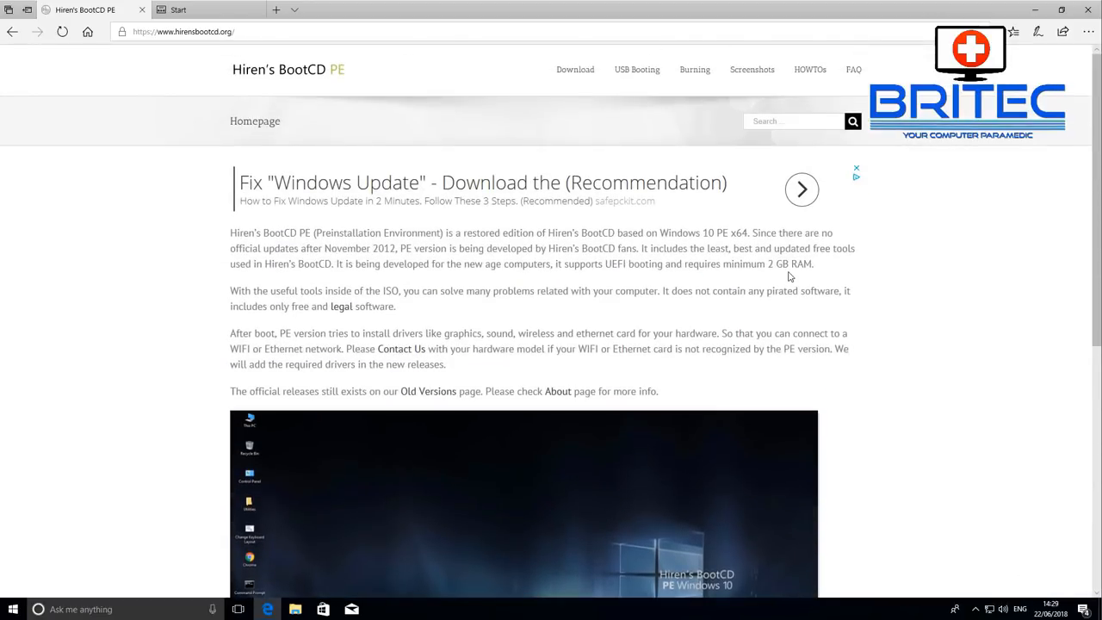
pyautogui.moveTo(575, 70)
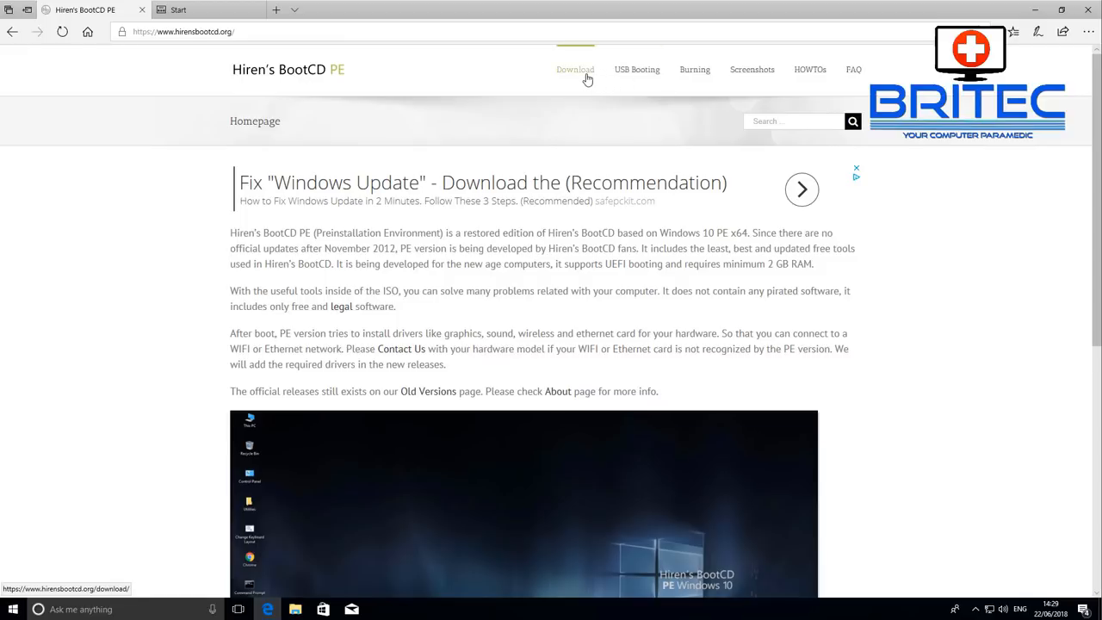
# Step: Go to the Download page and scroll through ISO Content to the HBCD_PE_x64.iso file table
pyautogui.click(575, 69)
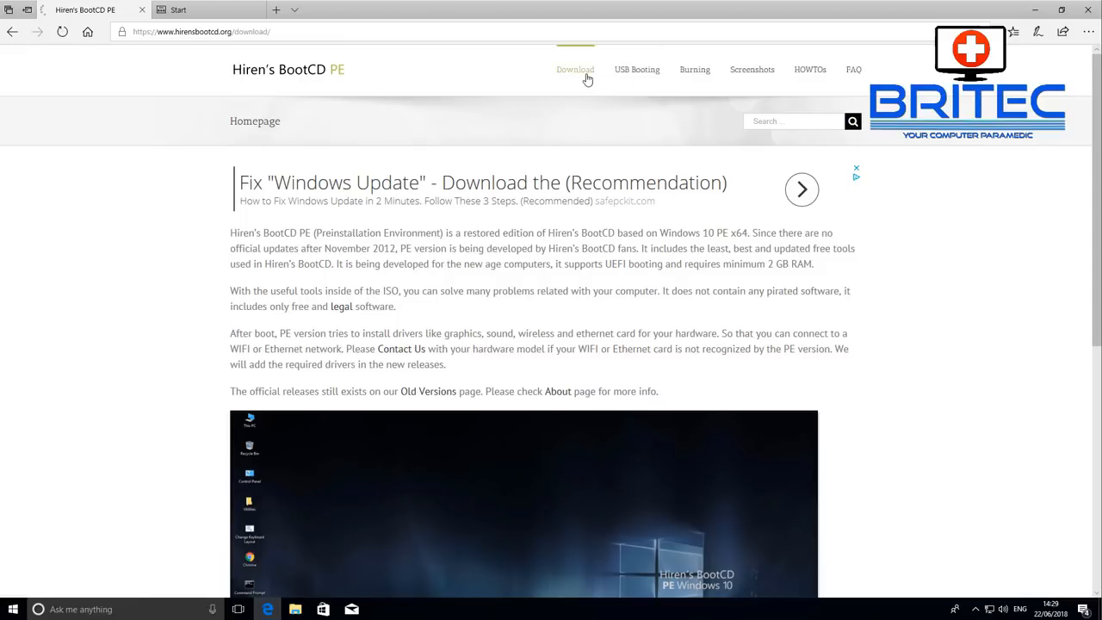
pyautogui.click(575, 68)
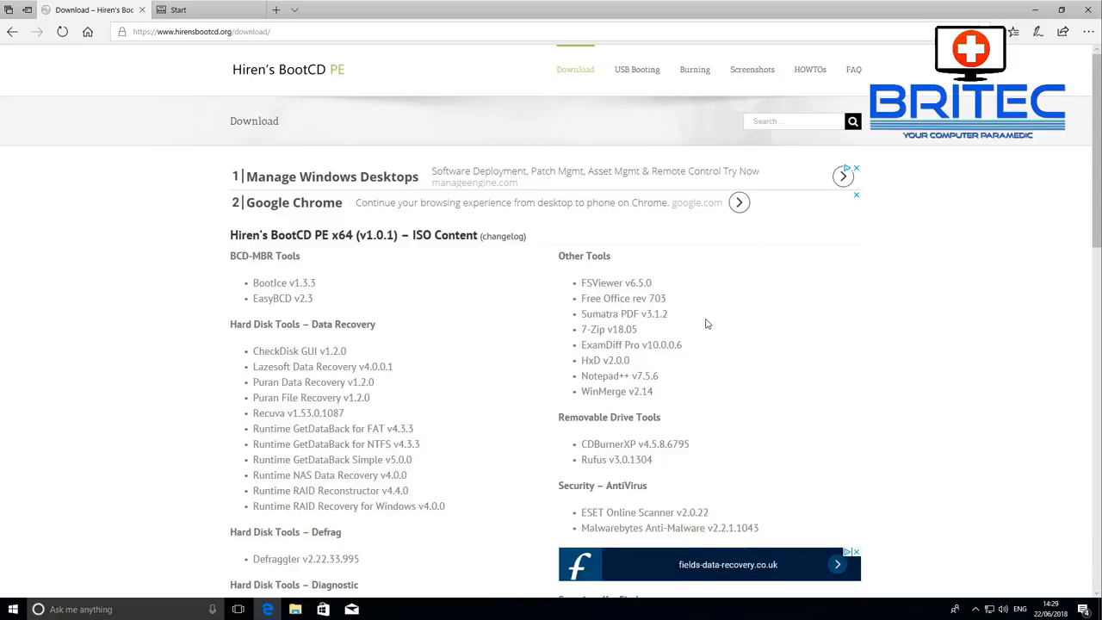
pyautogui.scroll(-3)
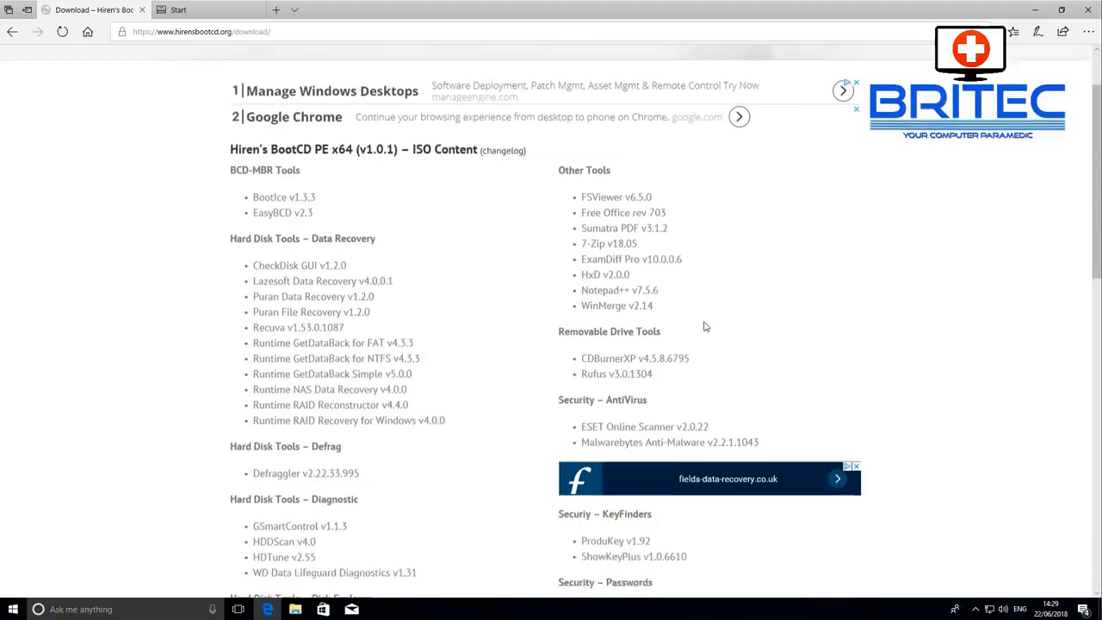
pyautogui.scroll(-3)
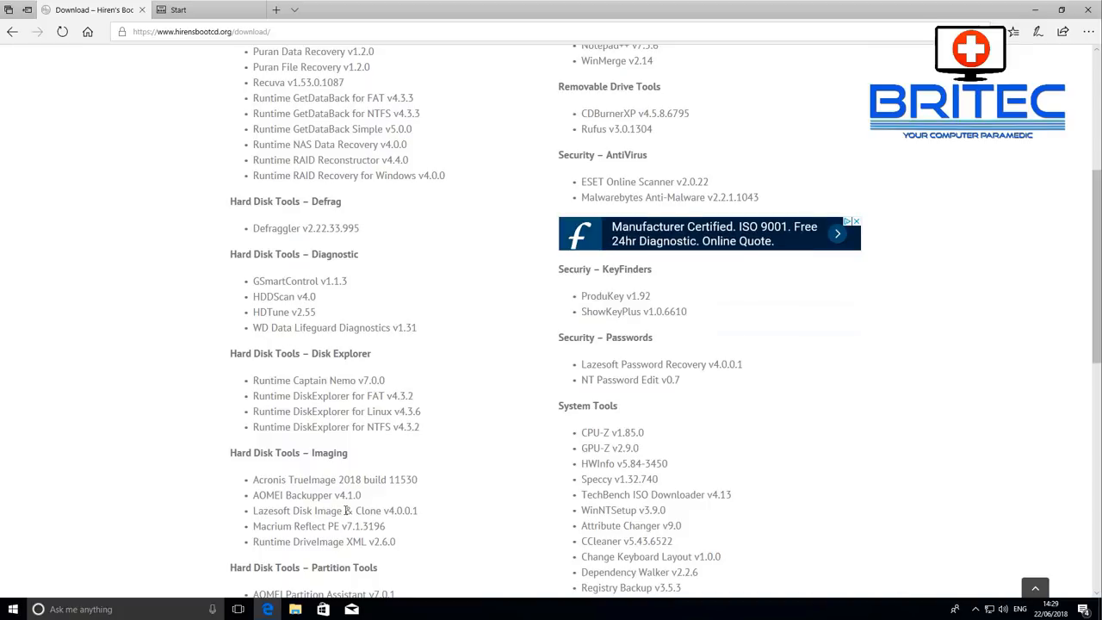
pyautogui.moveTo(838, 511)
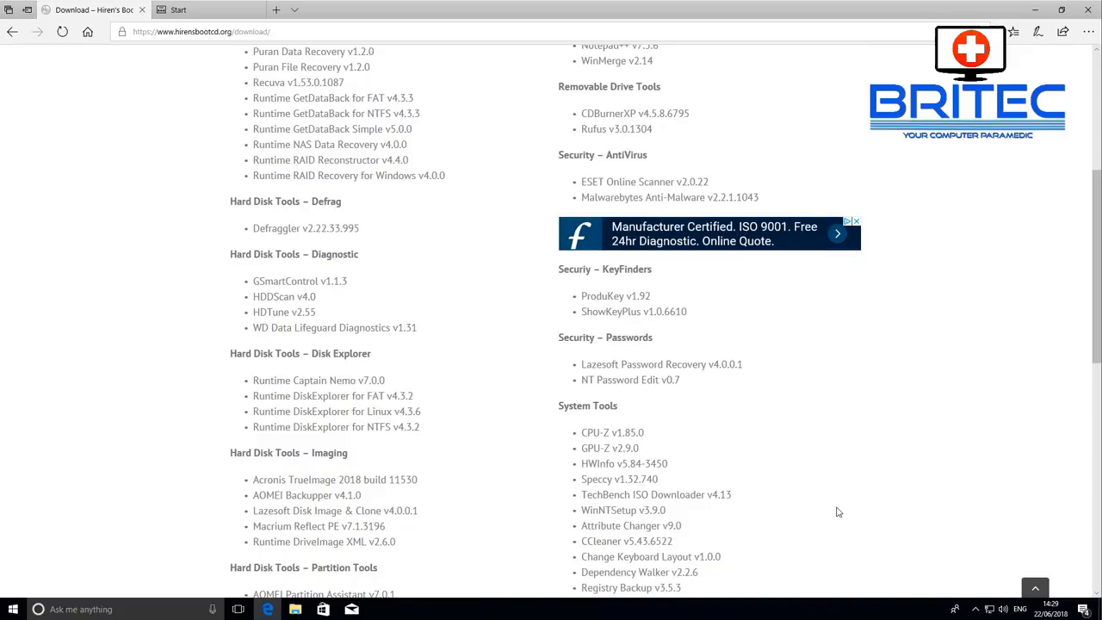
pyautogui.scroll(-3)
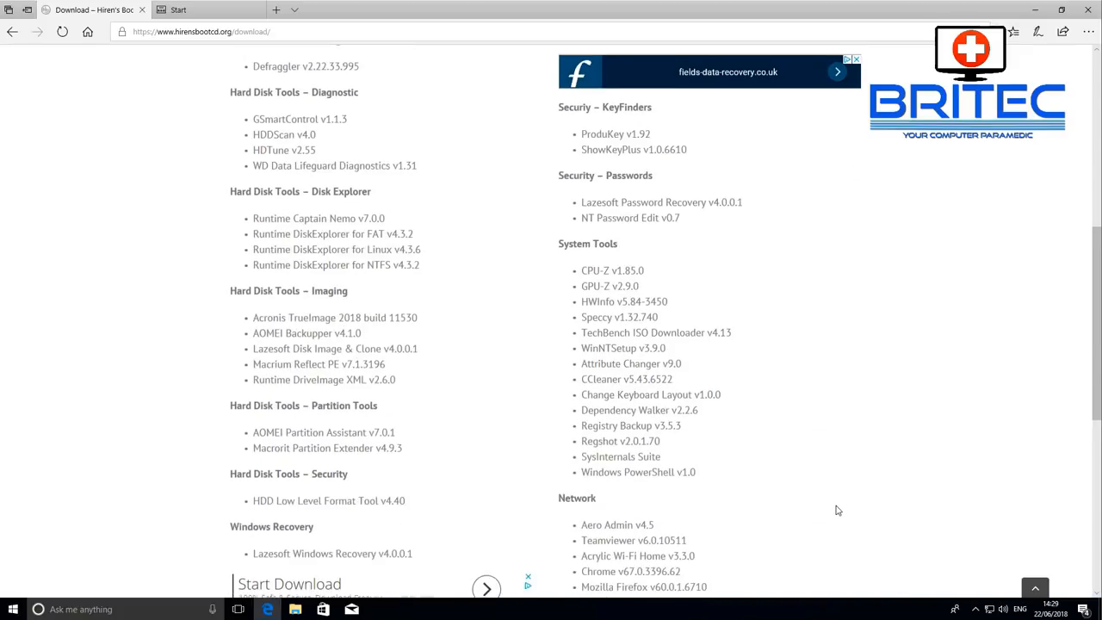
pyautogui.scroll(-3)
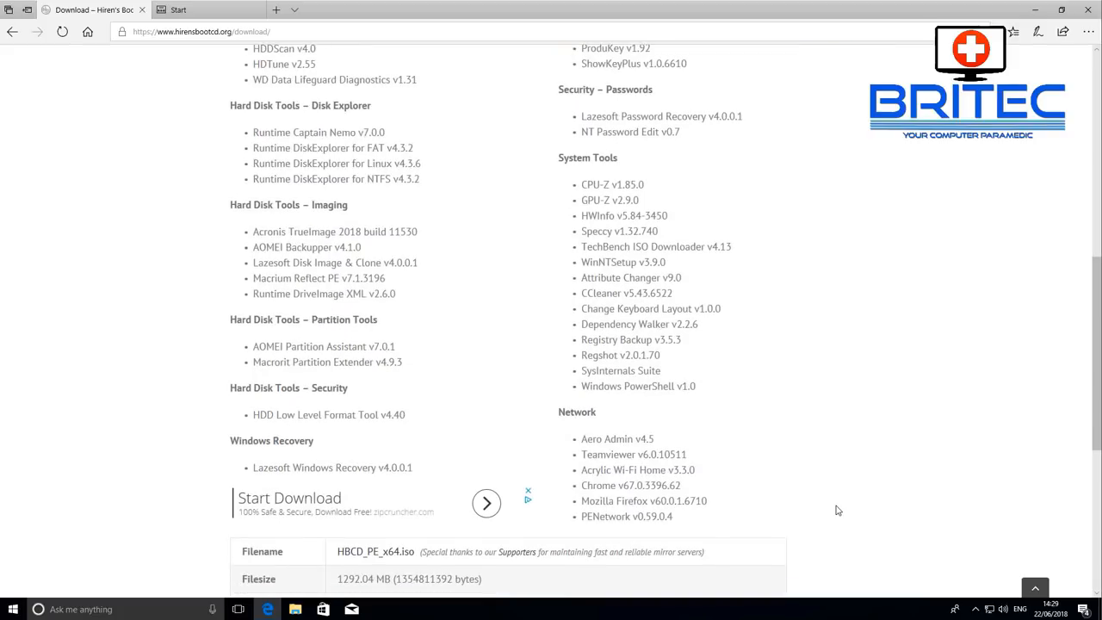
pyautogui.scroll(-3)
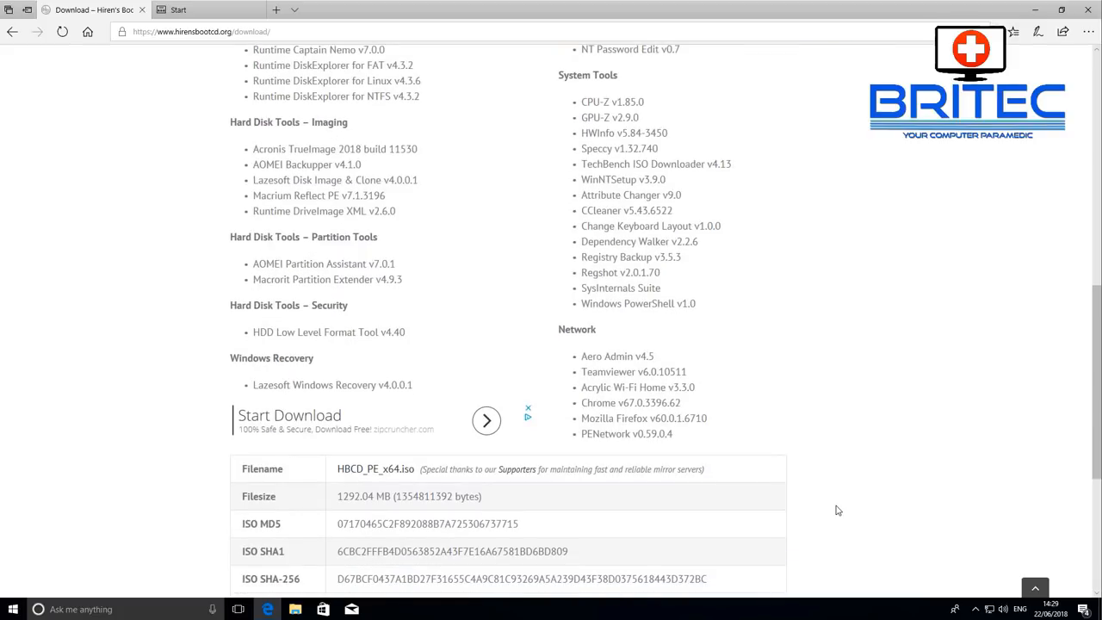
pyautogui.scroll(-3)
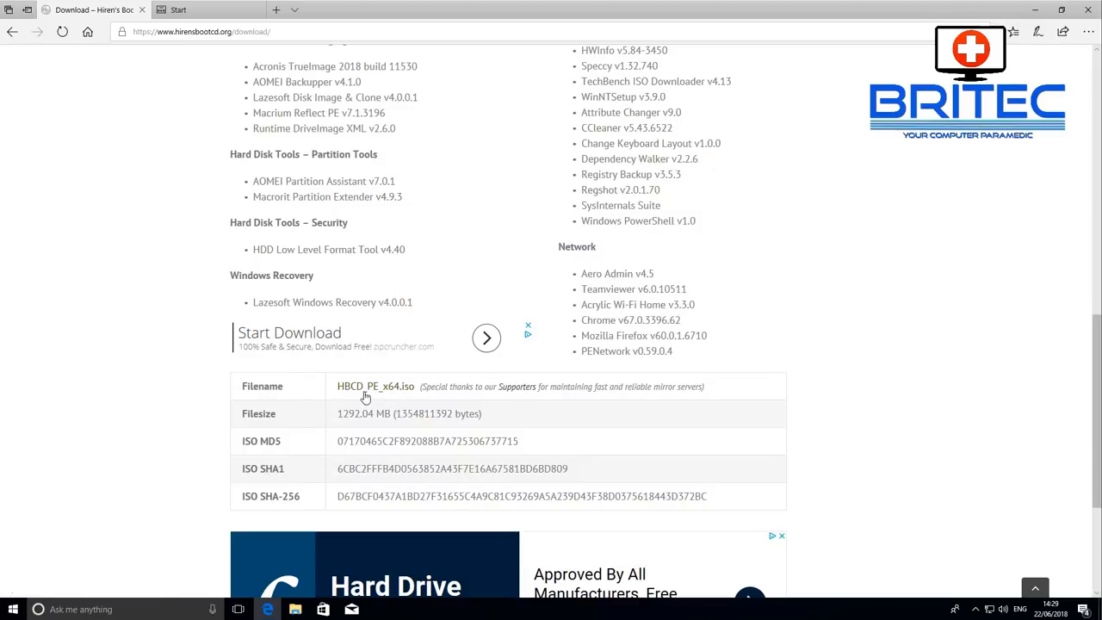
pyautogui.moveTo(375, 386)
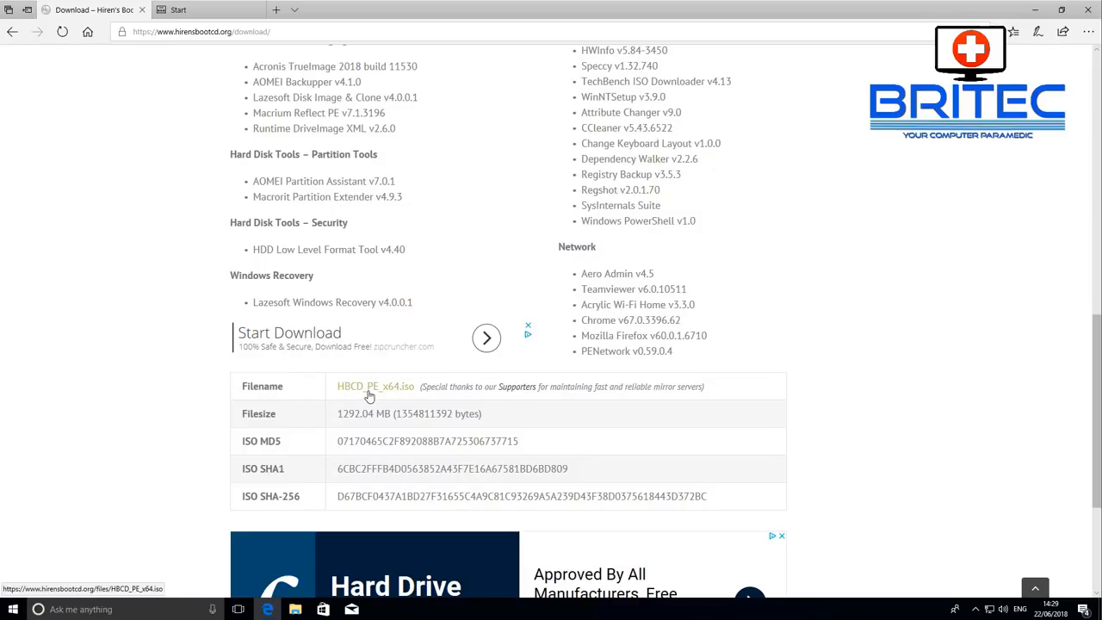
pyautogui.moveTo(1055, 93)
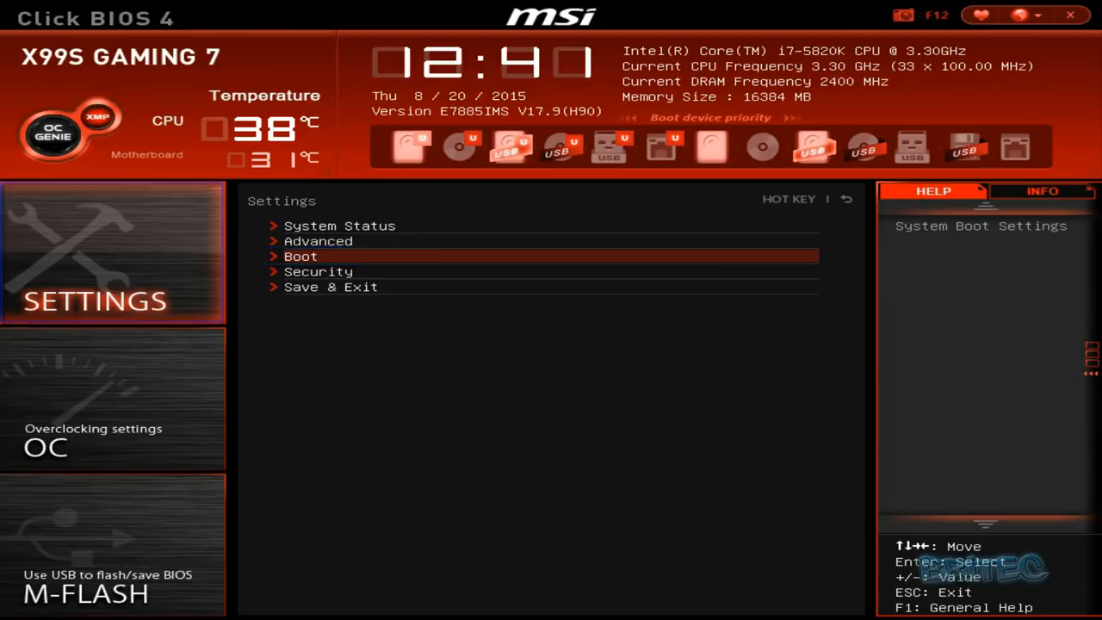
# Step: Select SETTINGS in the MSI Click BIOS 4 left panel
pyautogui.click(300, 255)
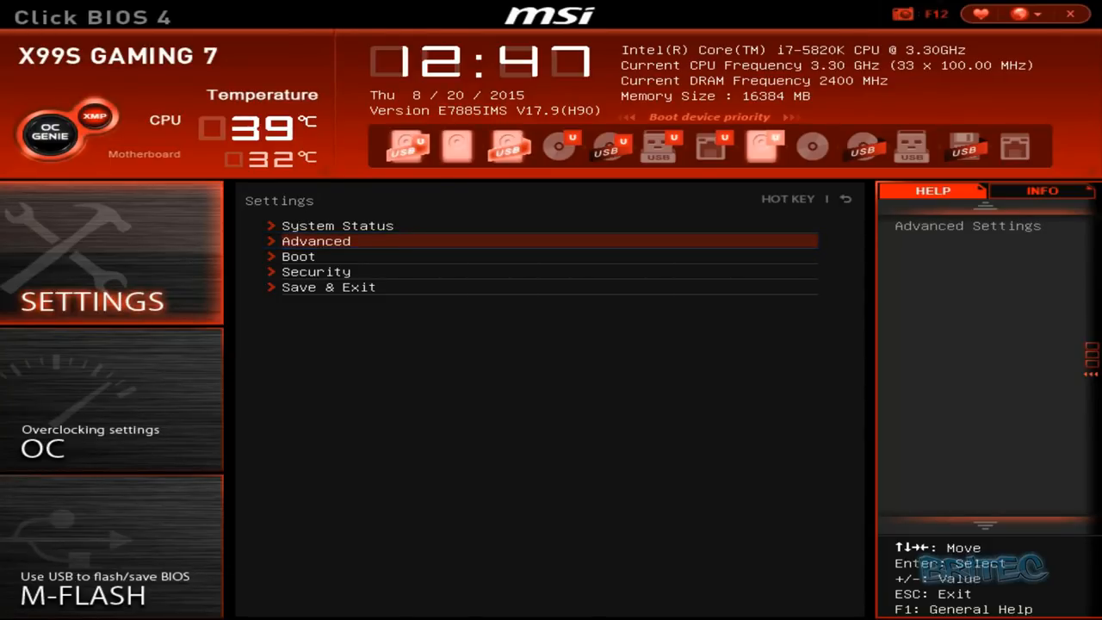
# Step: Confirm Legacy USB Support is Enabled in Advanced > USB Configuration, then save and reset with F10
pyautogui.click(316, 240)
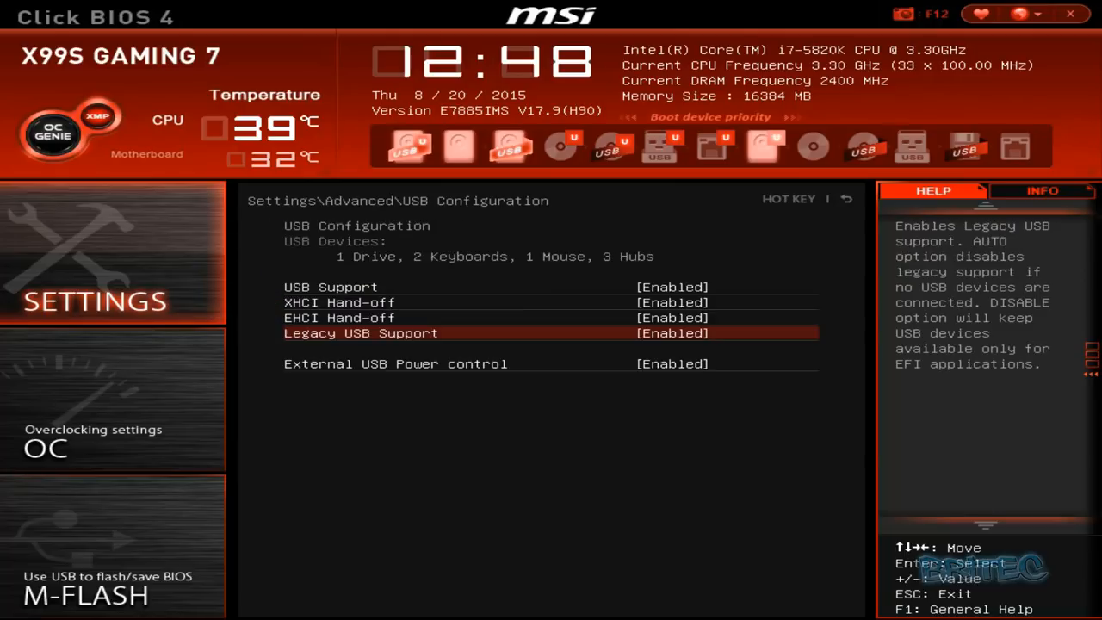
pyautogui.click(360, 333)
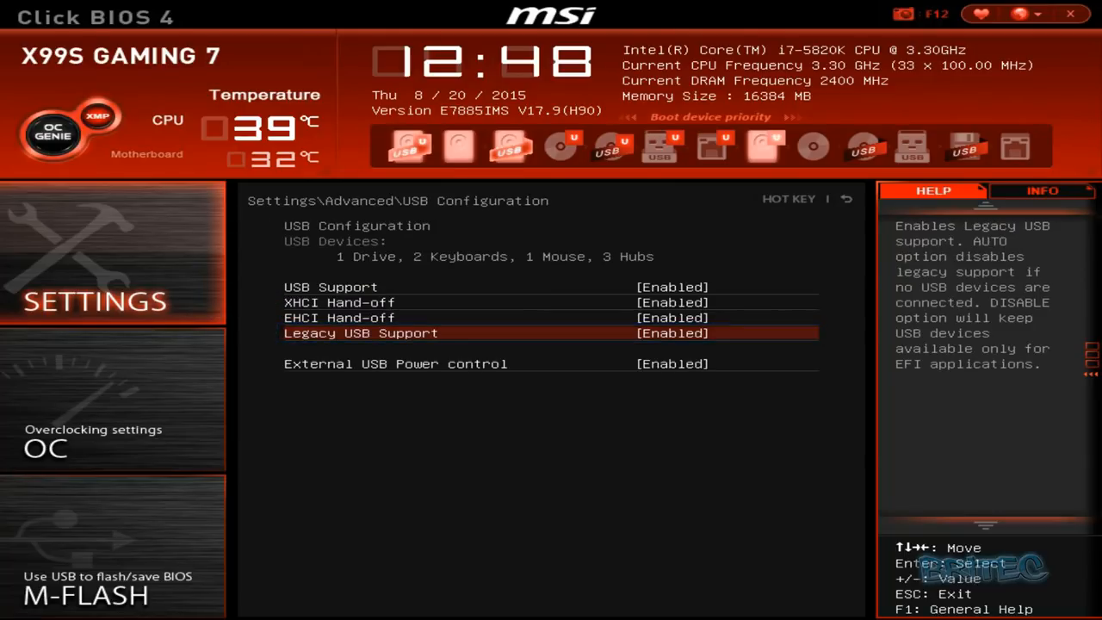
pyautogui.press('F10')
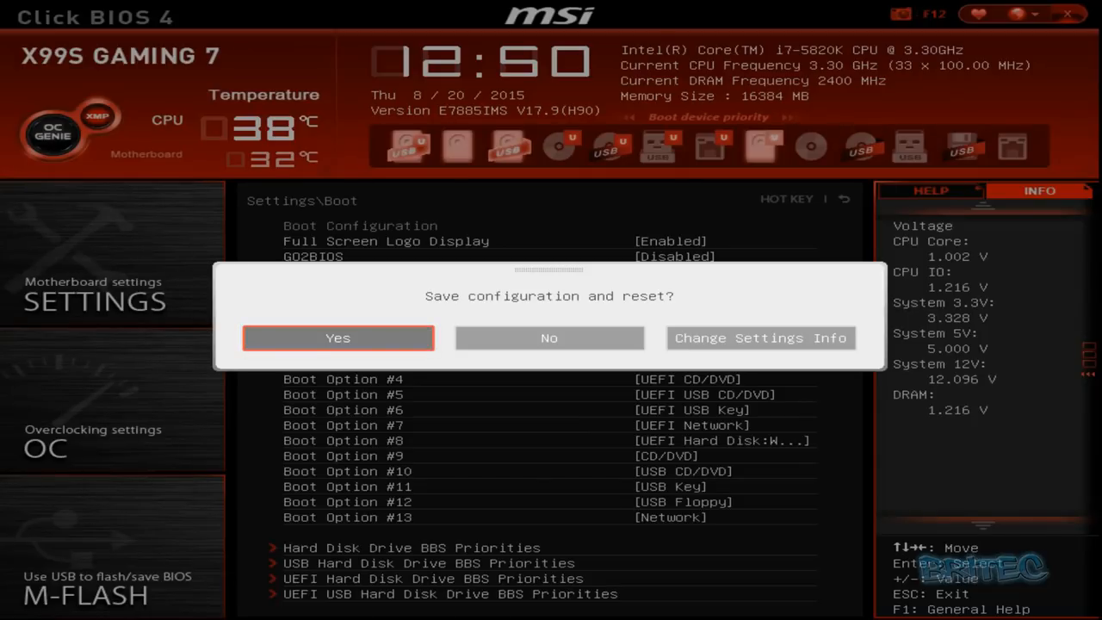
pyautogui.click(549, 338)
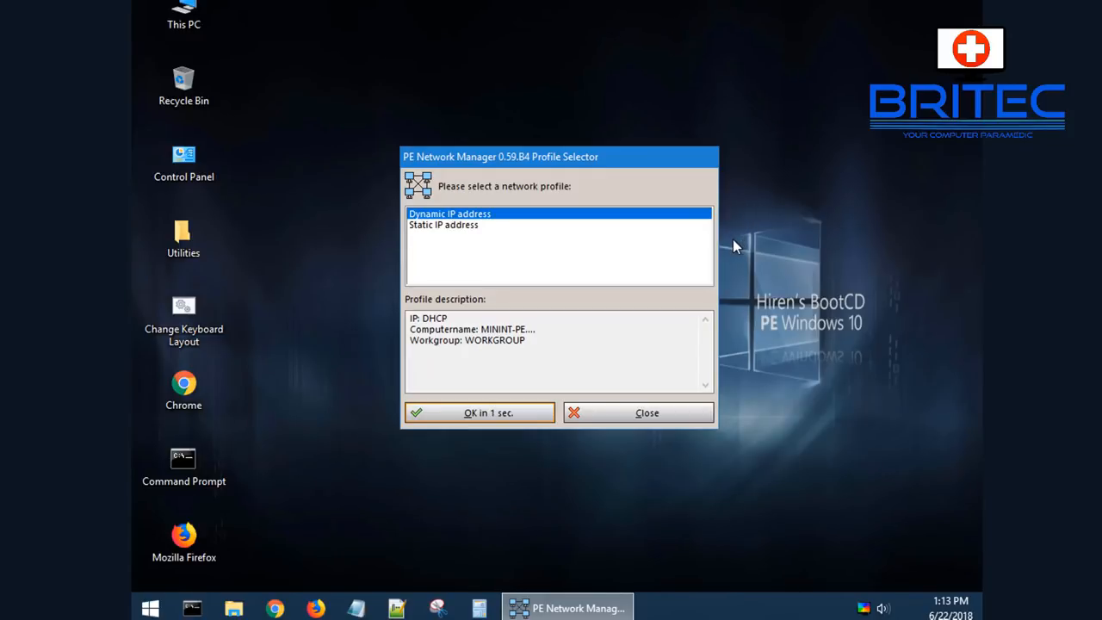
# Step: Accept the dynamic IP network profile and view the Utilities categories in the Start menu
pyautogui.click(480, 412)
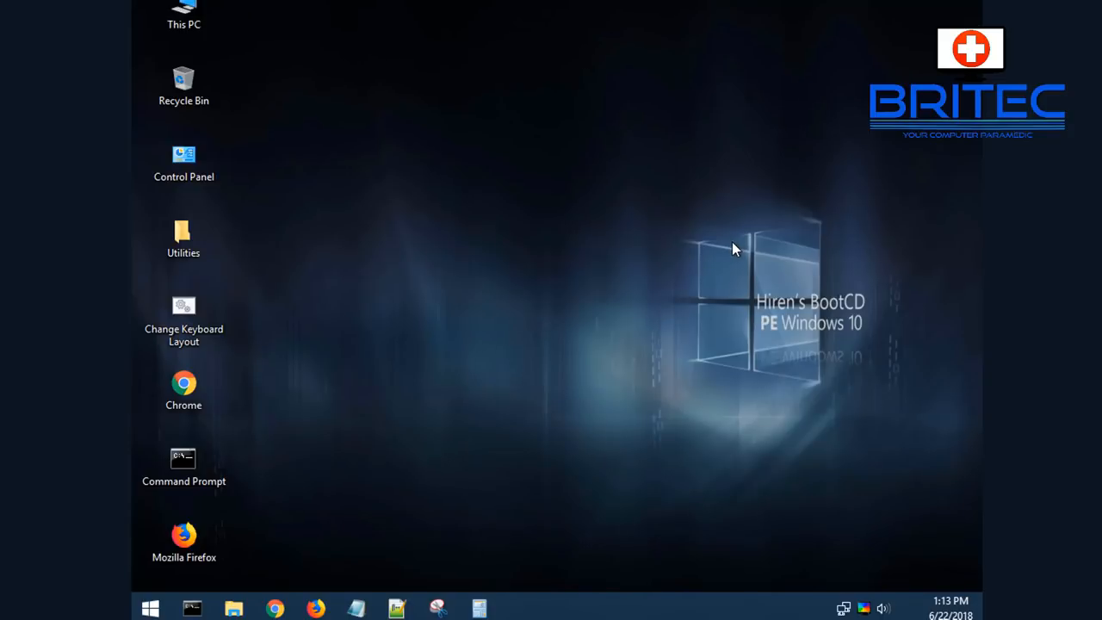
pyautogui.moveTo(729, 266)
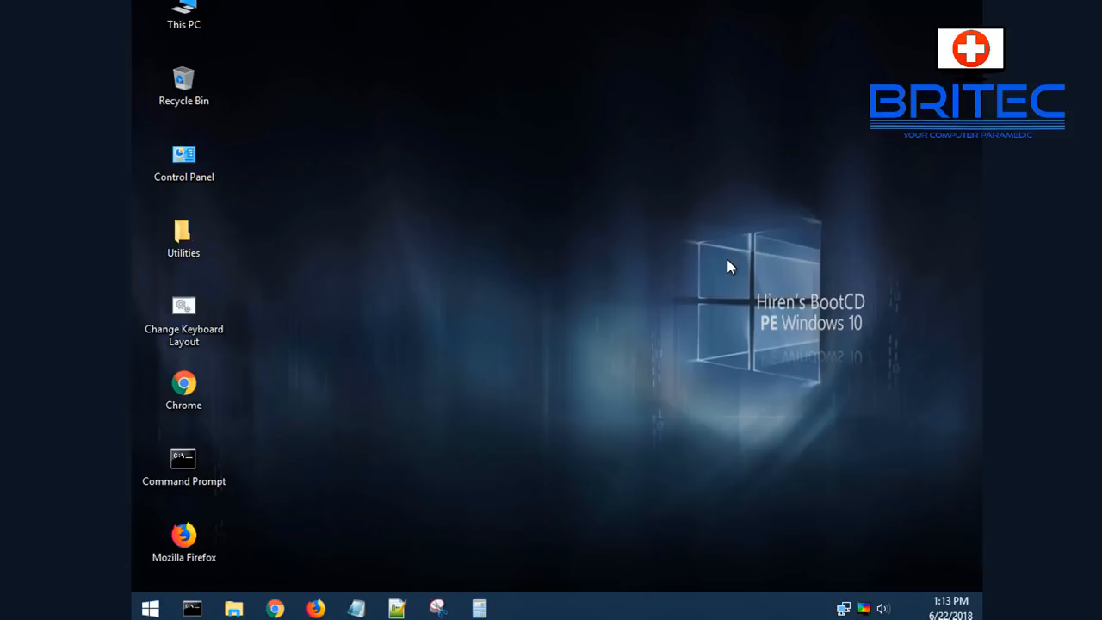
pyautogui.moveTo(717, 282)
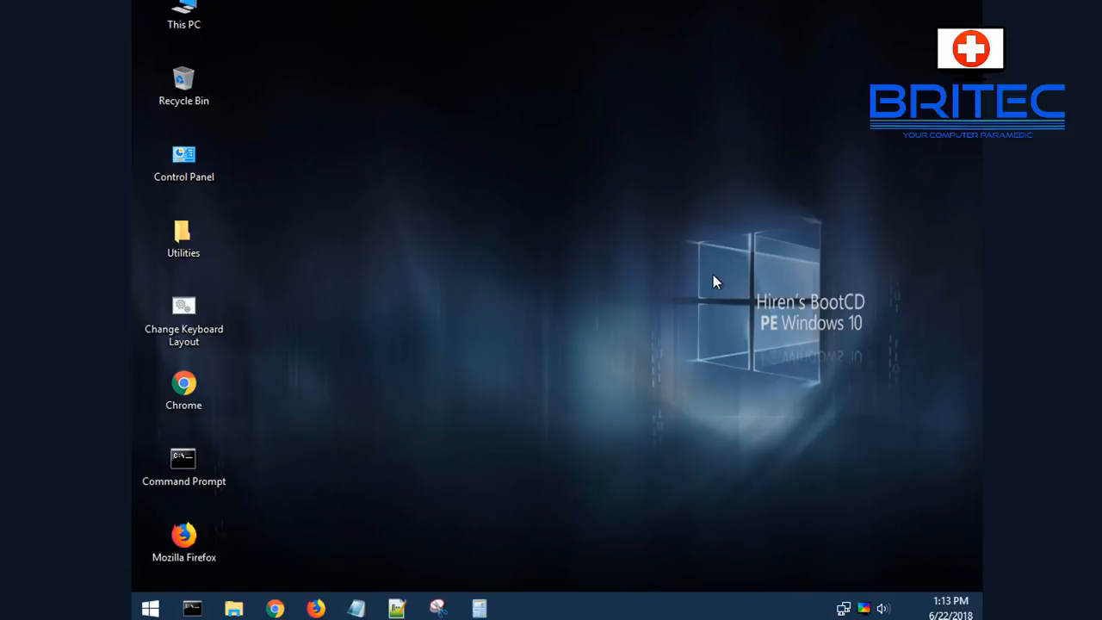
pyautogui.moveTo(398, 347)
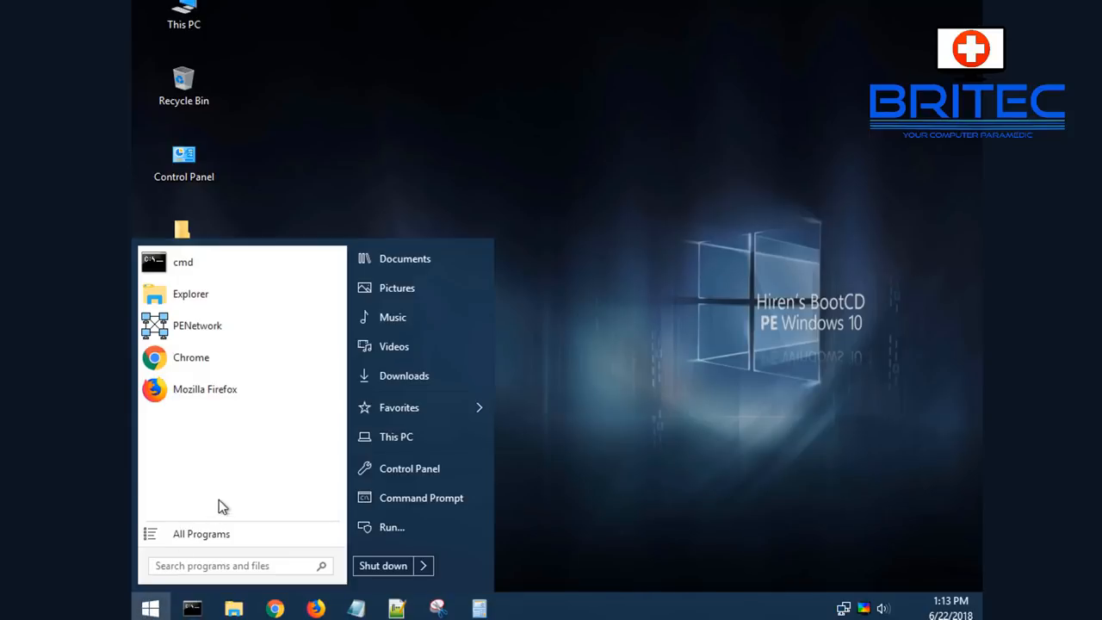
pyautogui.click(200, 533)
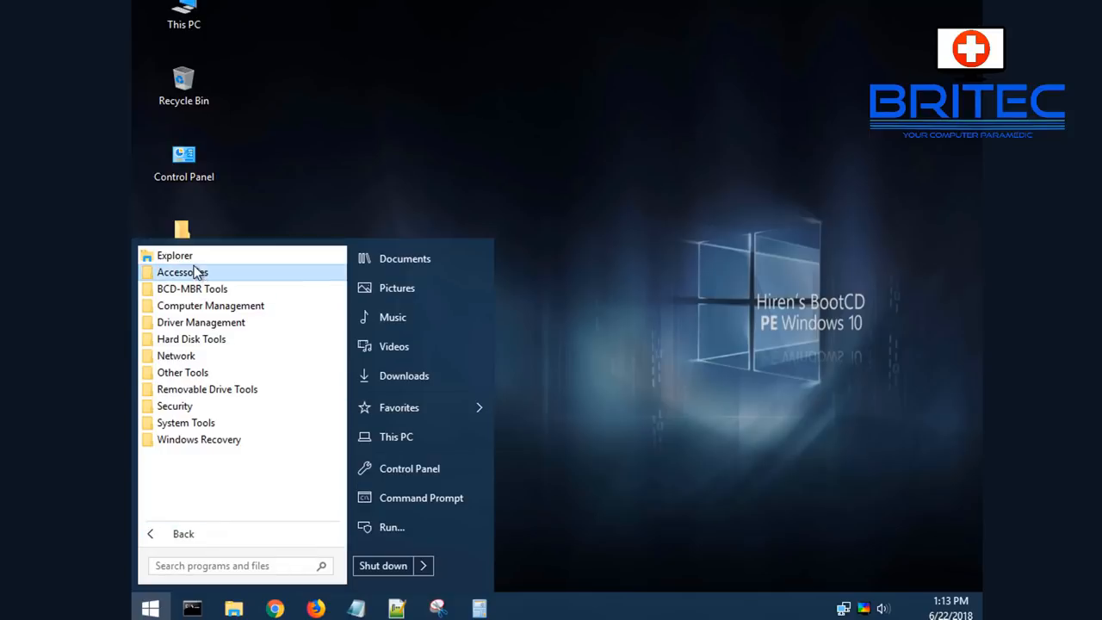
pyautogui.click(192, 288)
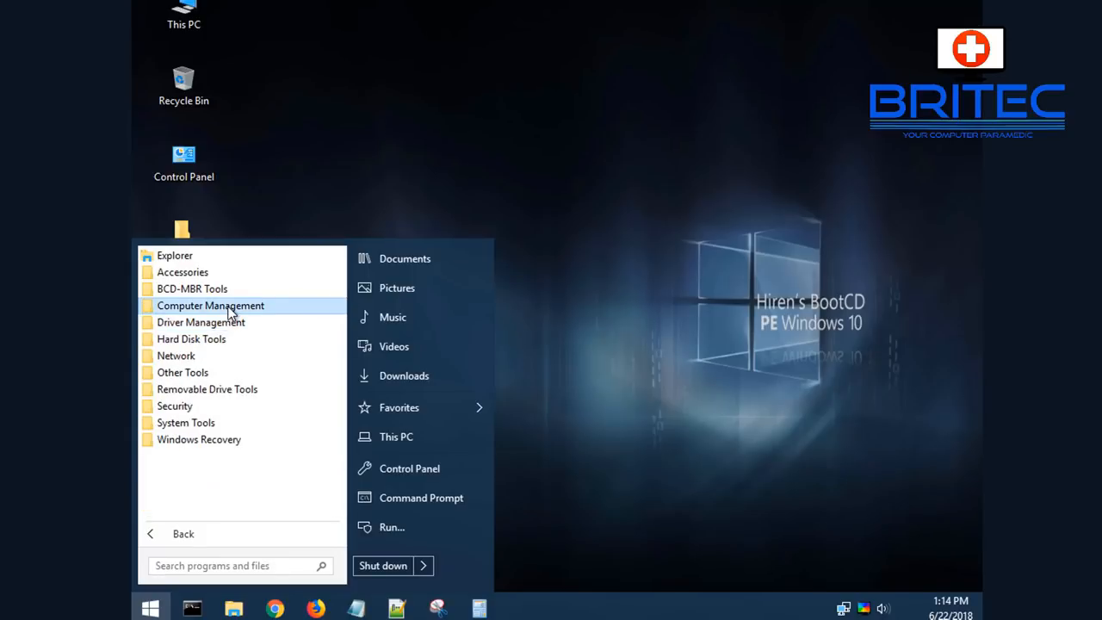
pyautogui.moveTo(422, 407)
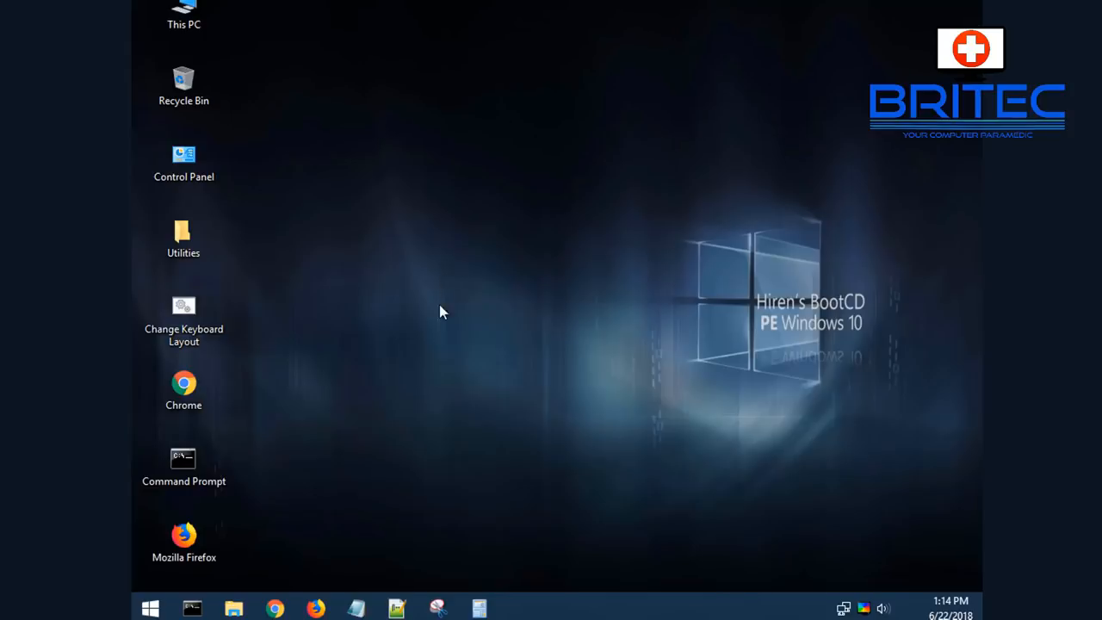
pyautogui.moveTo(334, 481)
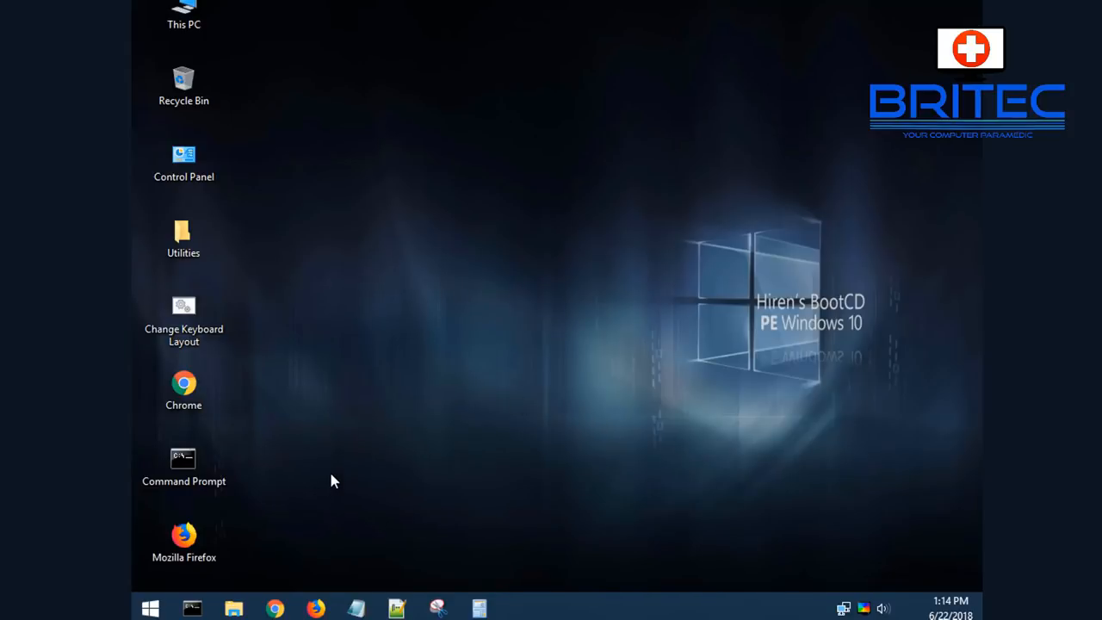
pyautogui.moveTo(223, 343)
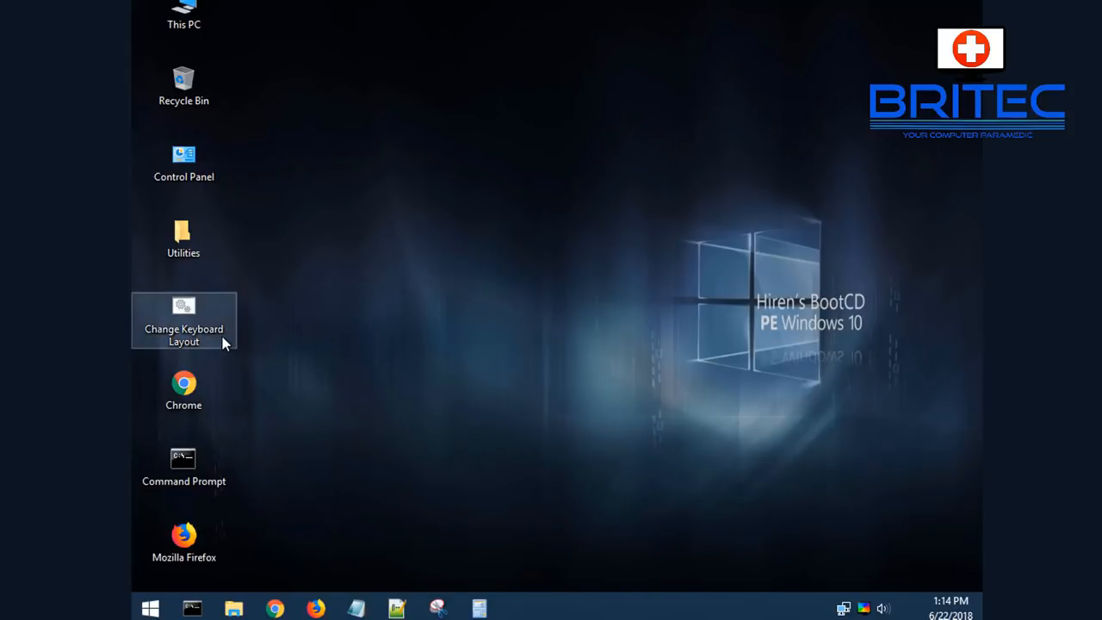
# Step: Navigate Utilities > Hard Disk Tools > Data Recovery, then launch and close GetDataBack for NTFS
pyautogui.doubleClick(184, 237)
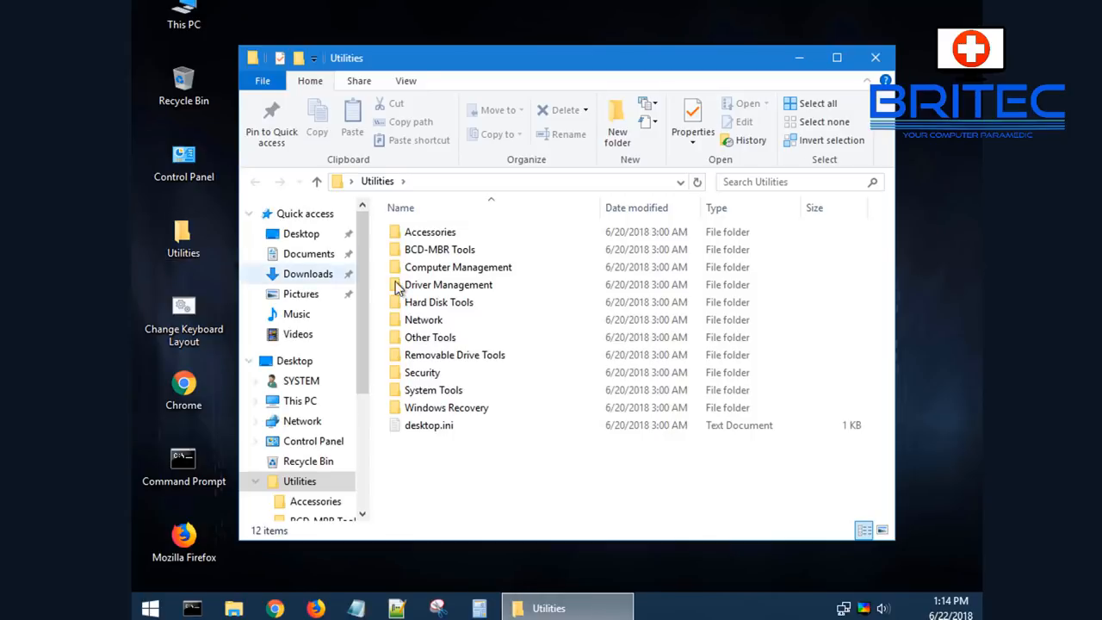
pyautogui.click(429, 232)
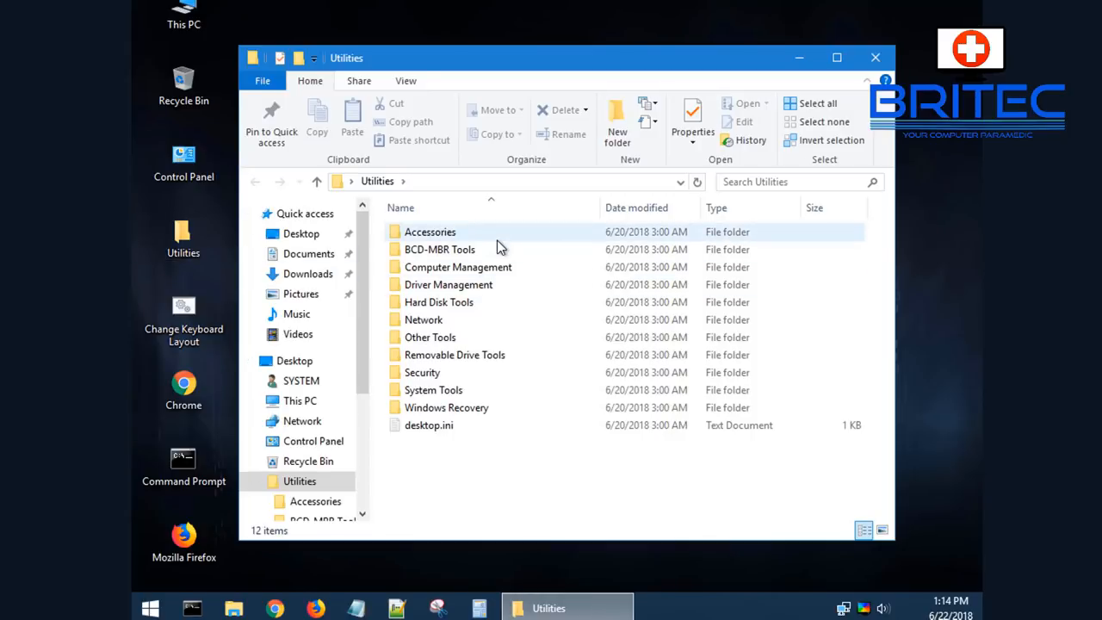
pyautogui.doubleClick(439, 301)
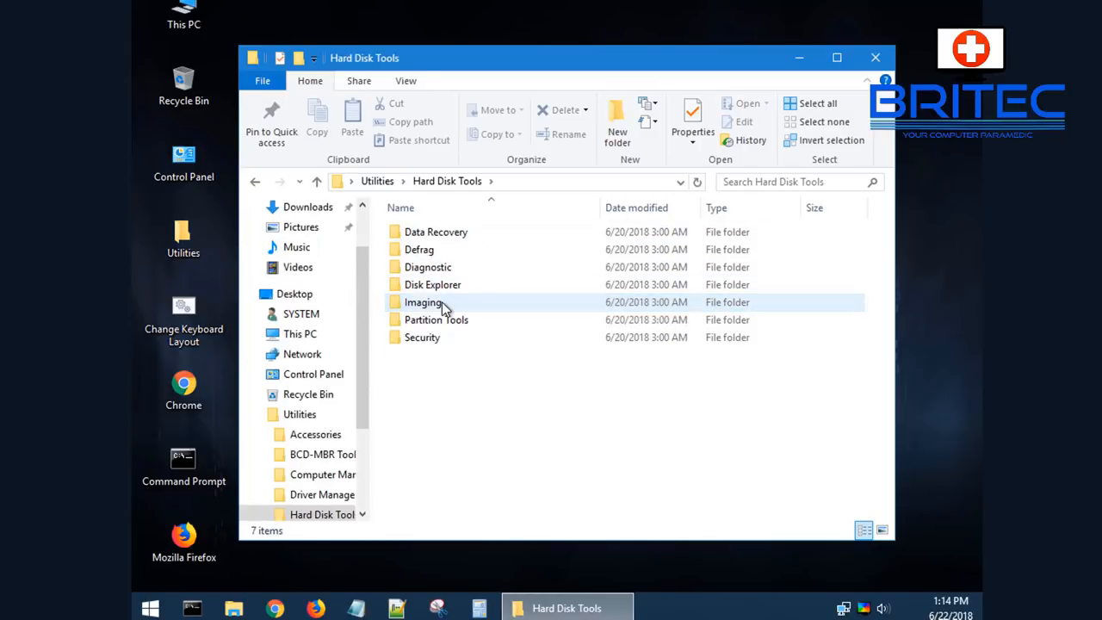
pyautogui.doubleClick(436, 232)
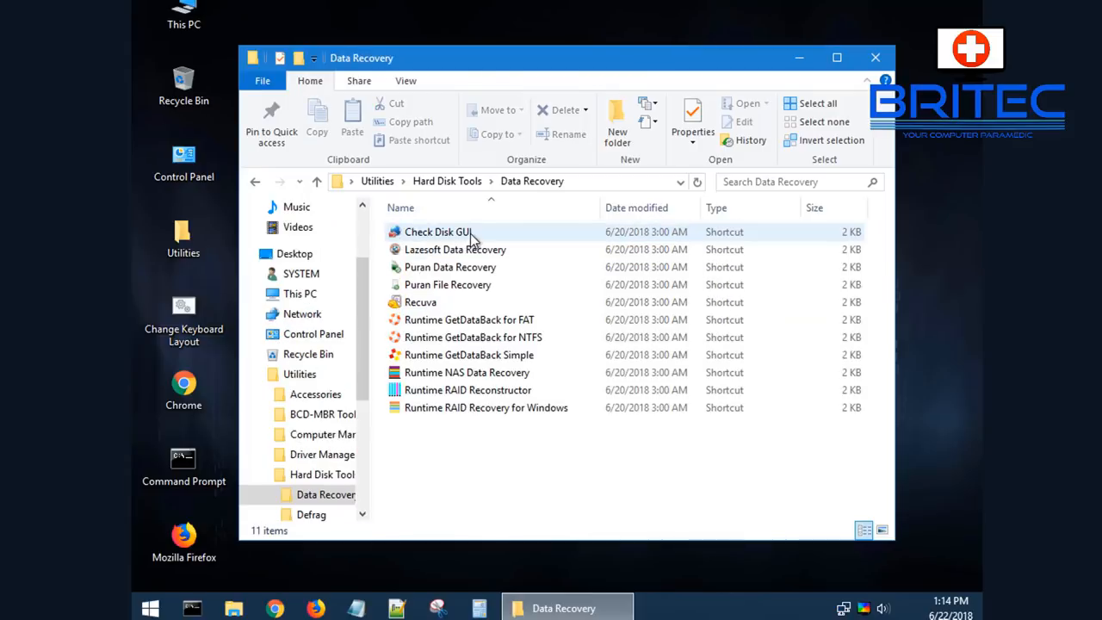
pyautogui.moveTo(472, 422)
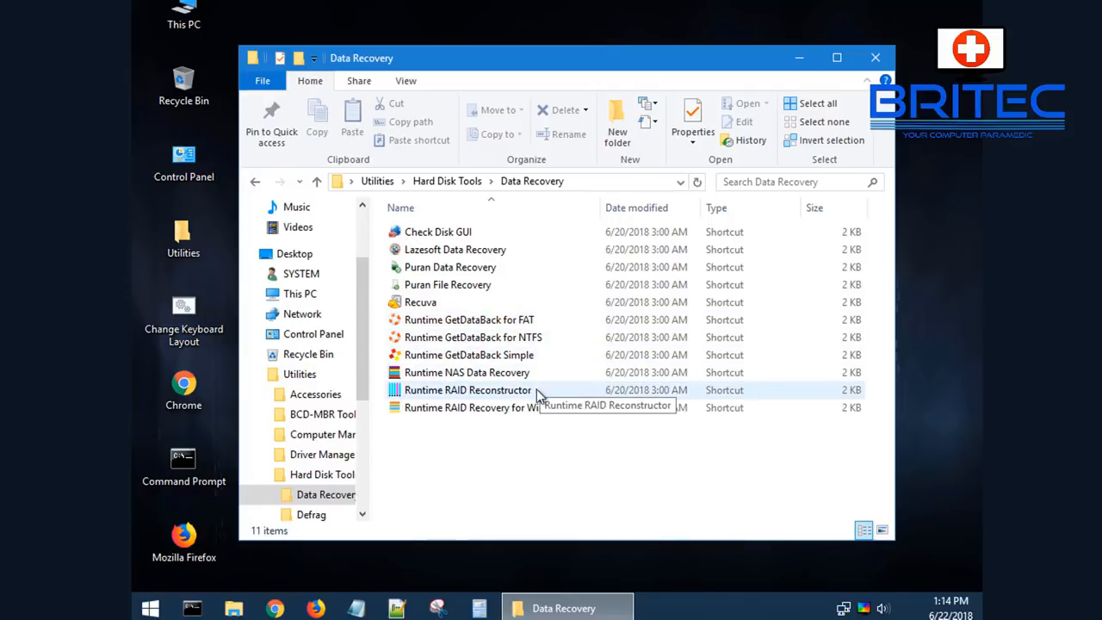
pyautogui.moveTo(498, 267)
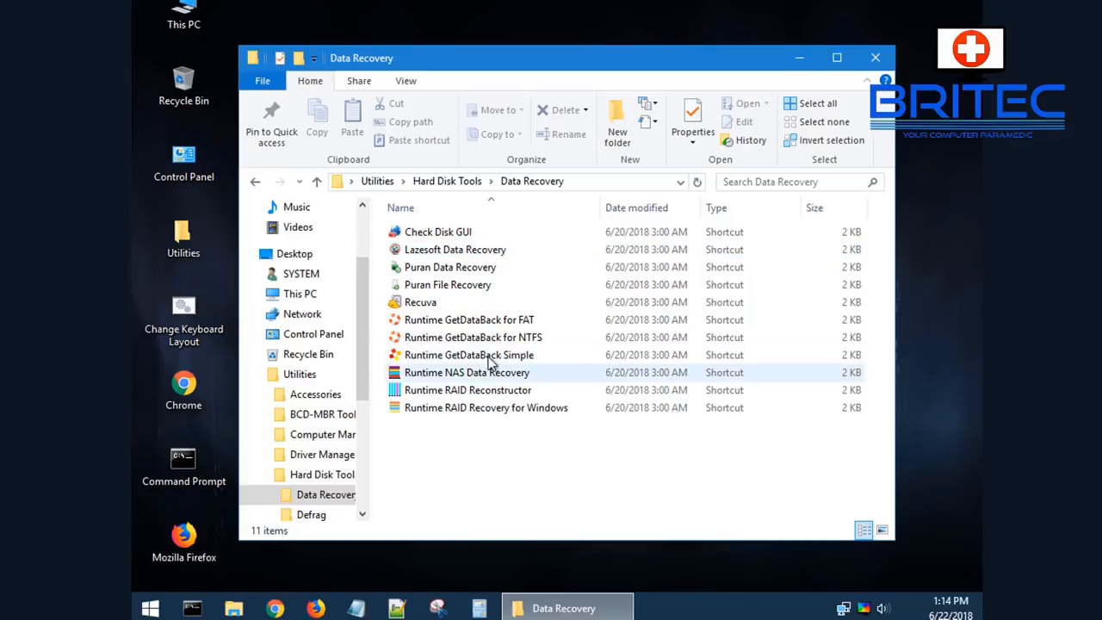
pyautogui.click(473, 337)
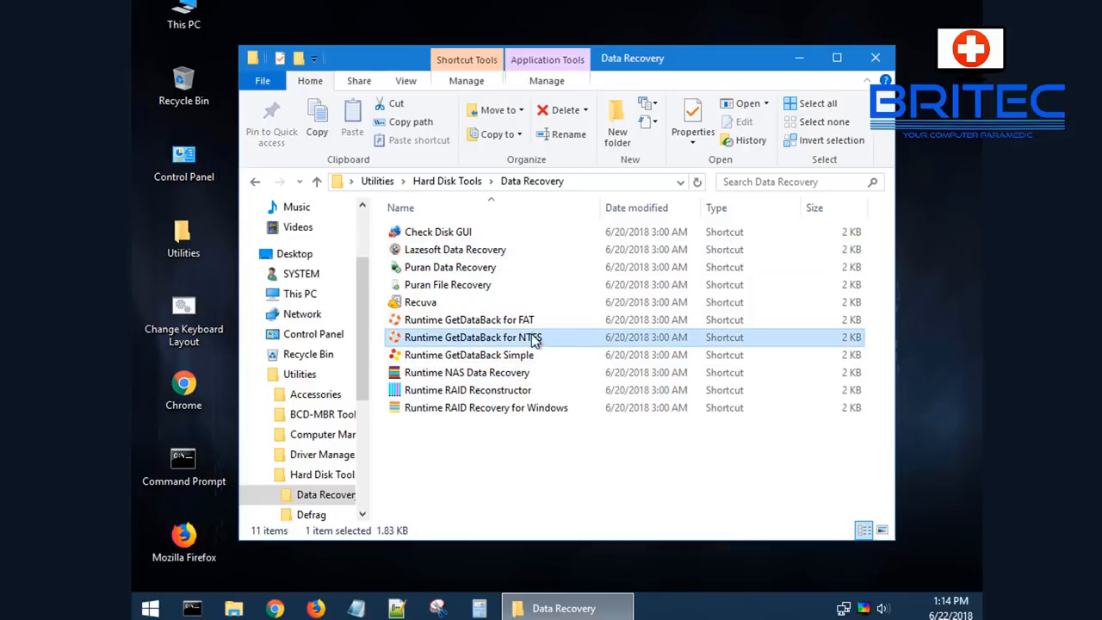
pyautogui.doubleClick(470, 337)
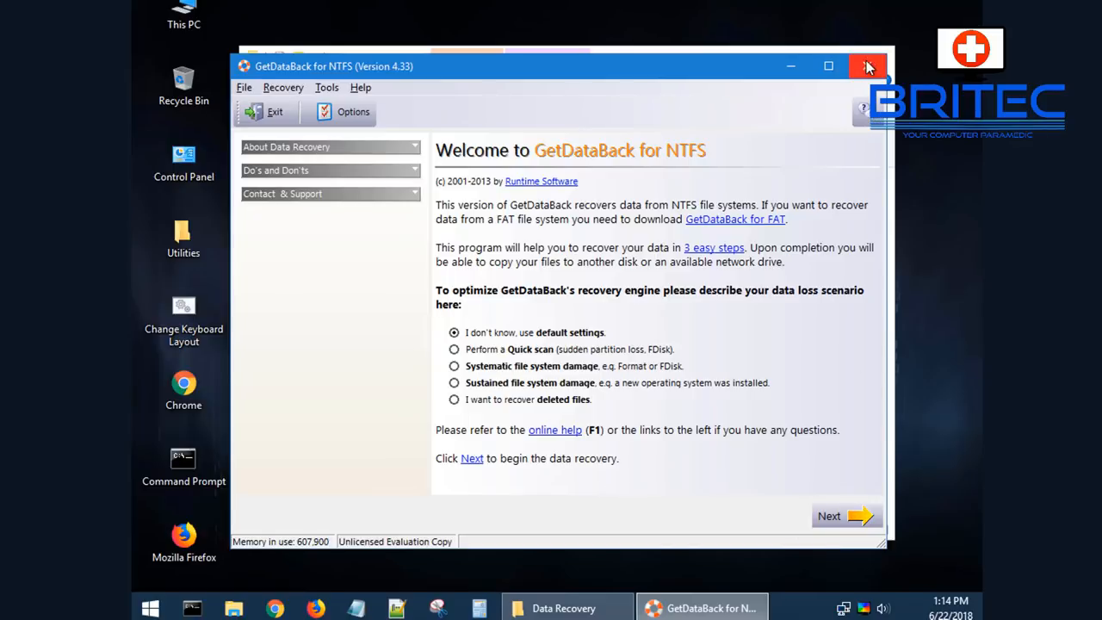
pyautogui.click(868, 66)
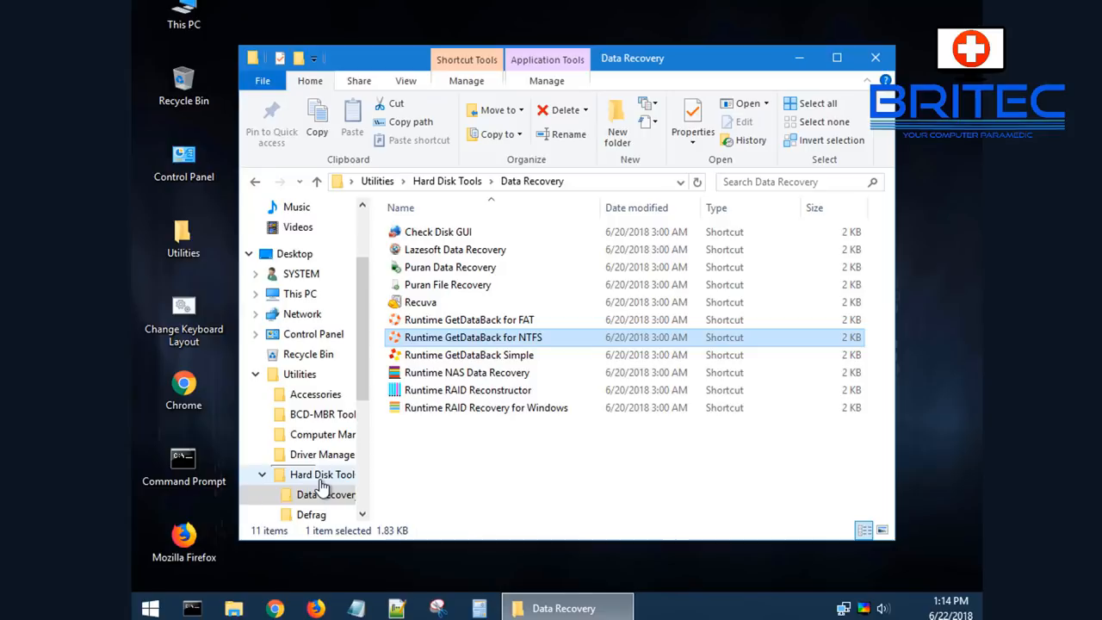
pyautogui.moveTo(344, 454)
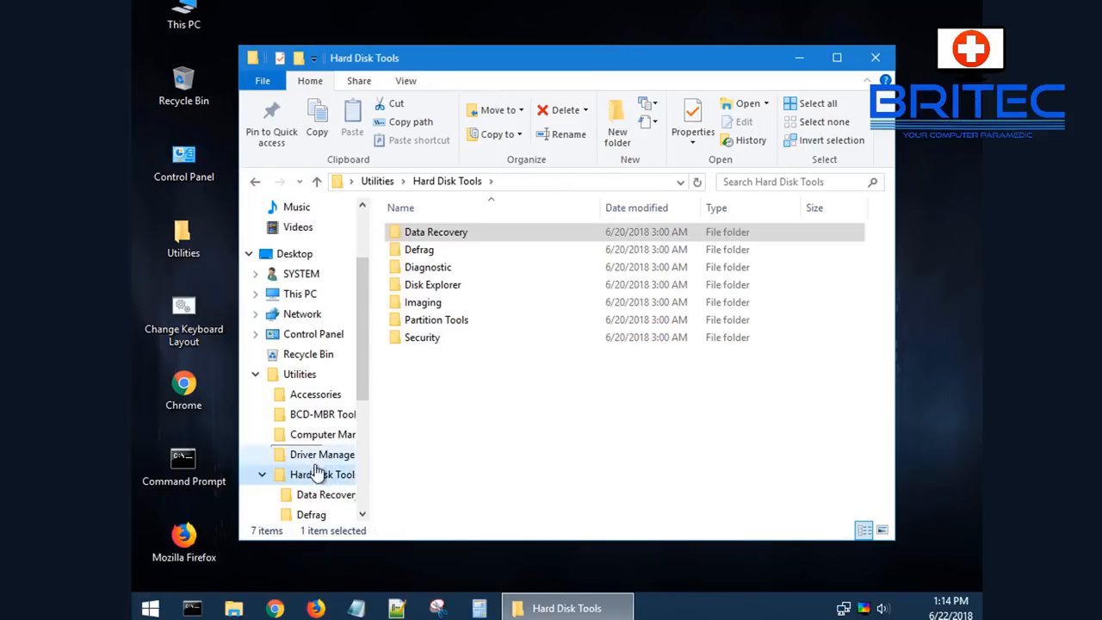
# Step: Browse Driver Management with a widened navigation pane, then open the Accessories folder
pyautogui.doubleClick(436, 232)
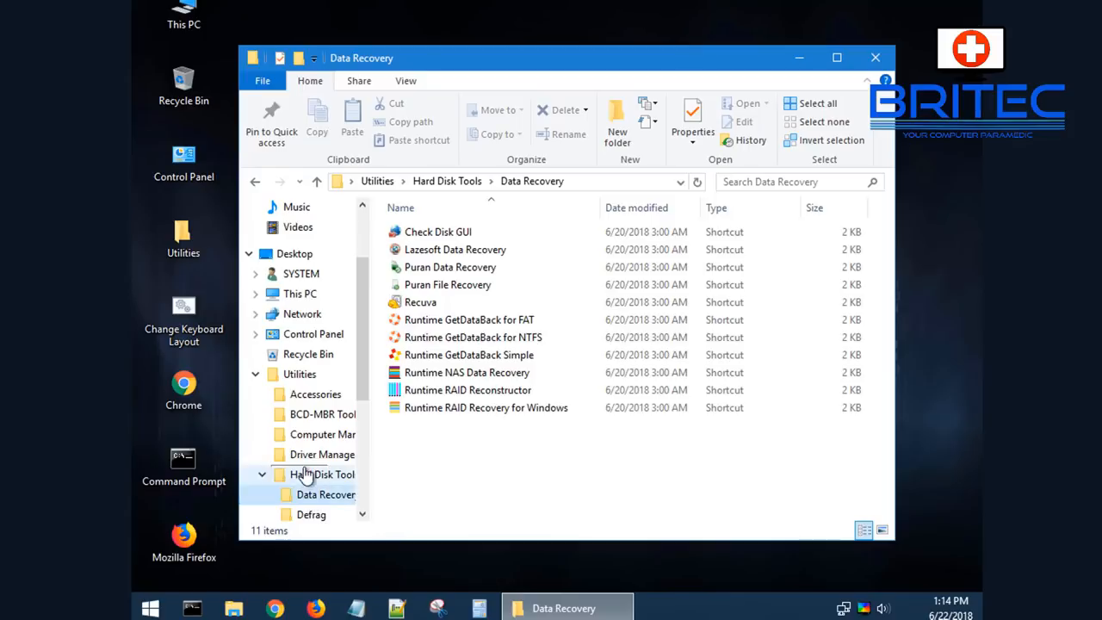
pyautogui.click(331, 454)
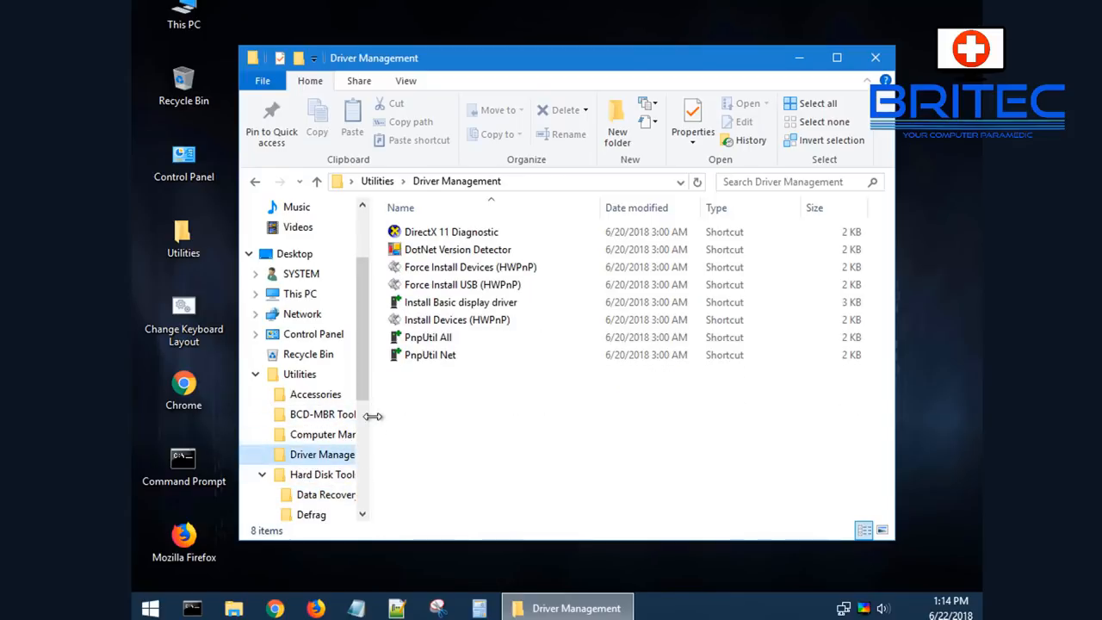
pyautogui.moveTo(372, 416); pyautogui.dragTo(449, 416)
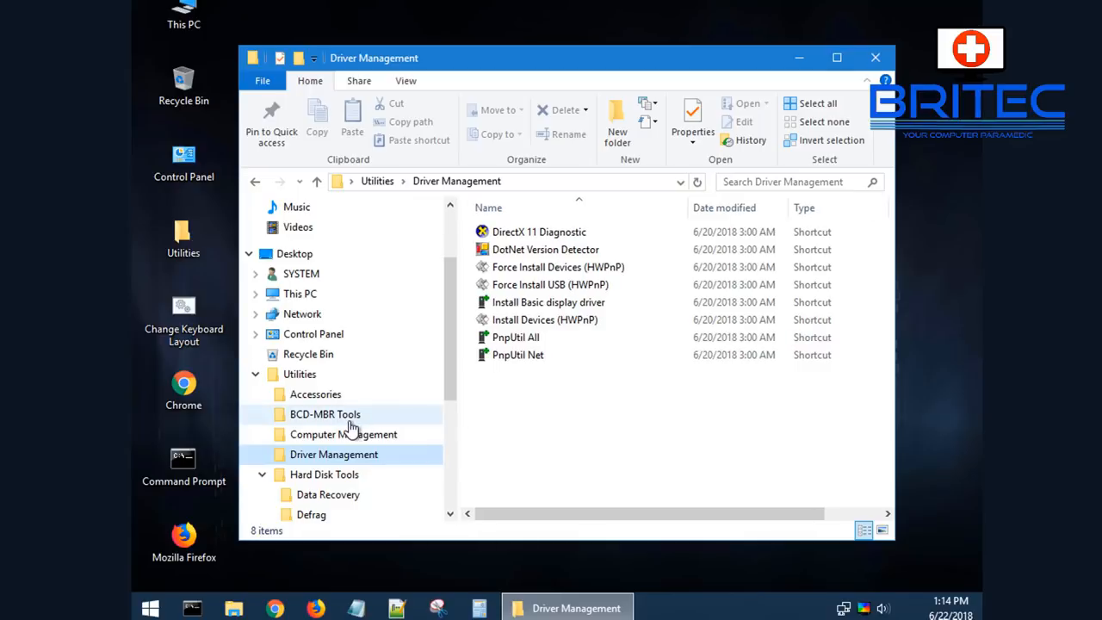
pyautogui.click(315, 393)
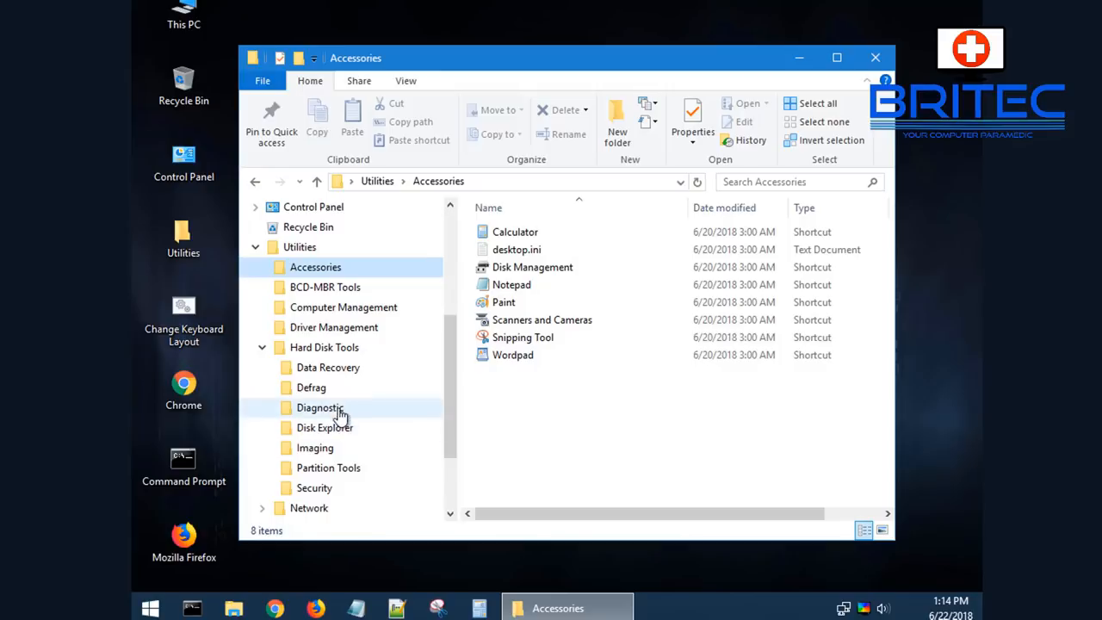
# Step: Launch WD Data Lifeguard Diagnostics from Hard Disk Tools > Diagnostic and exit its license dialog
pyautogui.click(320, 407)
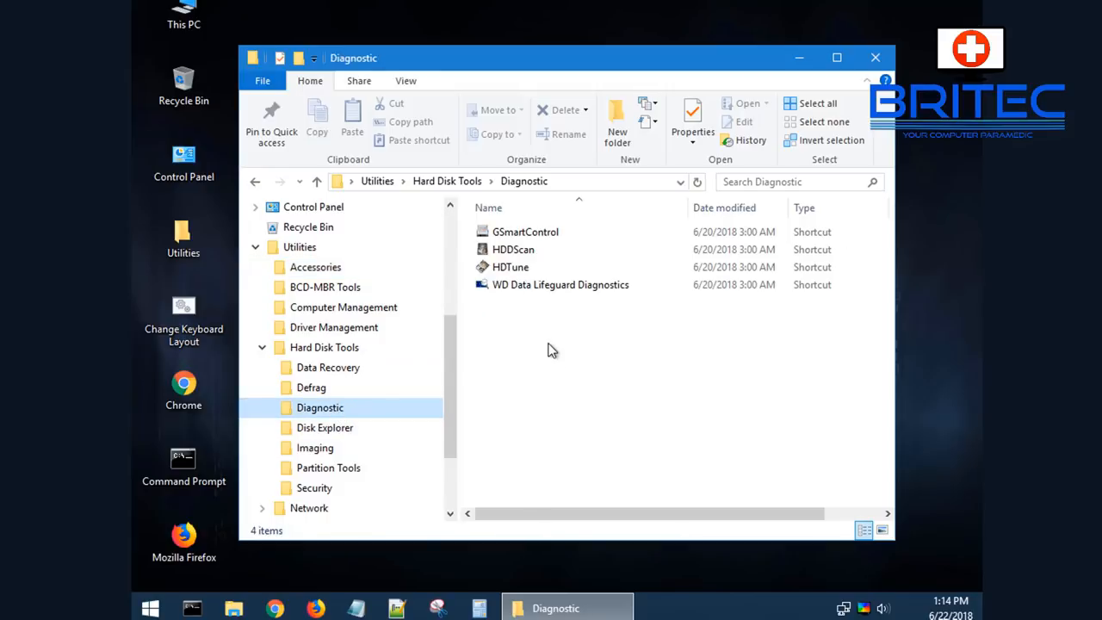
pyautogui.doubleClick(561, 284)
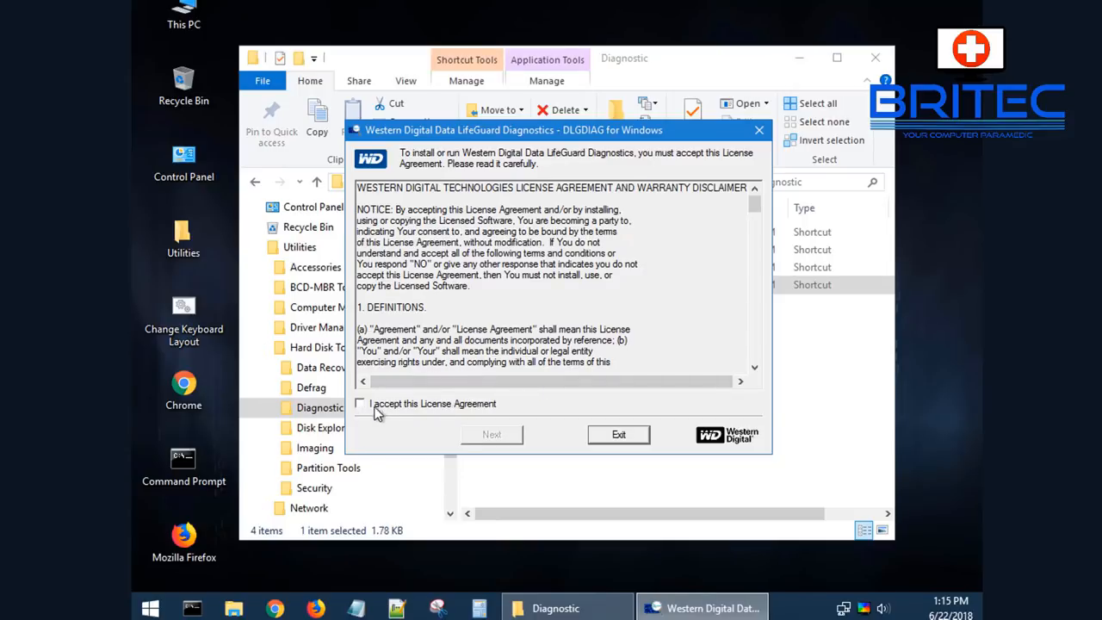
pyautogui.click(618, 434)
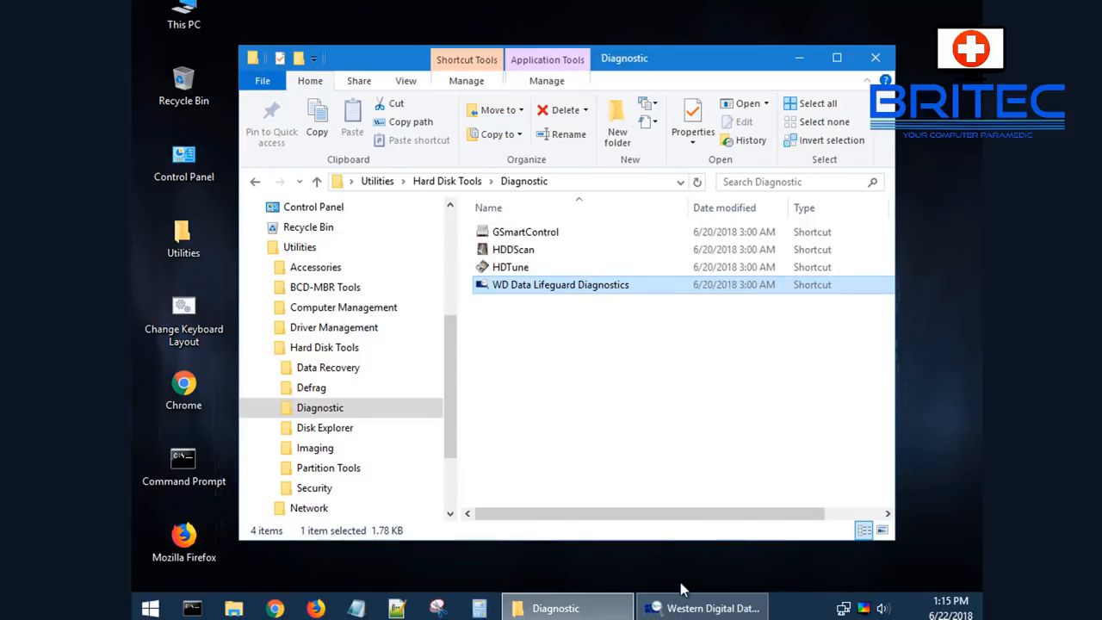
pyautogui.doubleClick(561, 284)
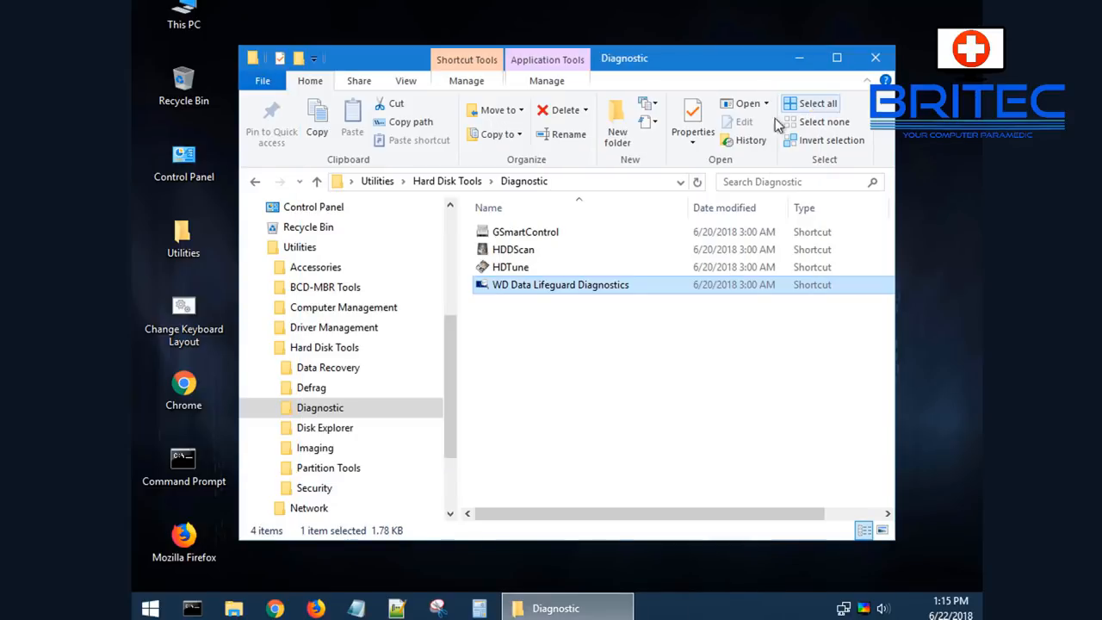
pyautogui.click(325, 427)
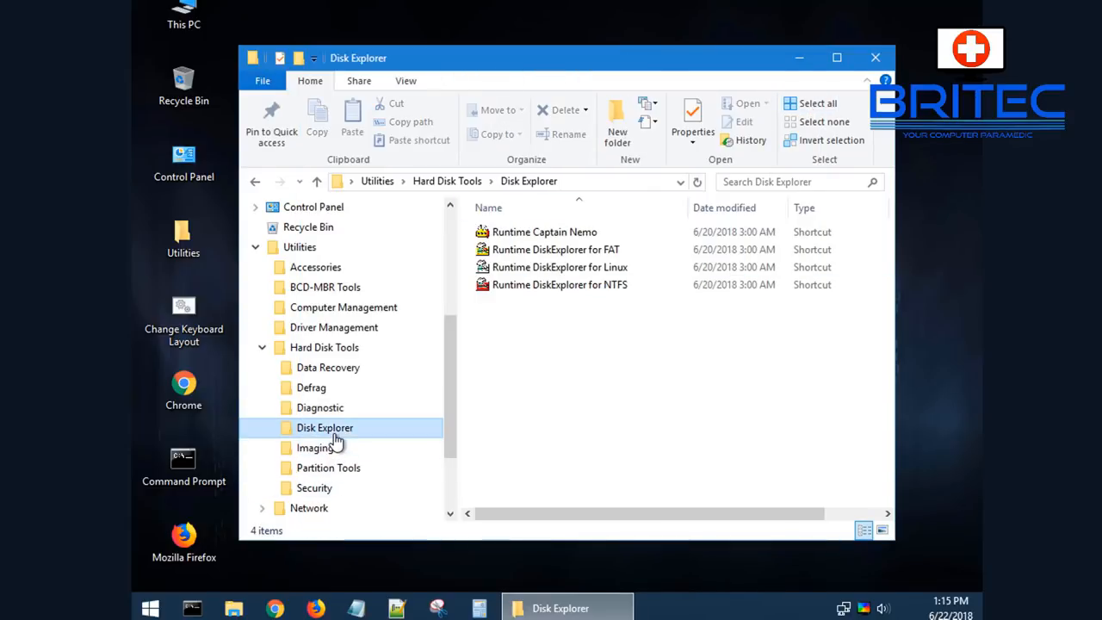
pyautogui.click(315, 448)
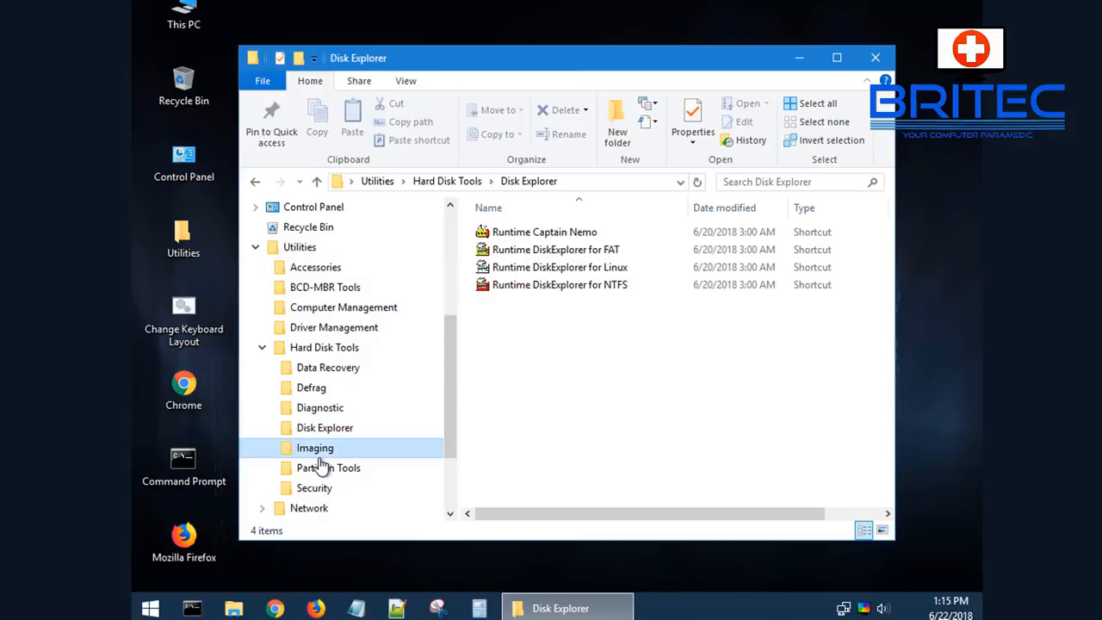
pyautogui.click(314, 447)
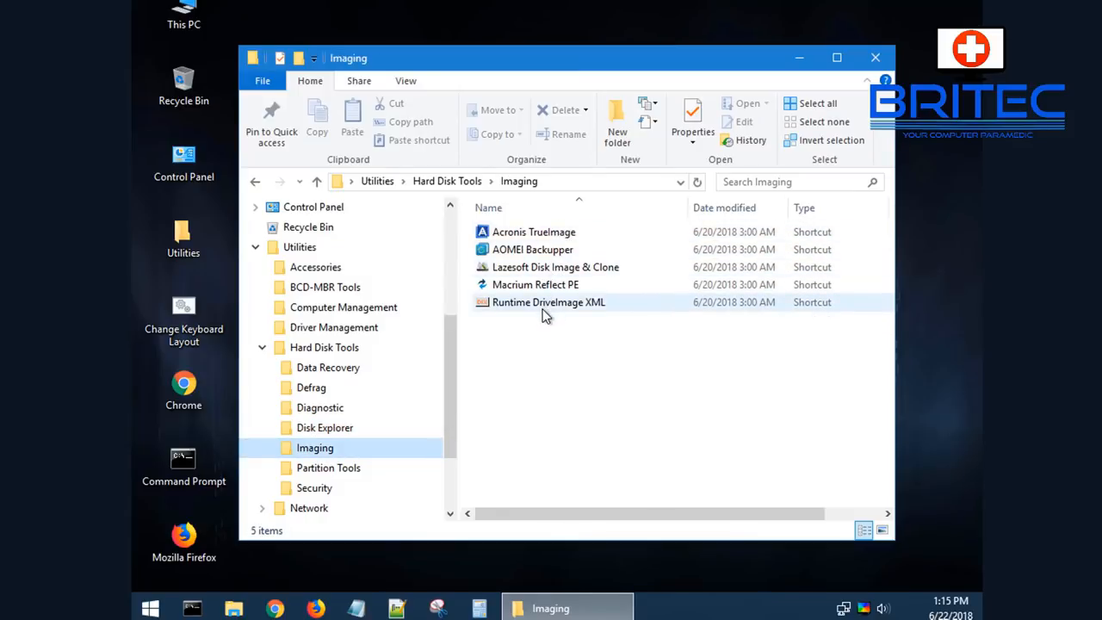
pyautogui.click(535, 284)
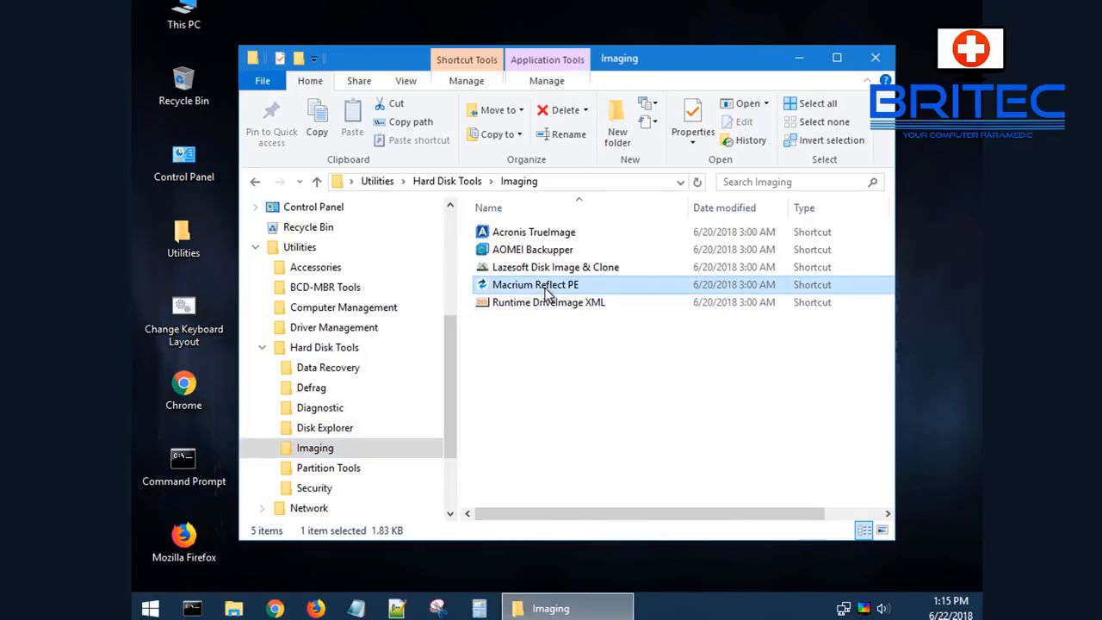
pyautogui.doubleClick(534, 285)
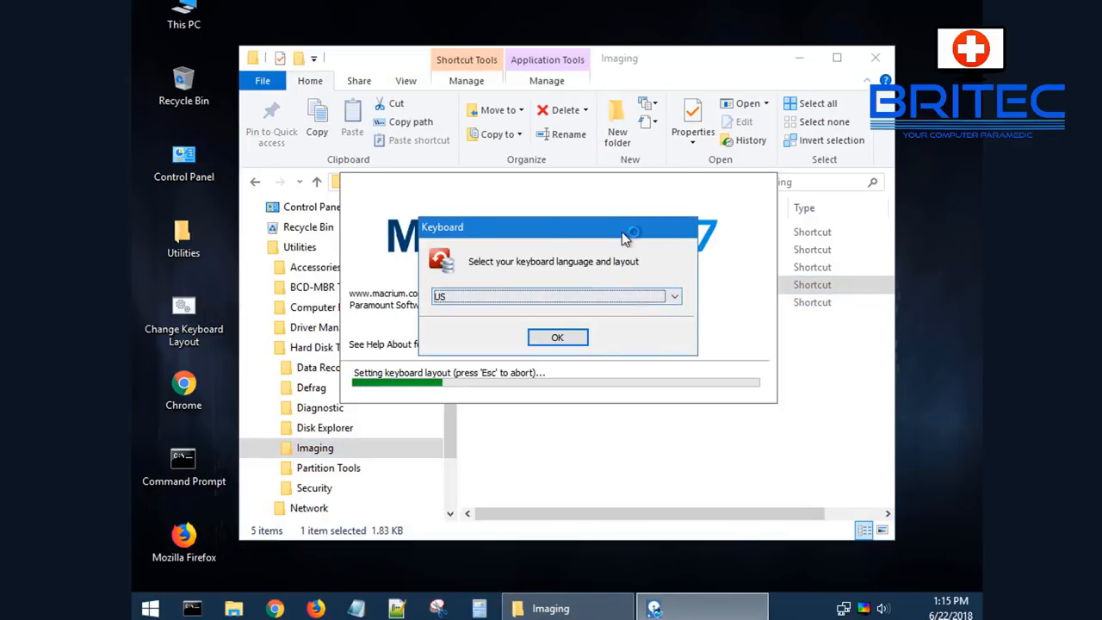
pyautogui.click(674, 296)
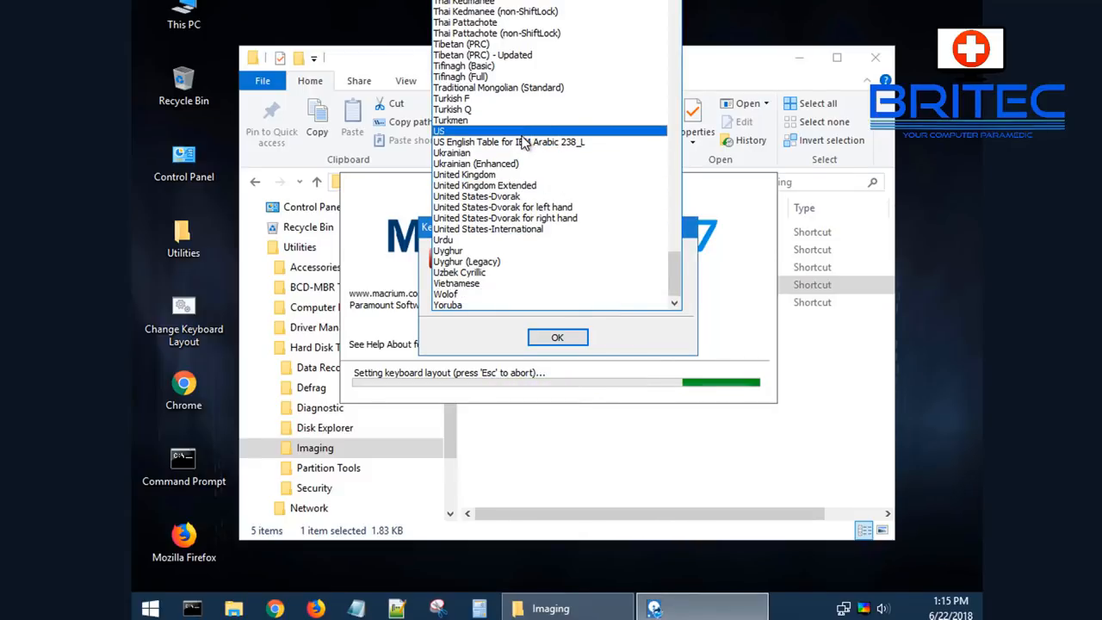
pyautogui.click(557, 337)
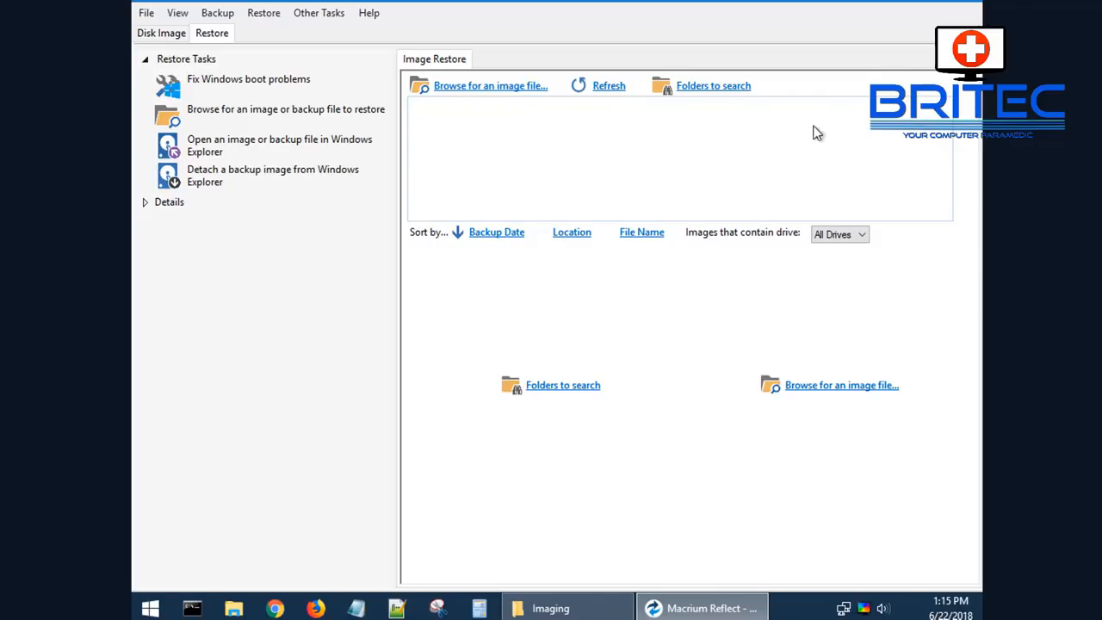
pyautogui.click(550, 608)
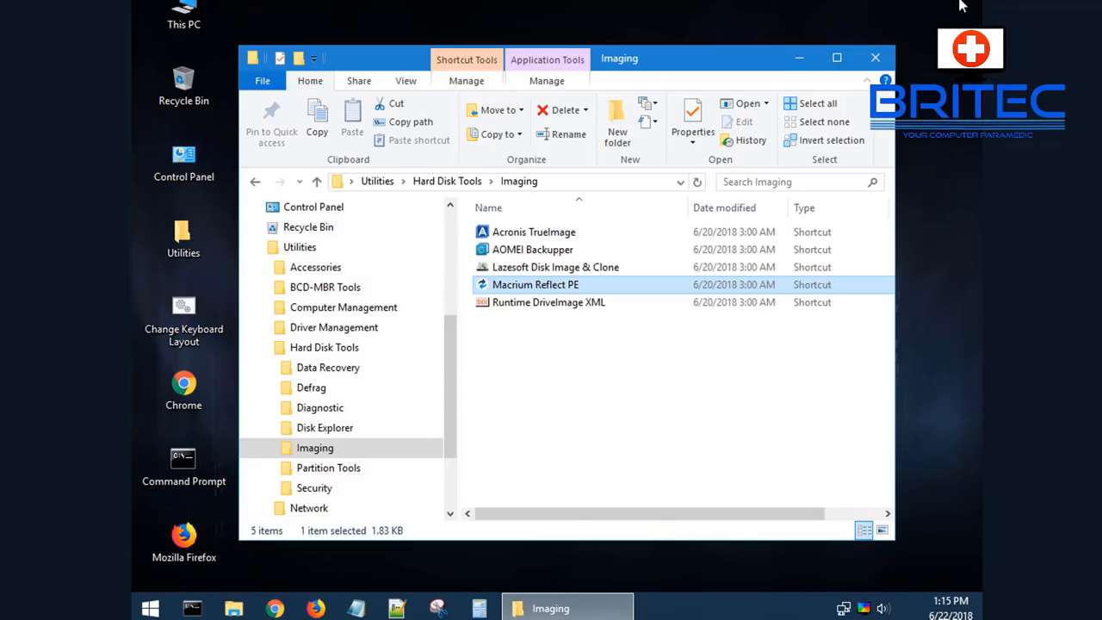
# Step: Launch AOMEI Partition Assistant from Partition Tools, review the 50 GB unallocated Disk 1, then close it
pyautogui.click(328, 468)
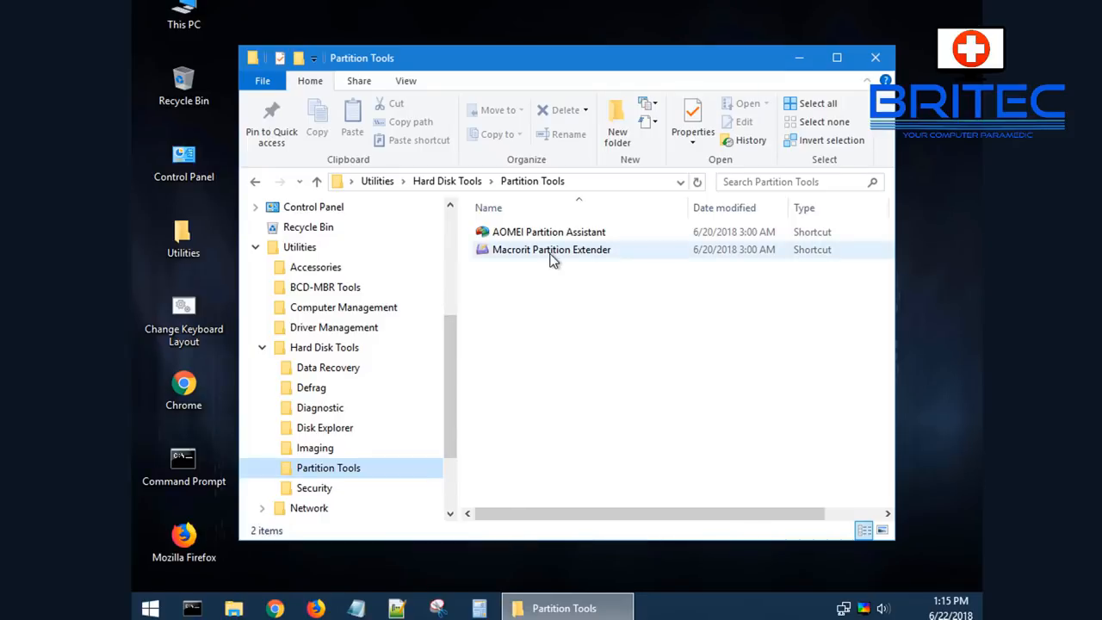
pyautogui.moveTo(551, 250)
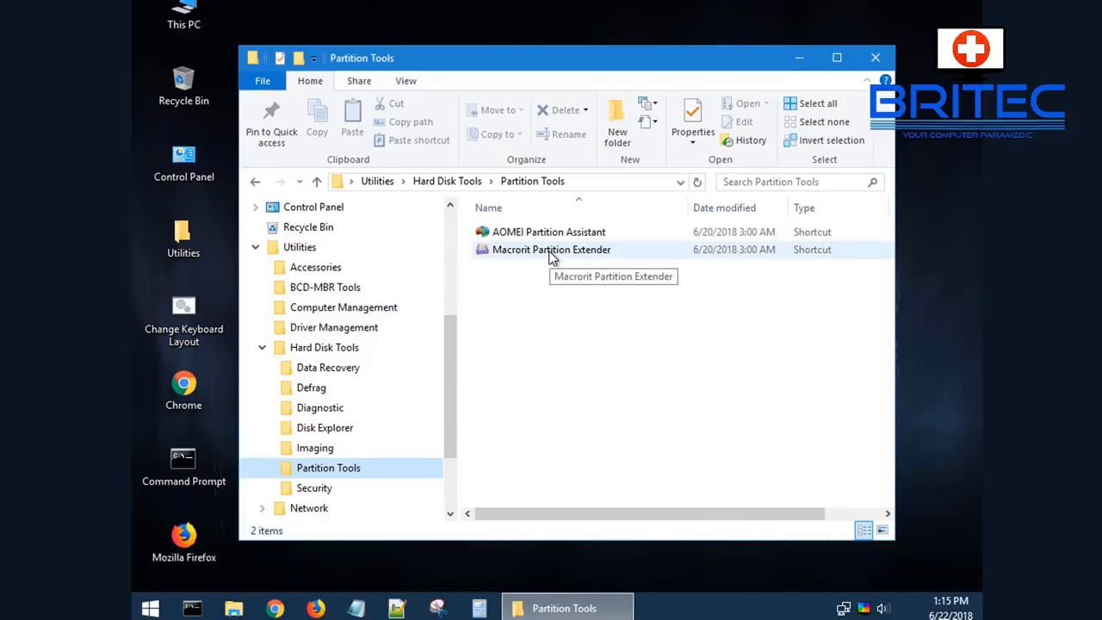
pyautogui.doubleClick(547, 232)
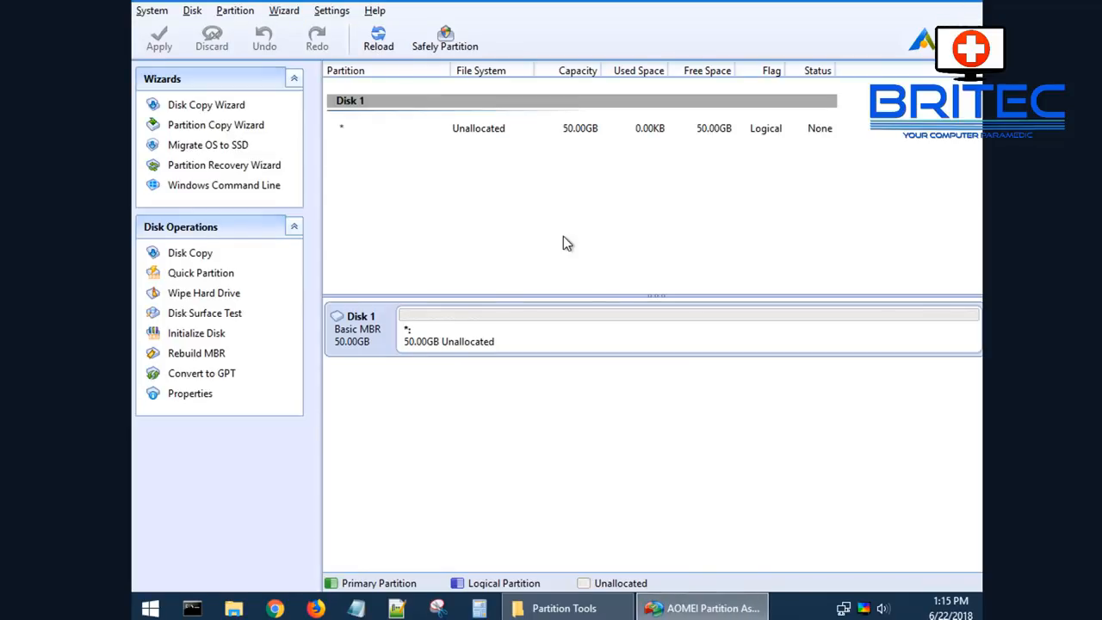
pyautogui.moveTo(206, 104)
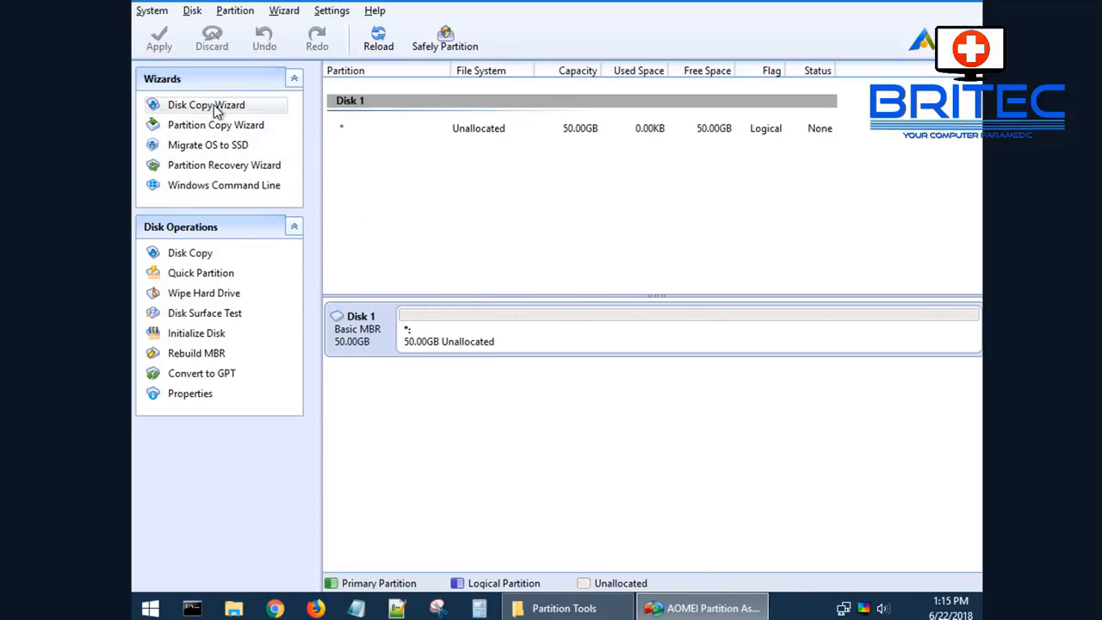
pyautogui.moveTo(192, 474)
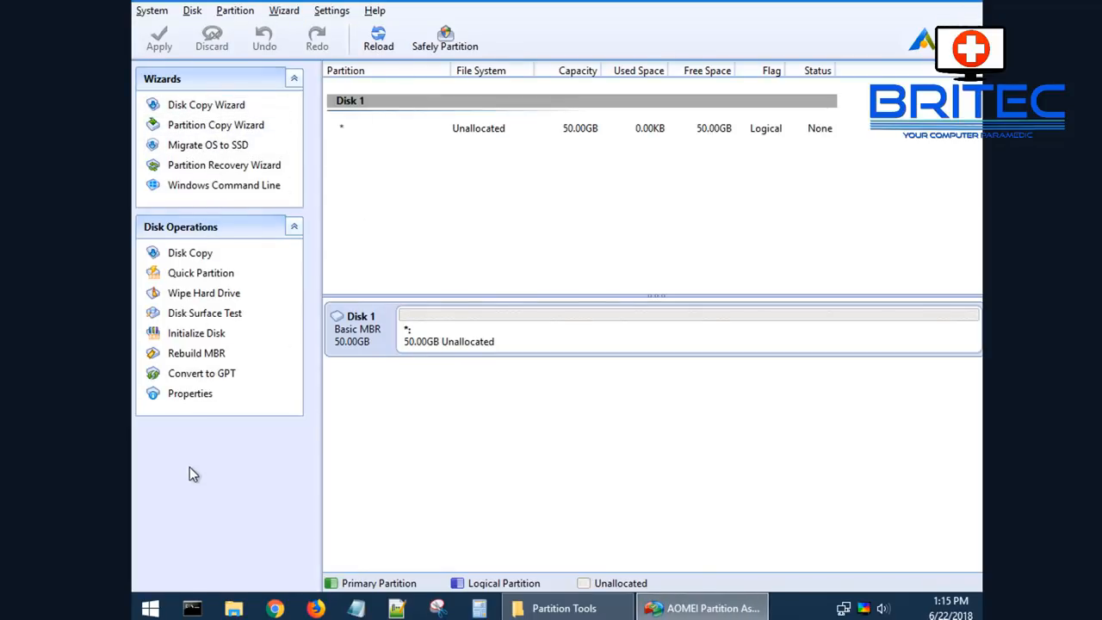
pyautogui.click(563, 607)
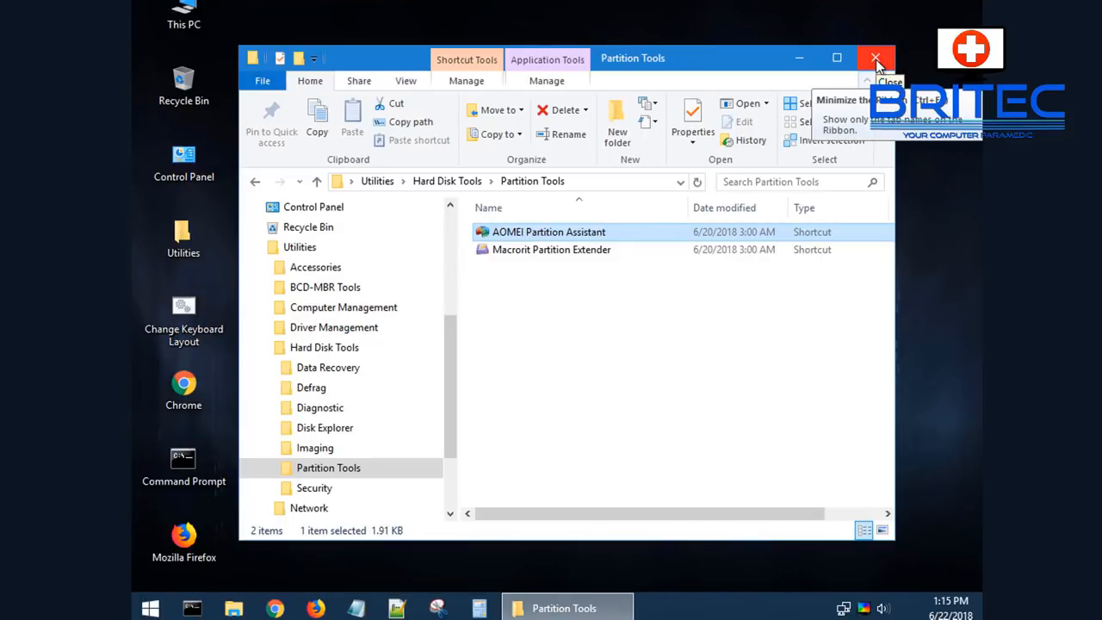
# Step: Close Partition Tools, then browse Removable Drive Tools from This PC and close it
pyautogui.click(876, 58)
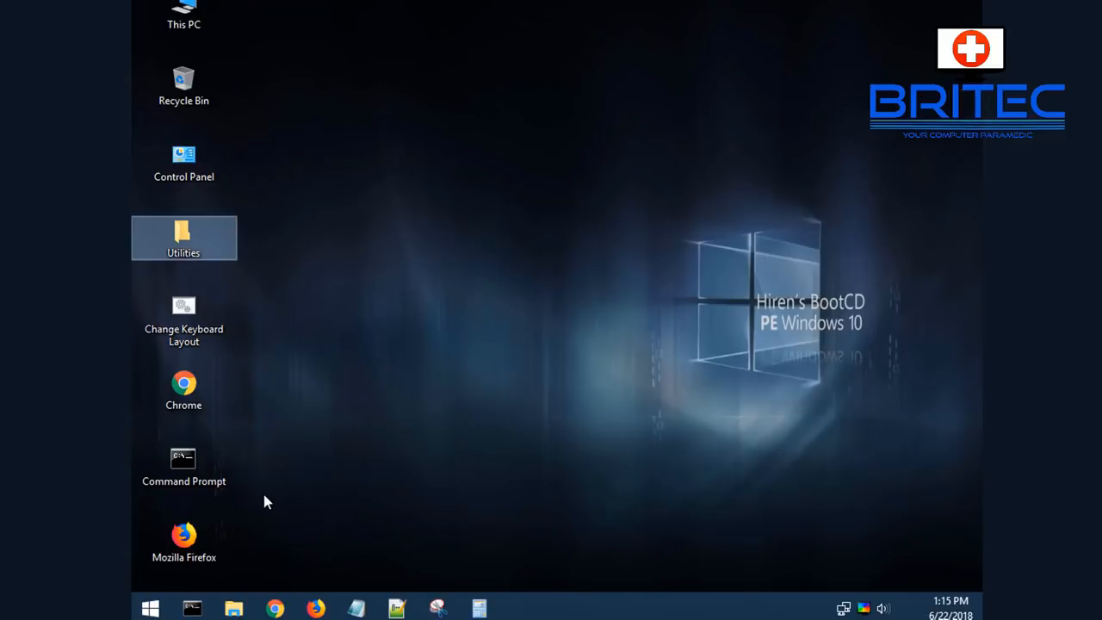
pyautogui.moveTo(248, 609)
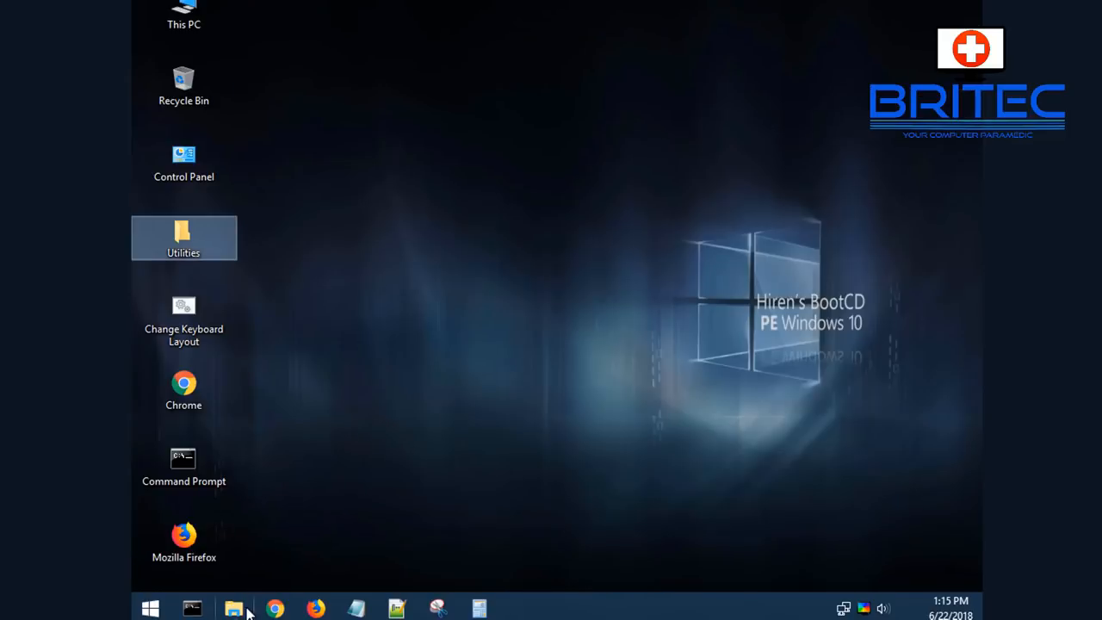
pyautogui.click(234, 608)
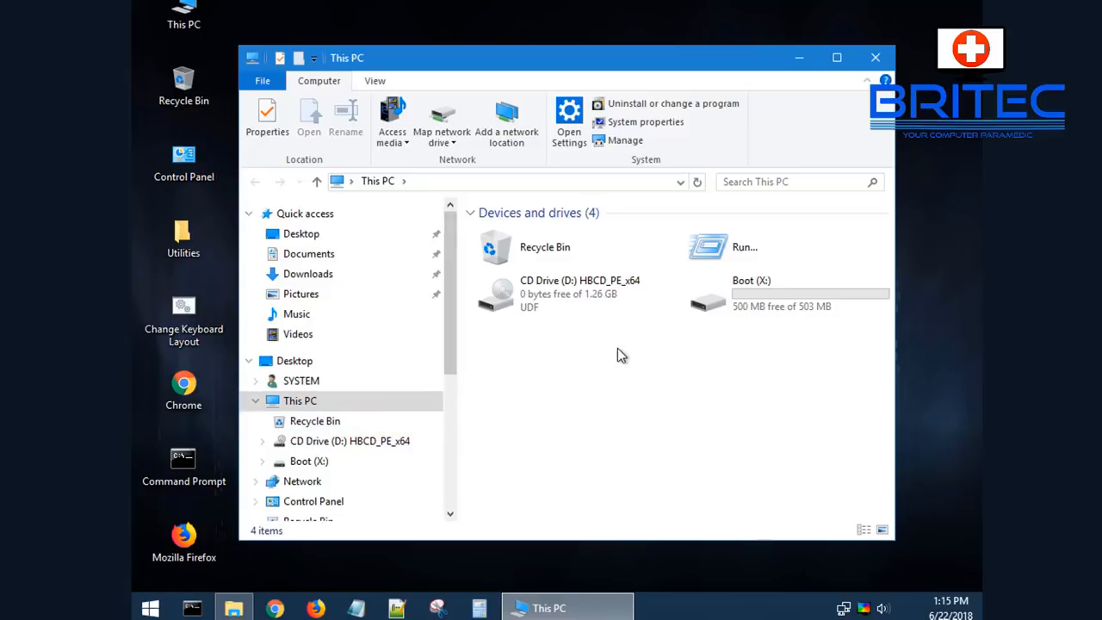
pyautogui.moveTo(386, 461)
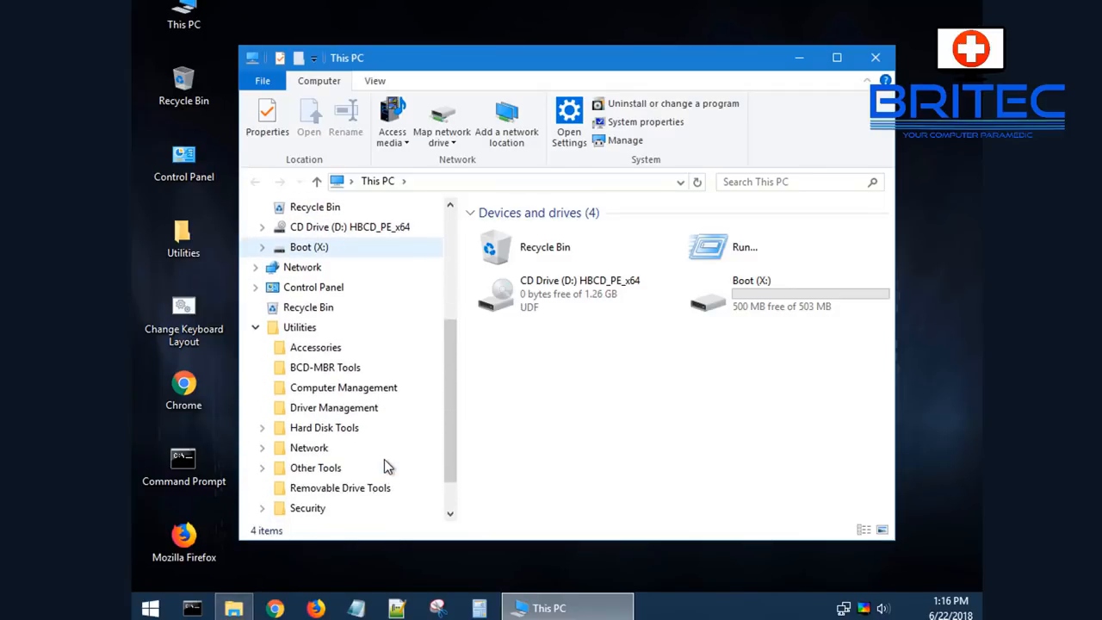
pyautogui.scroll(-3)
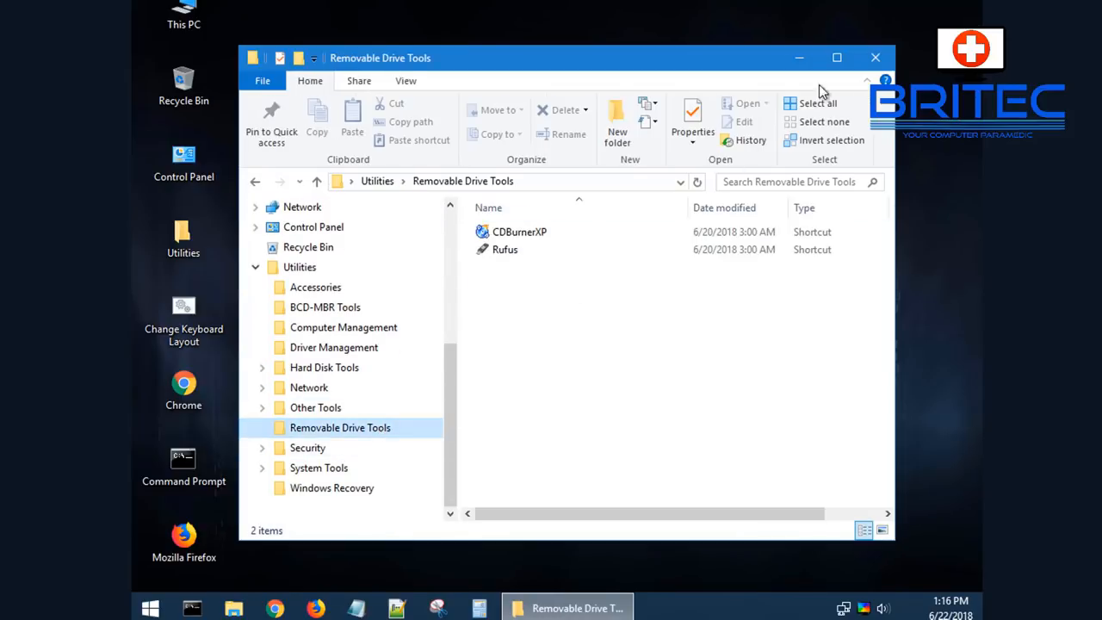
pyautogui.click(876, 58)
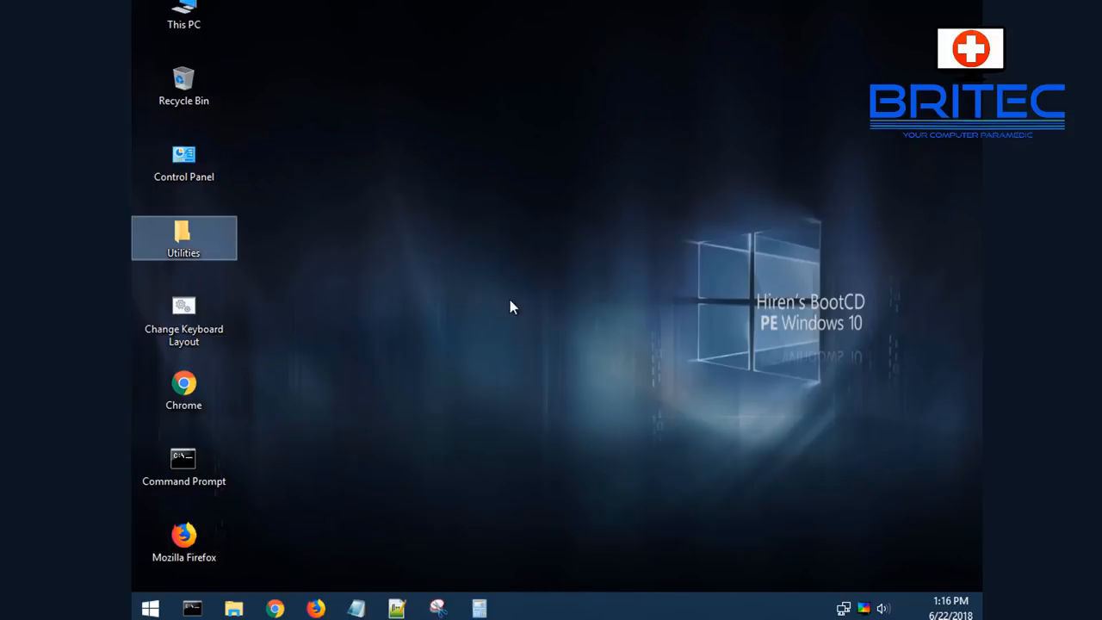
# Step: Reopen Utilities from the desktop, browse System Tools, and open the Security folder
pyautogui.doubleClick(183, 237)
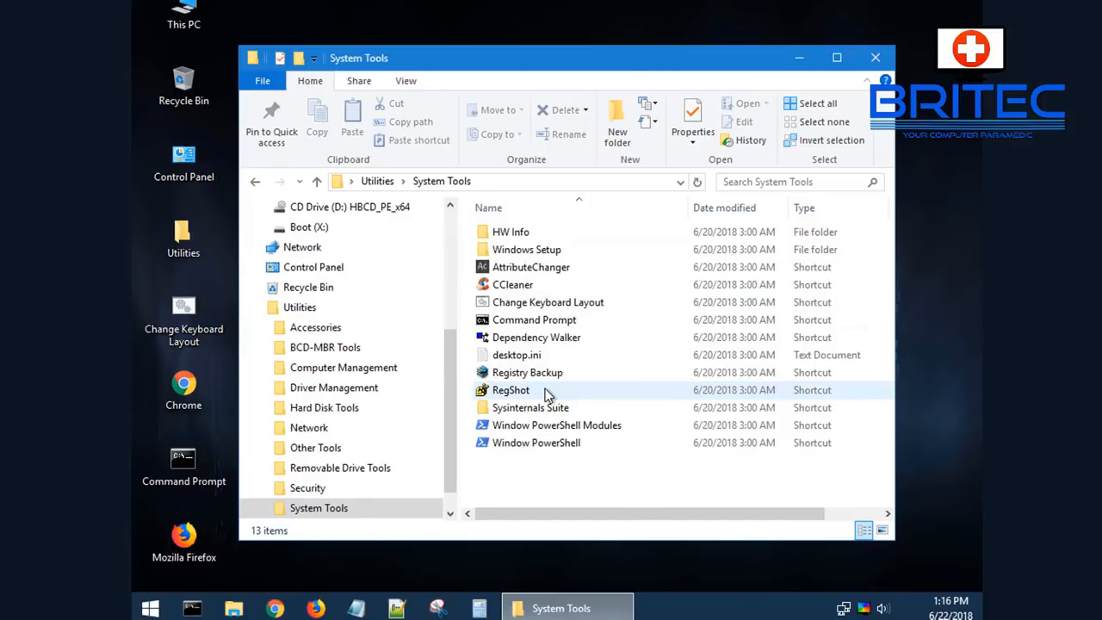
pyautogui.moveTo(648, 394)
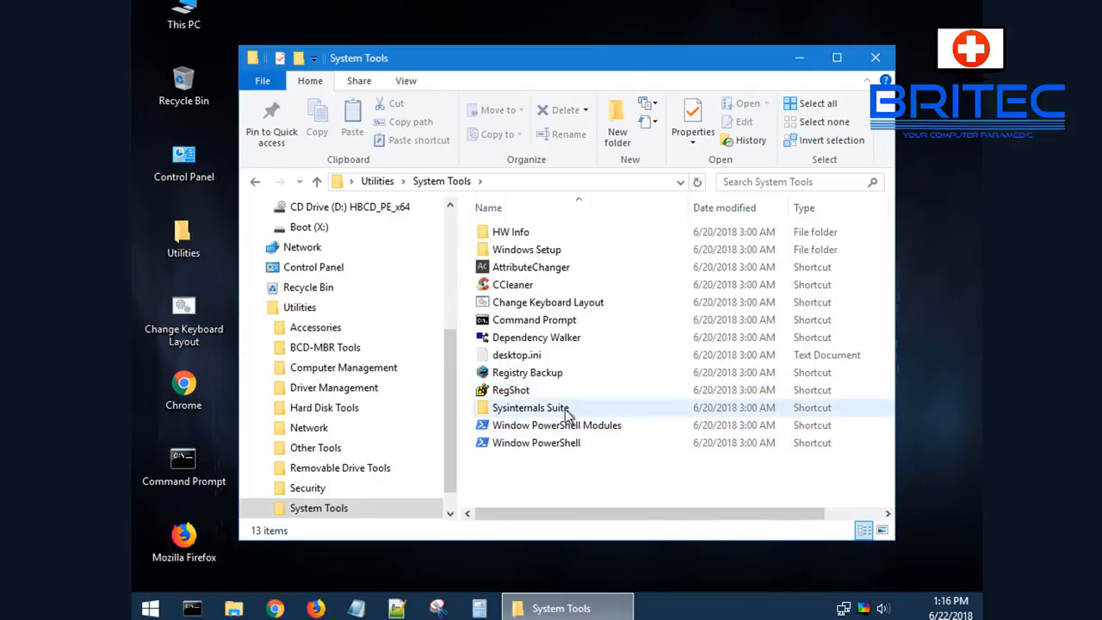
pyautogui.moveTo(551, 424)
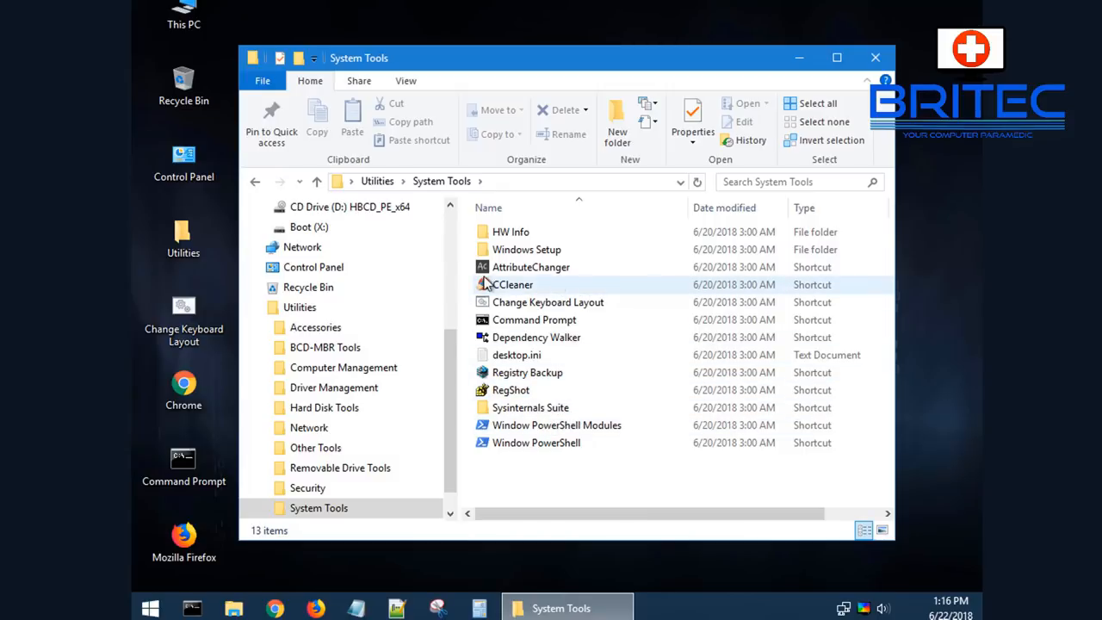
pyautogui.click(377, 181)
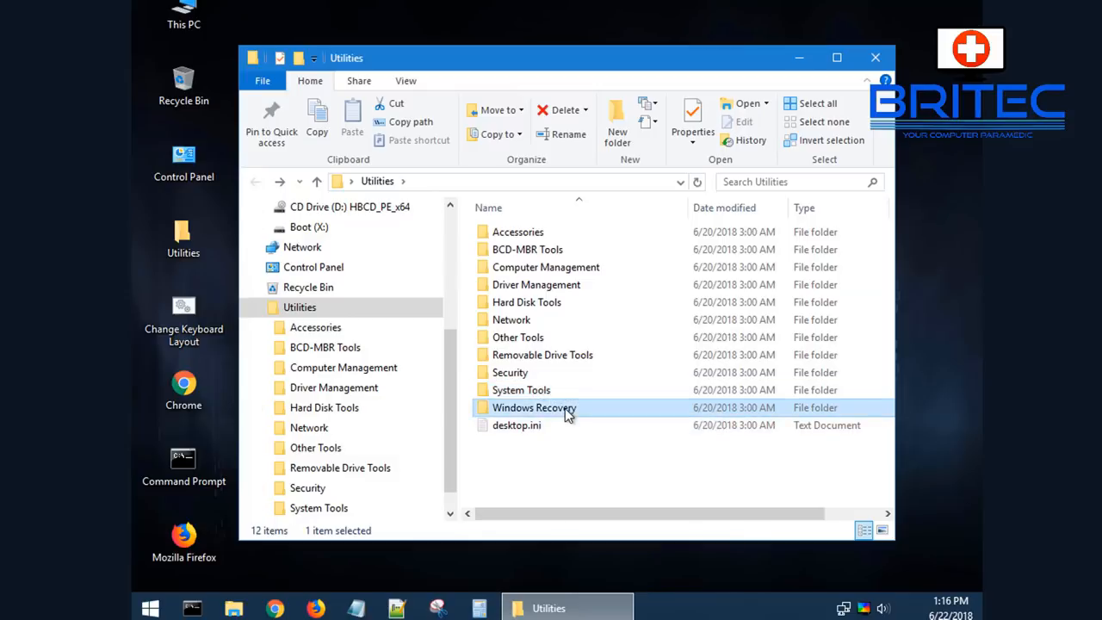
pyautogui.doubleClick(534, 407)
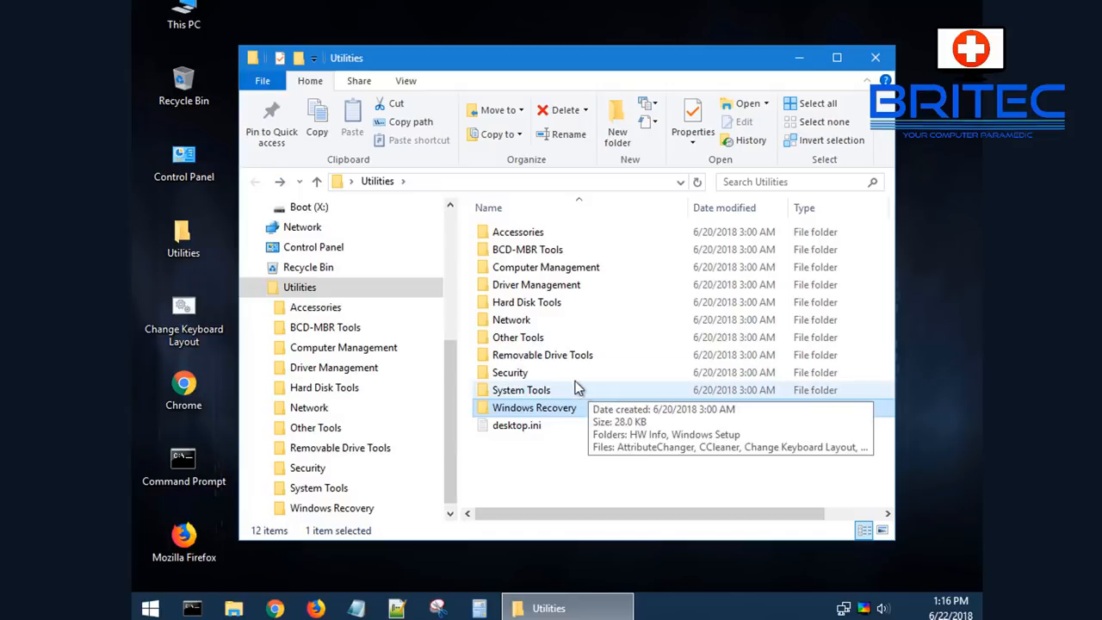
pyautogui.doubleClick(509, 372)
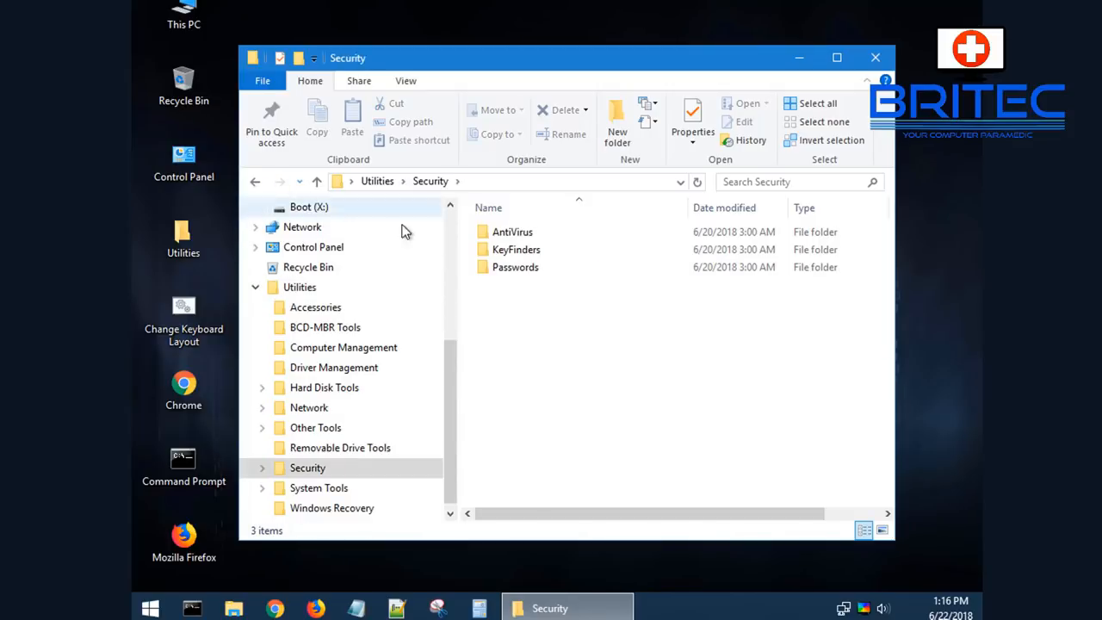
# Step: Launch Malwarebytes Anti-Malware from the AntiVirus folder to view its Dashboard
pyautogui.doubleClick(512, 231)
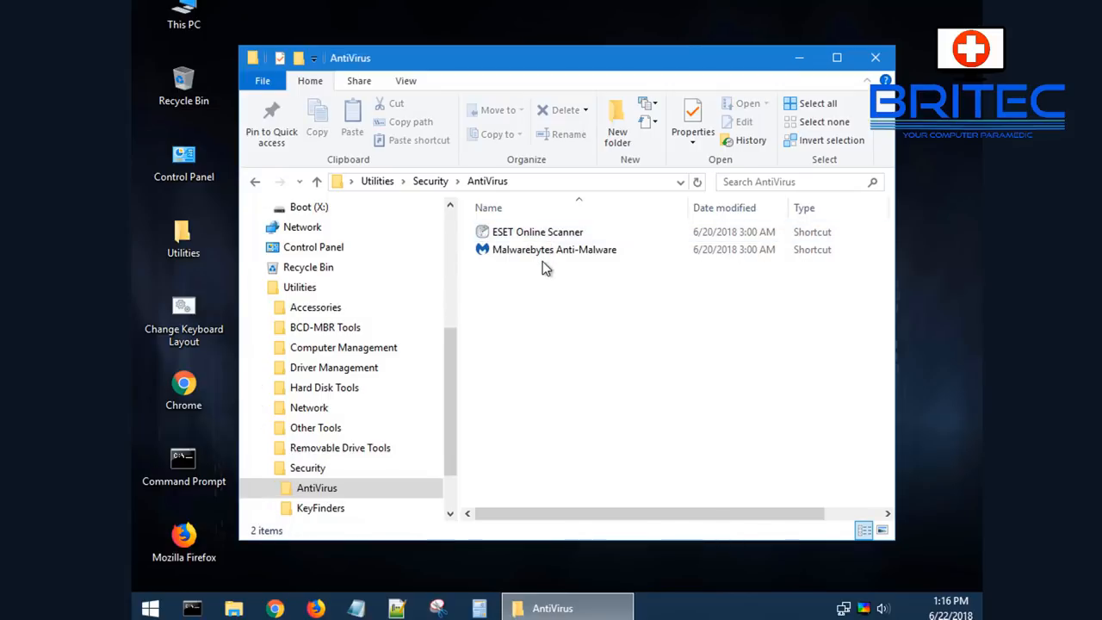
pyautogui.click(554, 249)
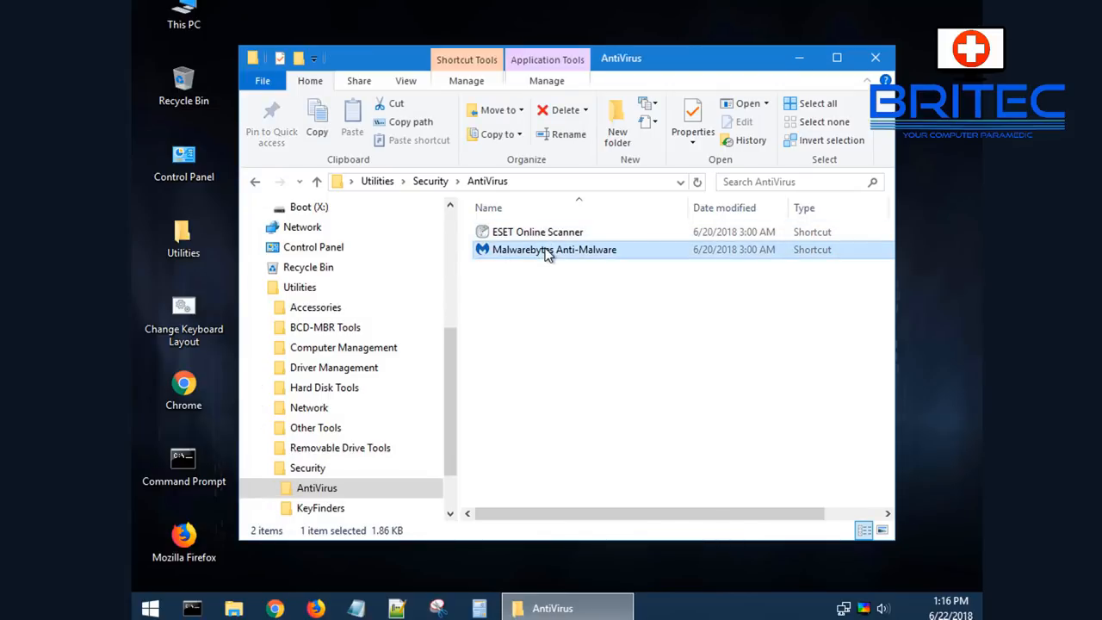
pyautogui.moveTo(584, 315)
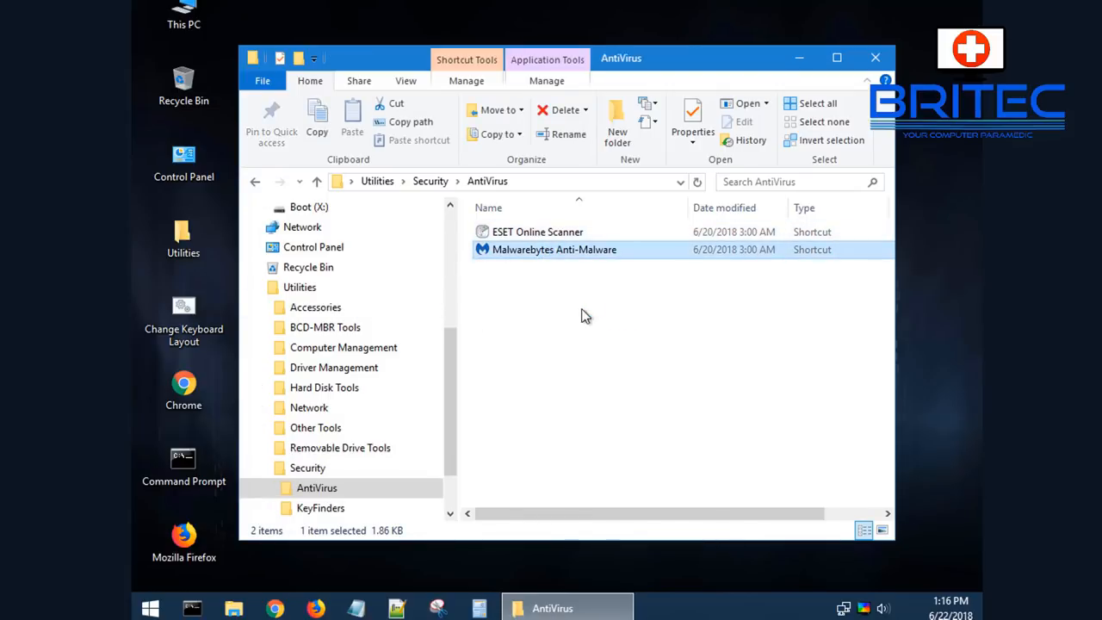
pyautogui.doubleClick(554, 249)
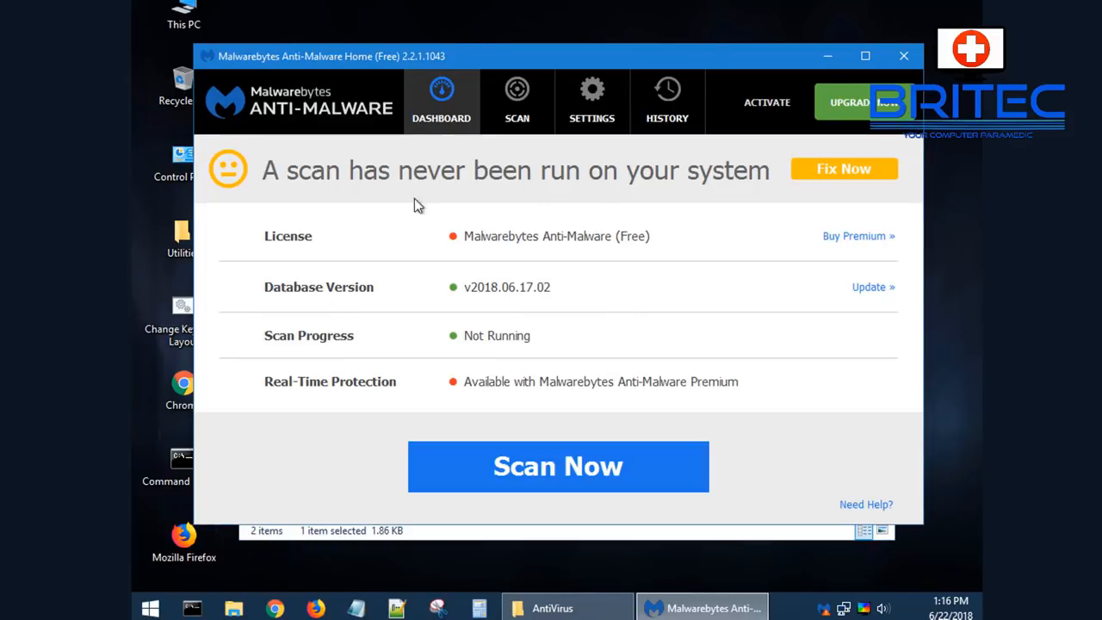
pyautogui.moveTo(496, 378)
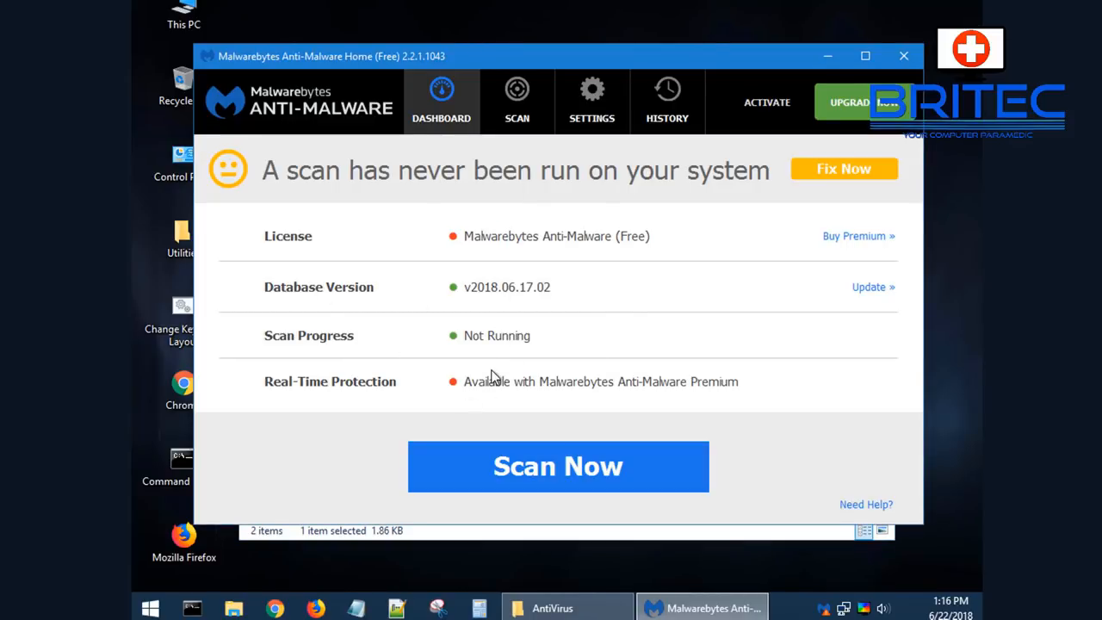
pyautogui.moveTo(491, 473)
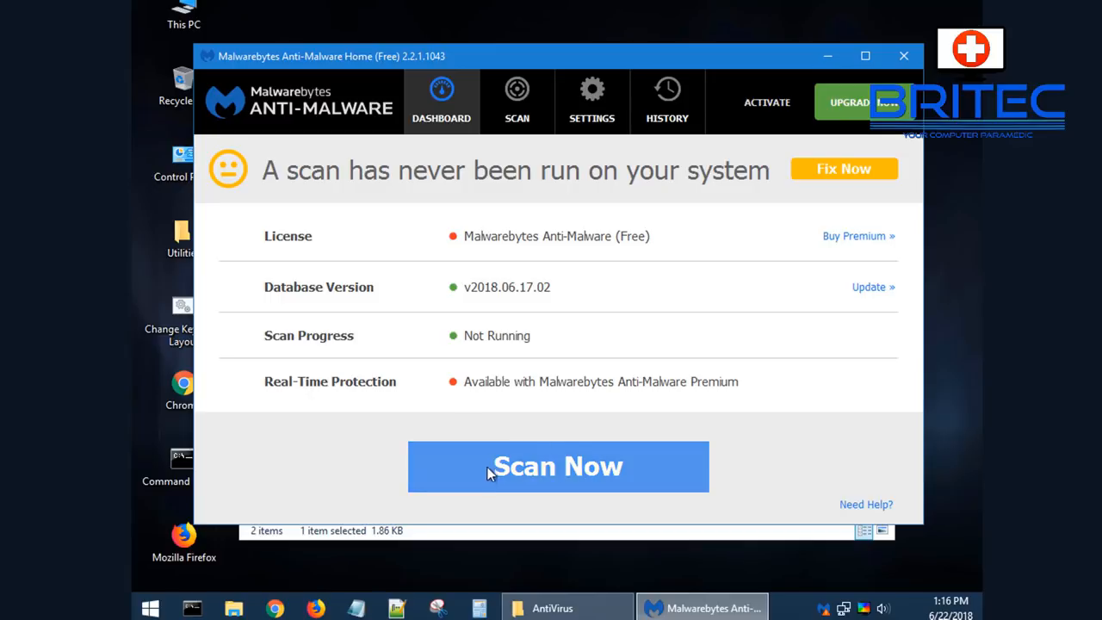
pyautogui.moveTo(913, 43)
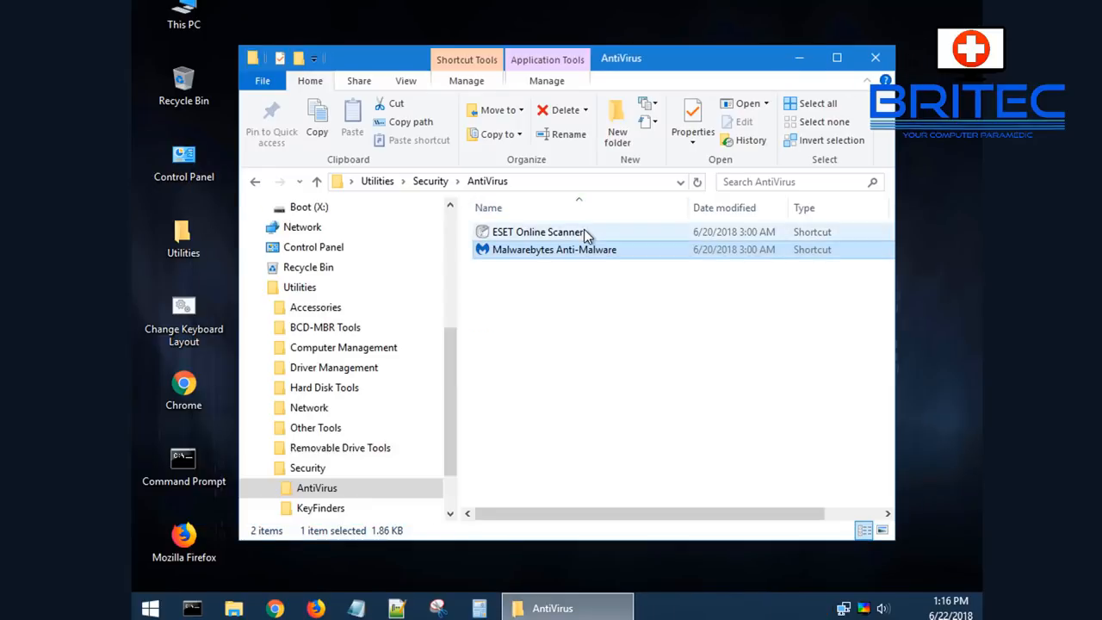
# Step: Launch ESET Online Scanner, accept its terms of use, then close it without scanning
pyautogui.doubleClick(537, 232)
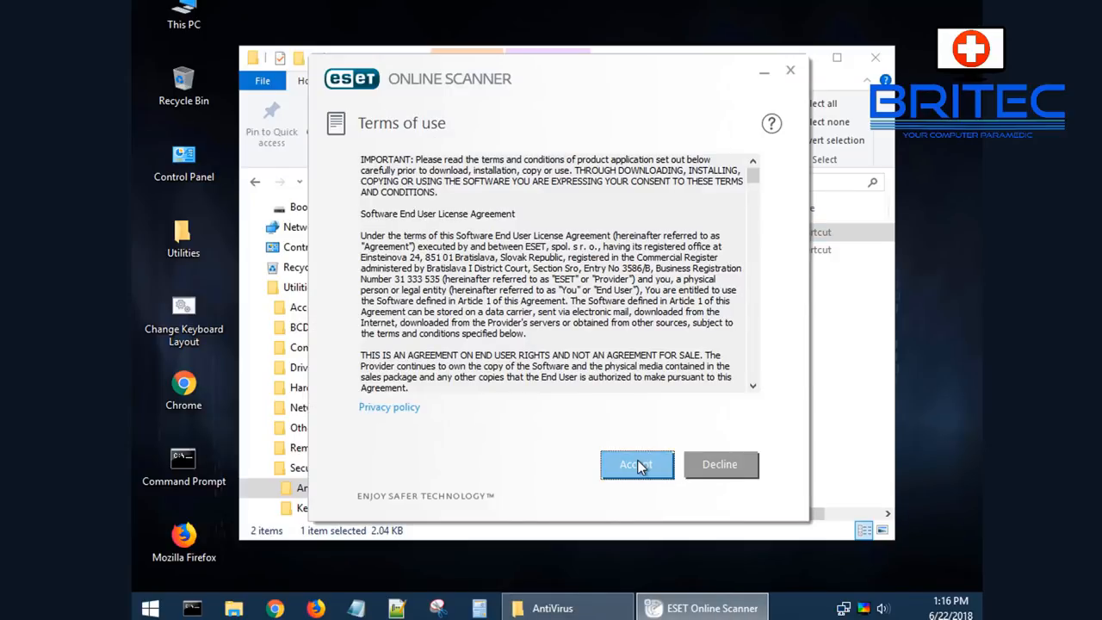
pyautogui.click(637, 464)
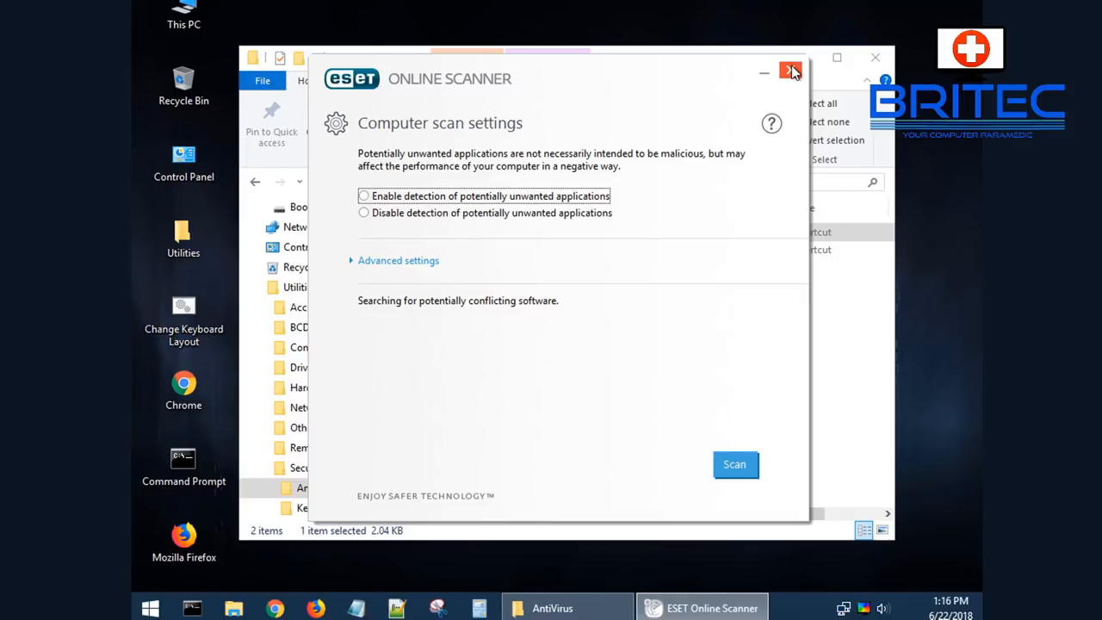
pyautogui.click(790, 70)
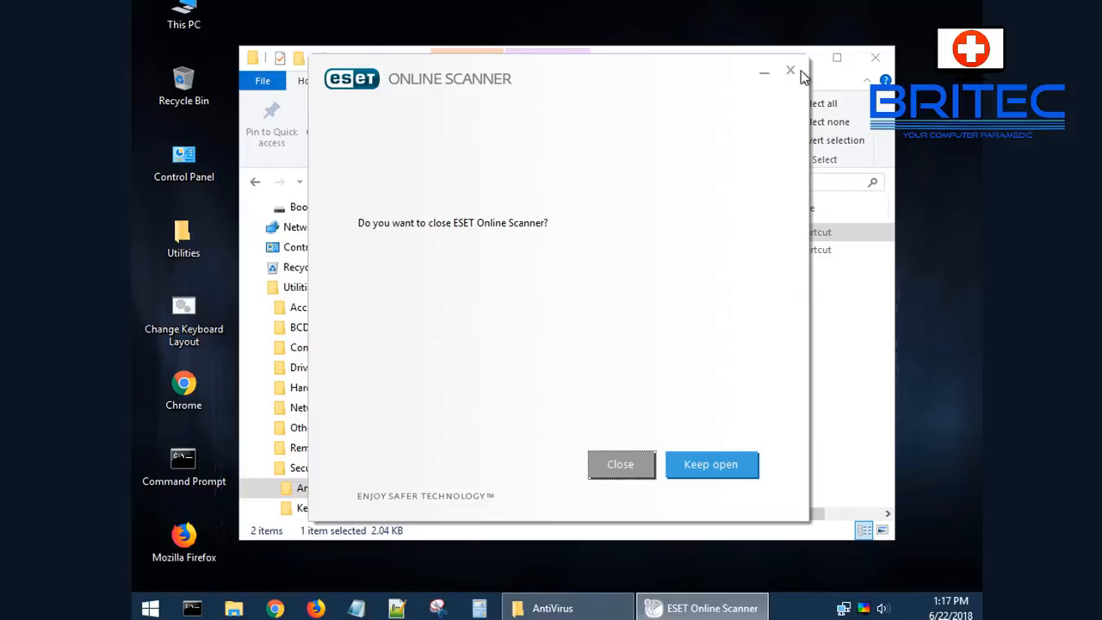
pyautogui.moveTo(624, 401)
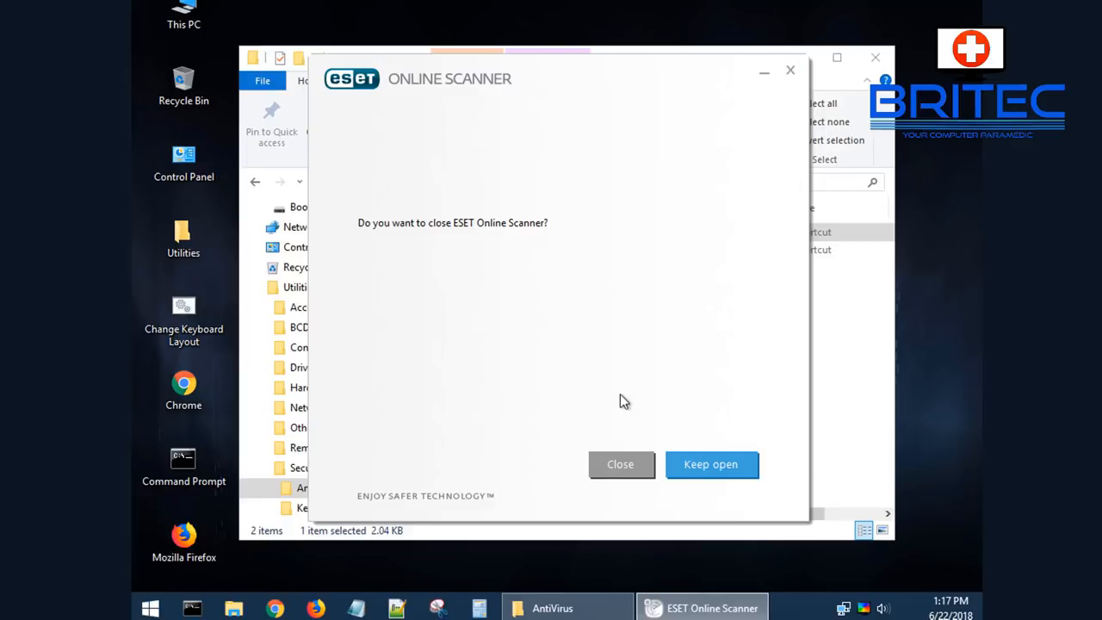
pyautogui.click(620, 464)
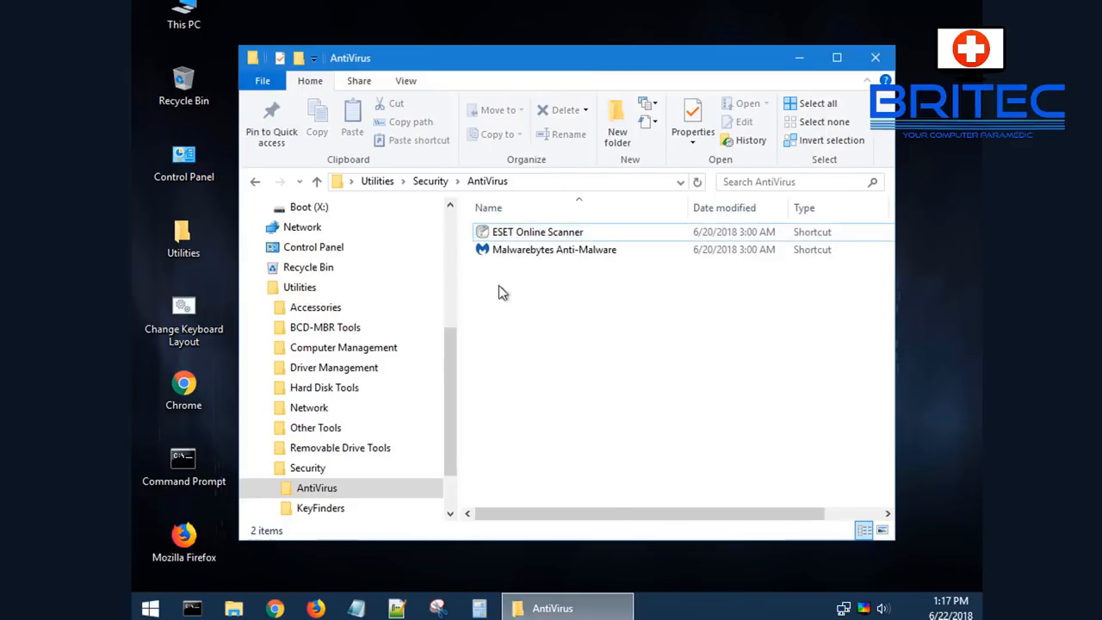
# Step: Browse the KeyFinders and Other Tools folders, then select Network in the tree
pyautogui.click(255, 182)
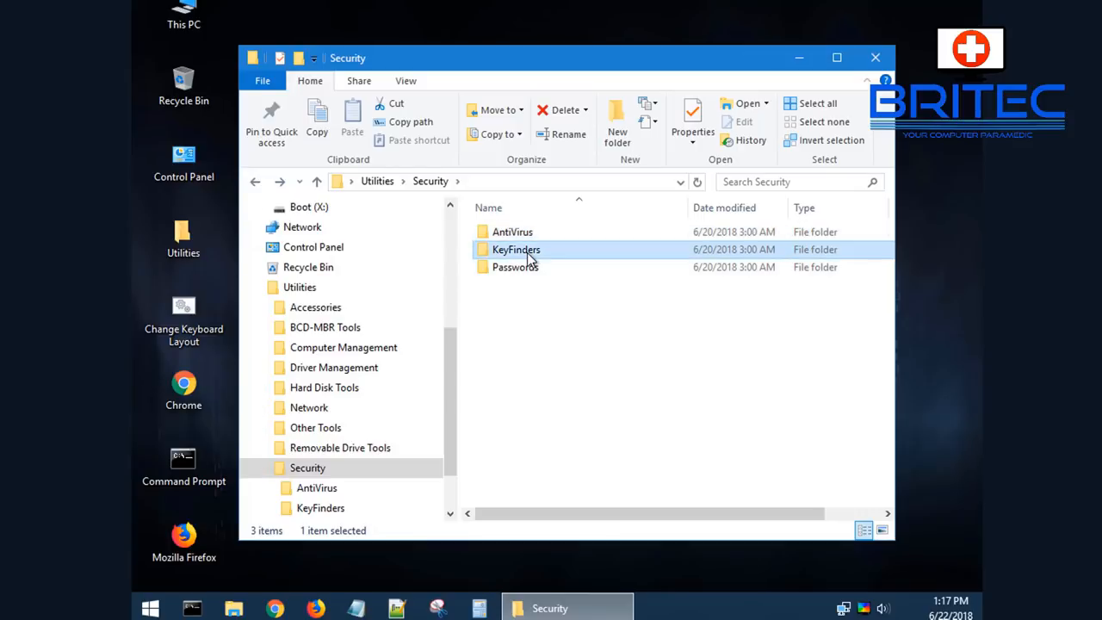
pyautogui.doubleClick(517, 249)
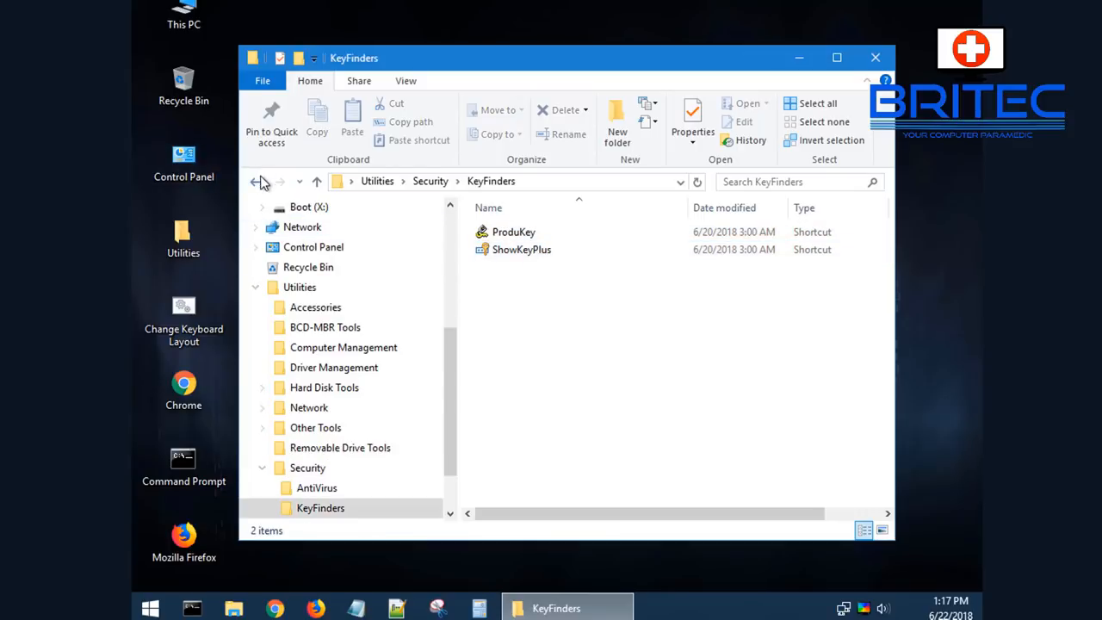
pyautogui.click(255, 181)
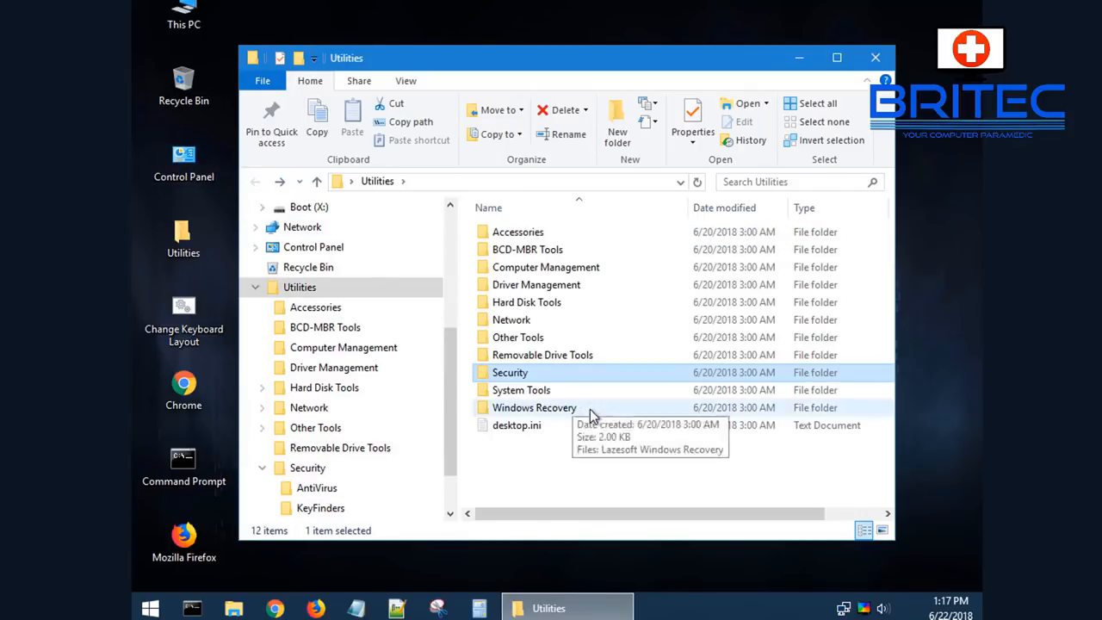
pyautogui.moveTo(556, 337)
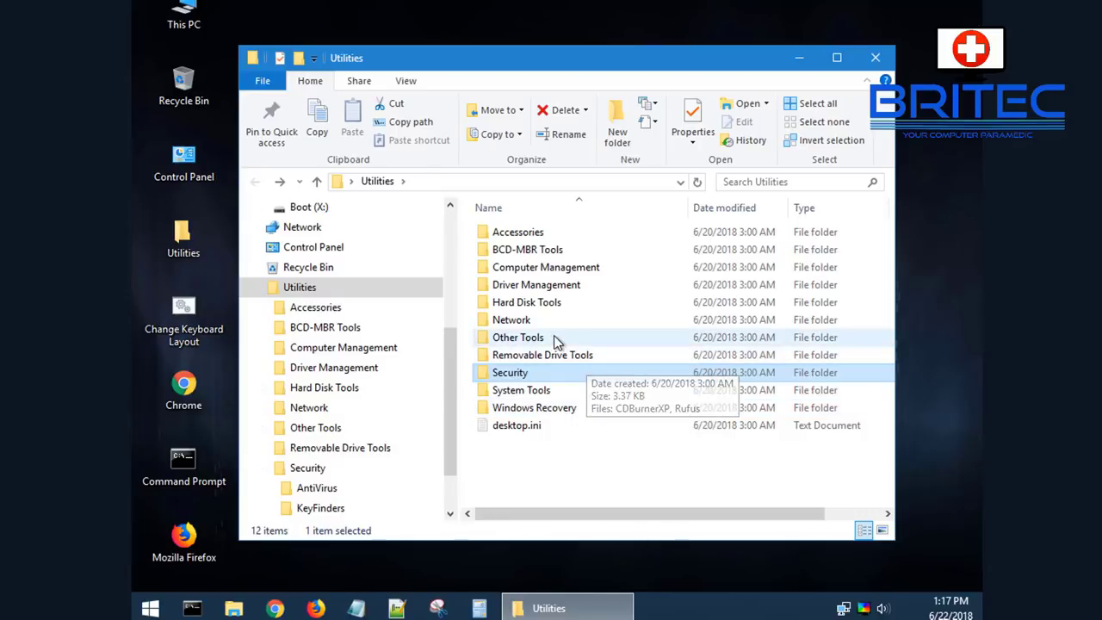
pyautogui.doubleClick(518, 337)
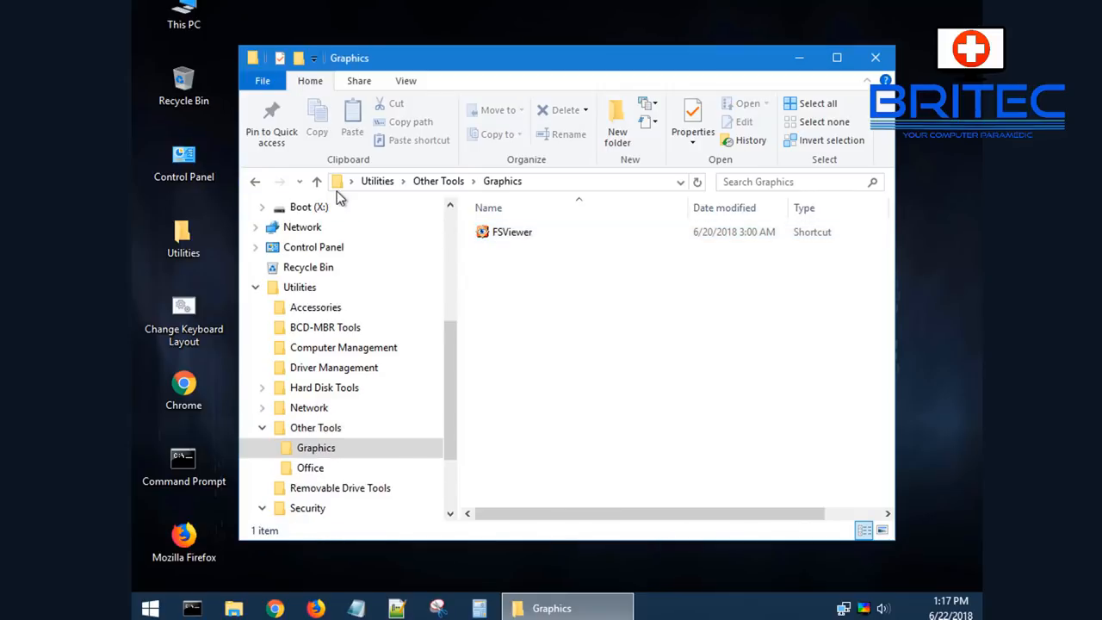
pyautogui.click(255, 181)
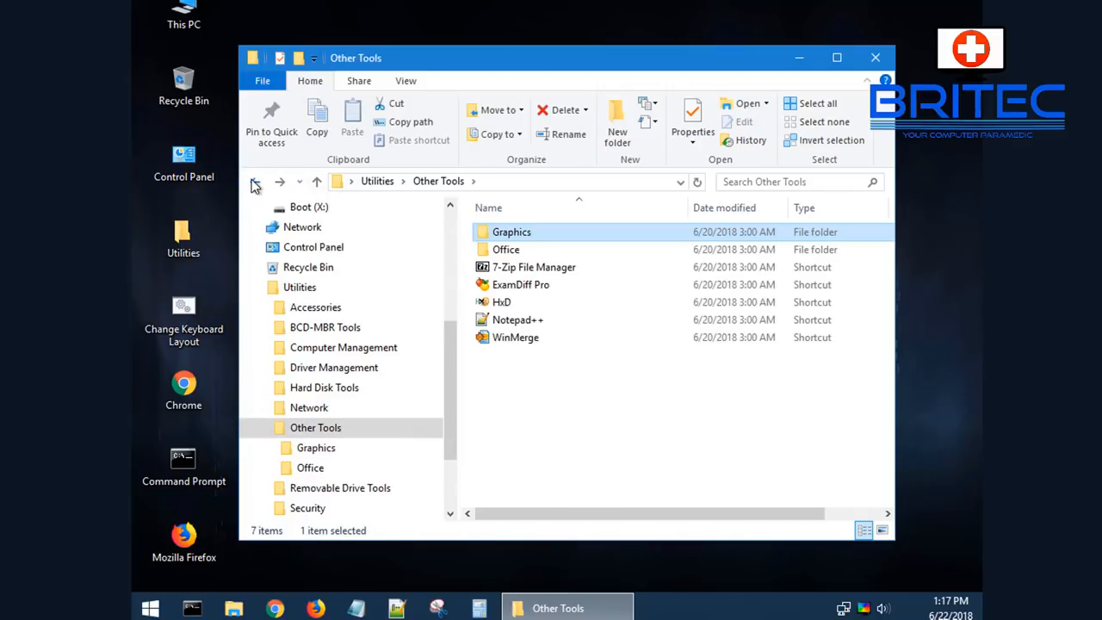
pyautogui.click(309, 407)
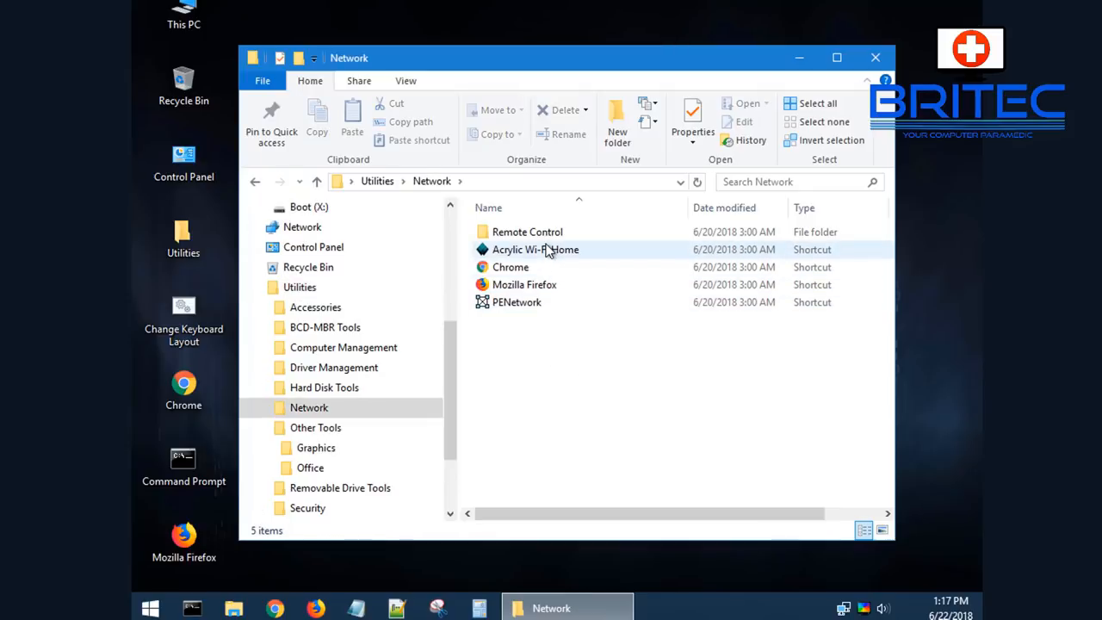
pyautogui.moveTo(549, 252)
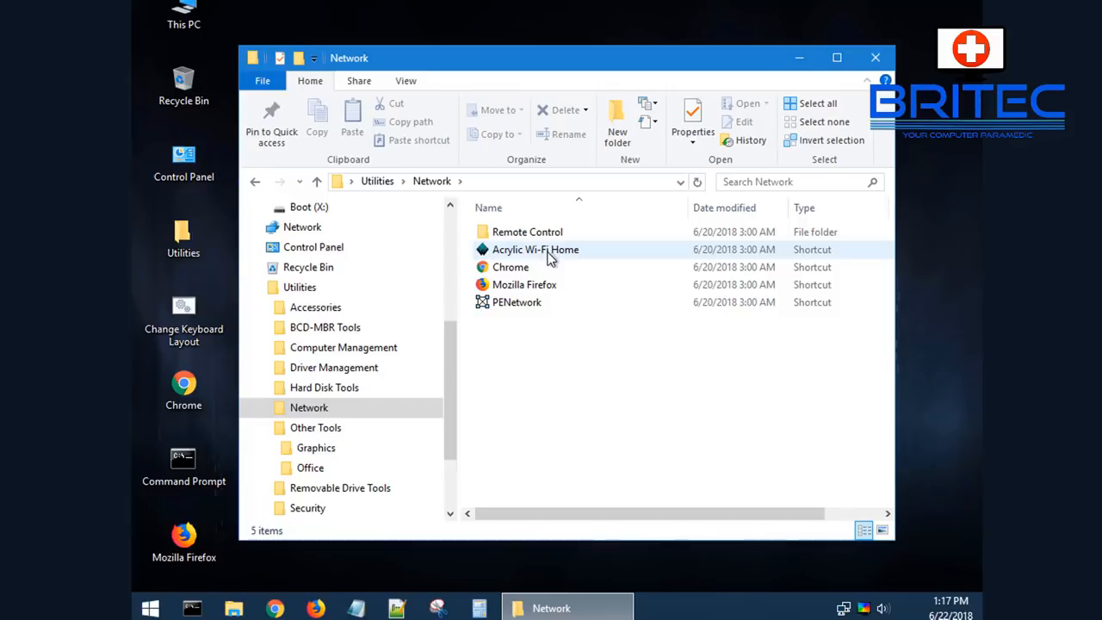
# Step: Launch TeamViewer from Network > Remote Control, then close it
pyautogui.doubleClick(527, 231)
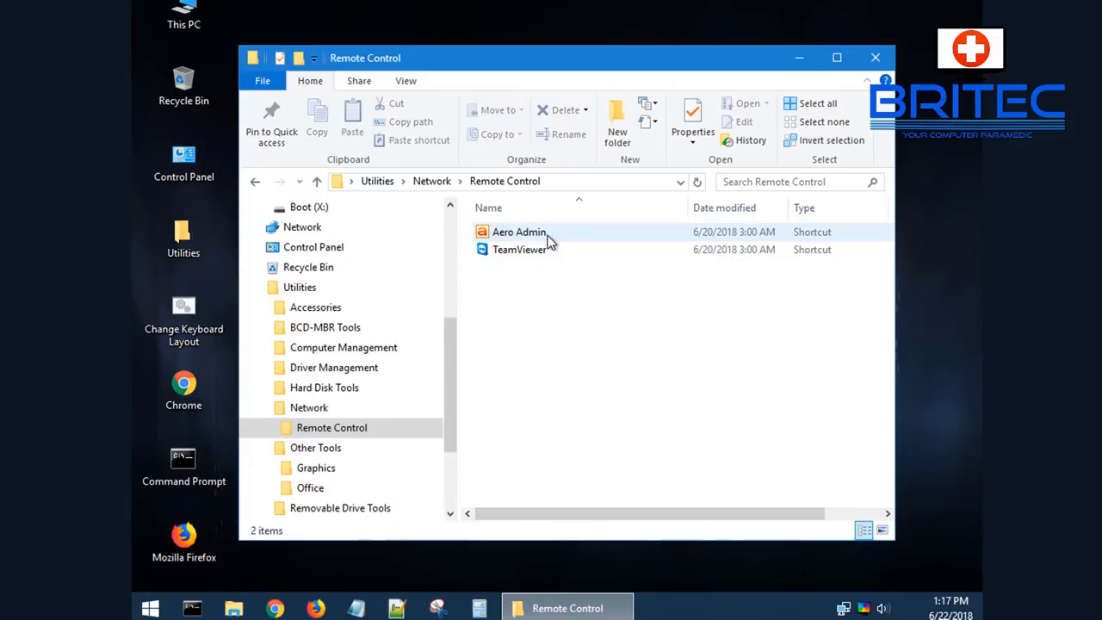
pyautogui.doubleClick(519, 249)
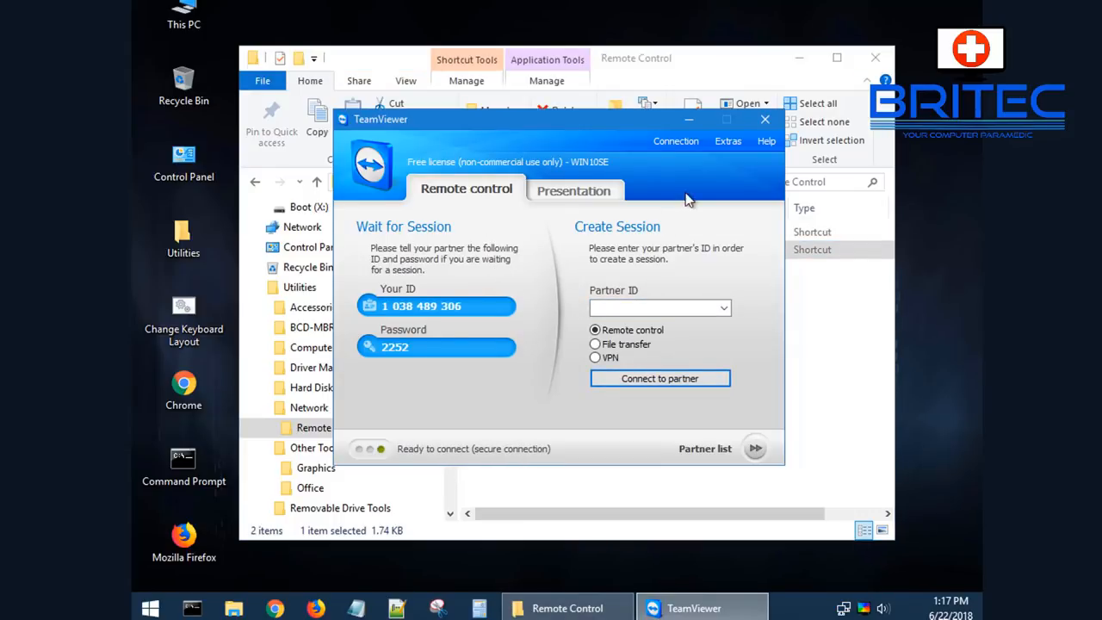
pyautogui.click(764, 119)
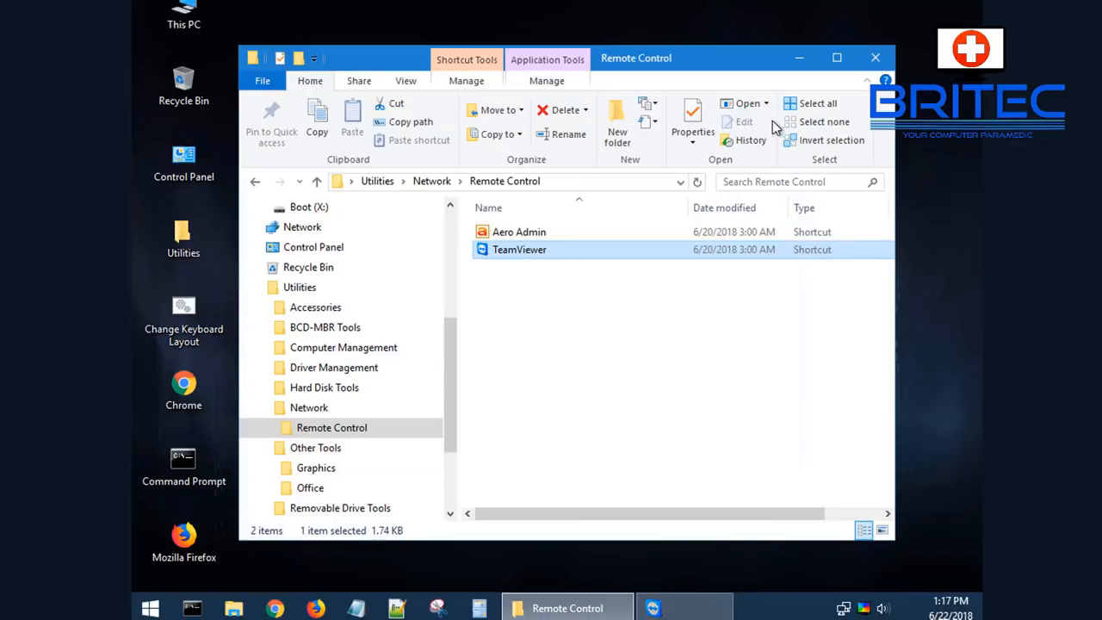
# Step: Browse Hard Disk Tools > Diagnostic, then return to the Utilities folder
pyautogui.click(255, 181)
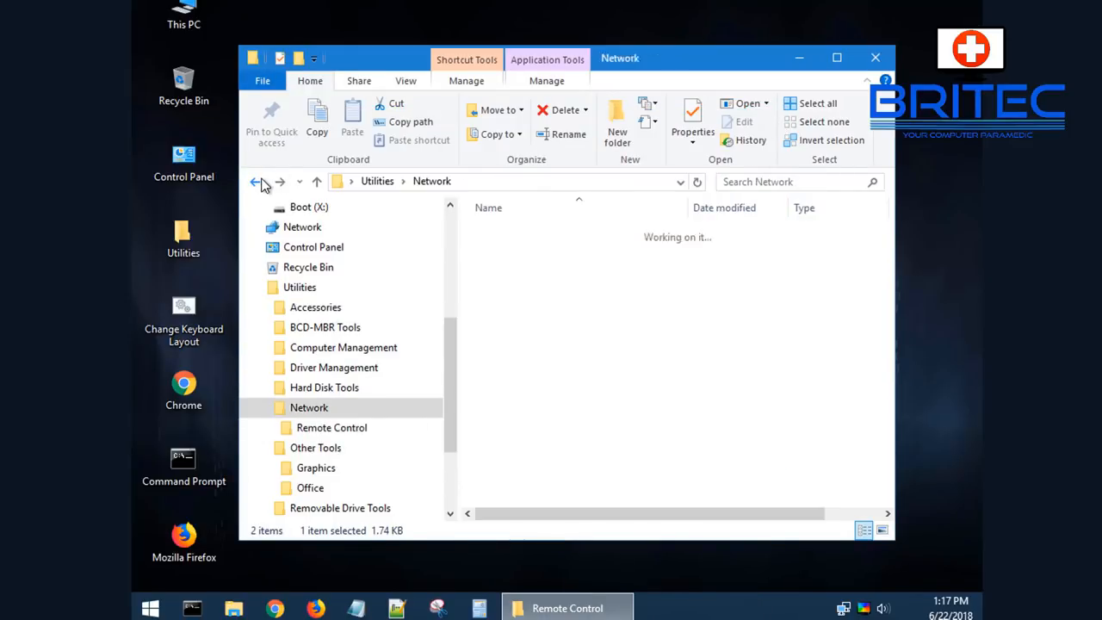
pyautogui.click(255, 181)
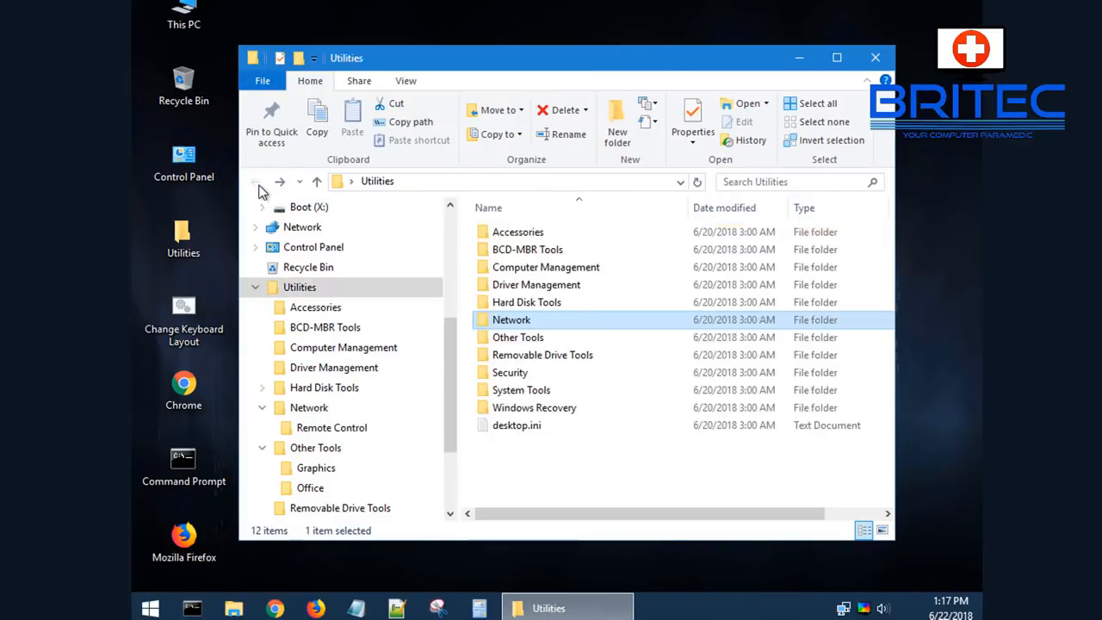
pyautogui.doubleClick(526, 302)
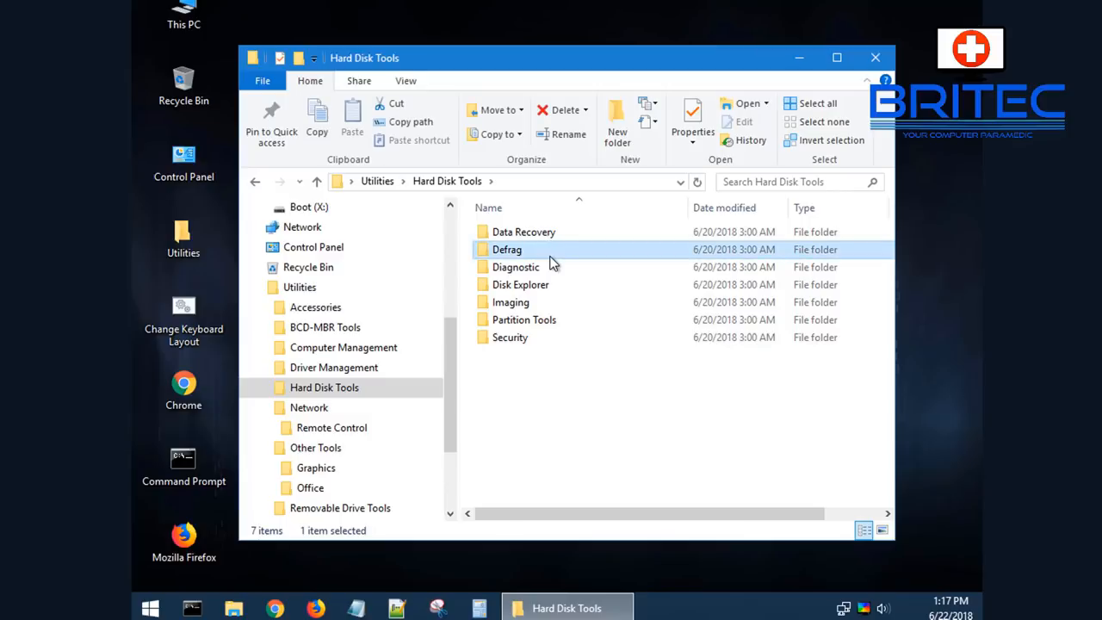
pyautogui.doubleClick(515, 267)
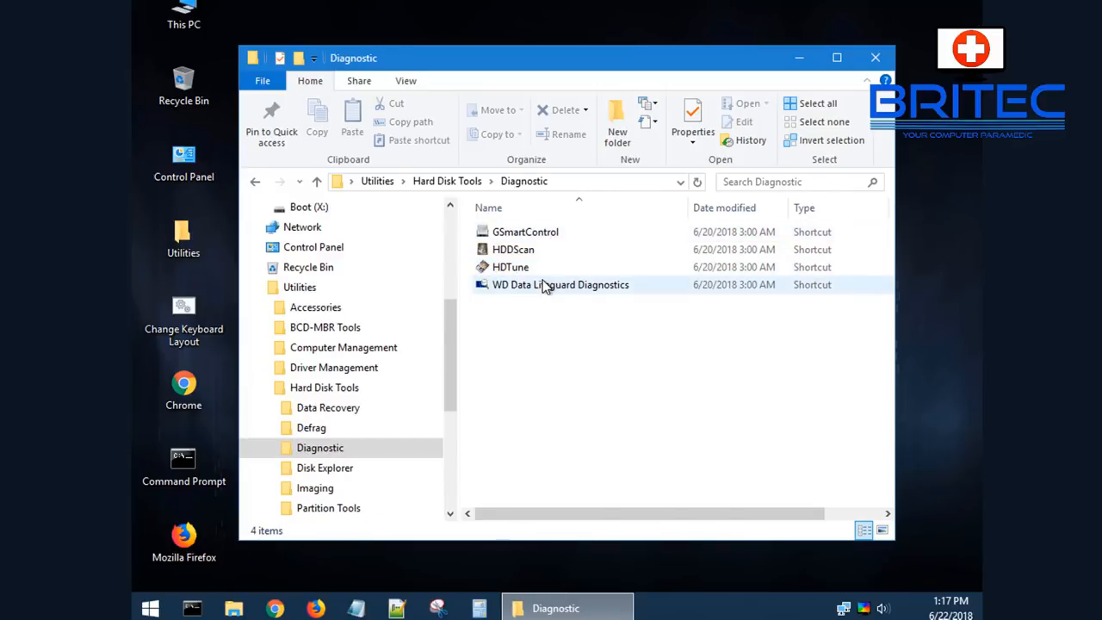
pyautogui.click(255, 182)
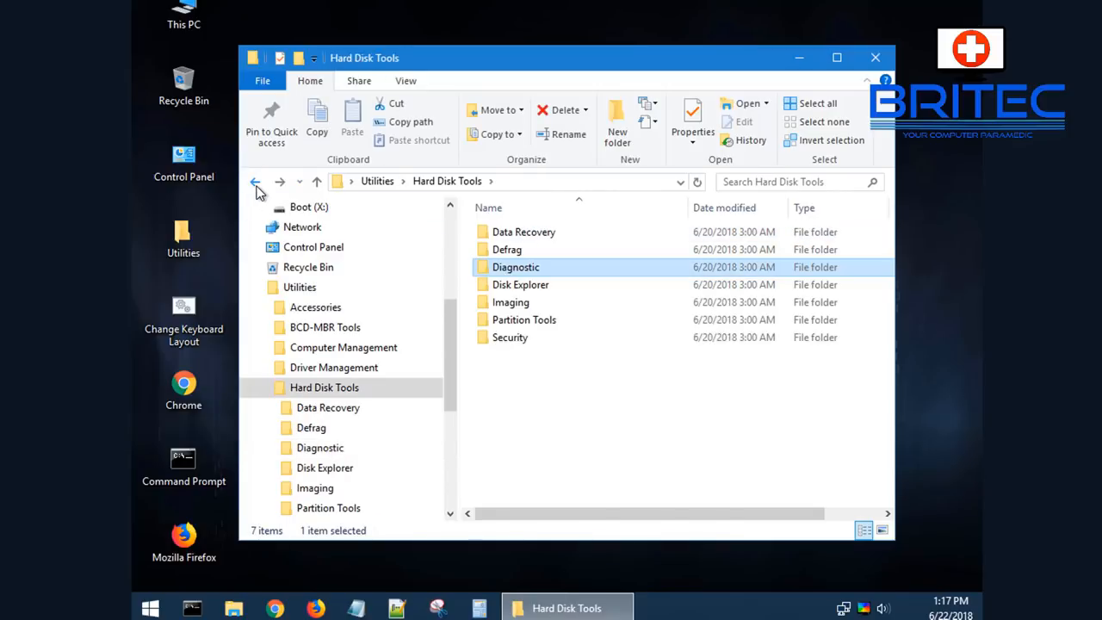
pyautogui.click(255, 182)
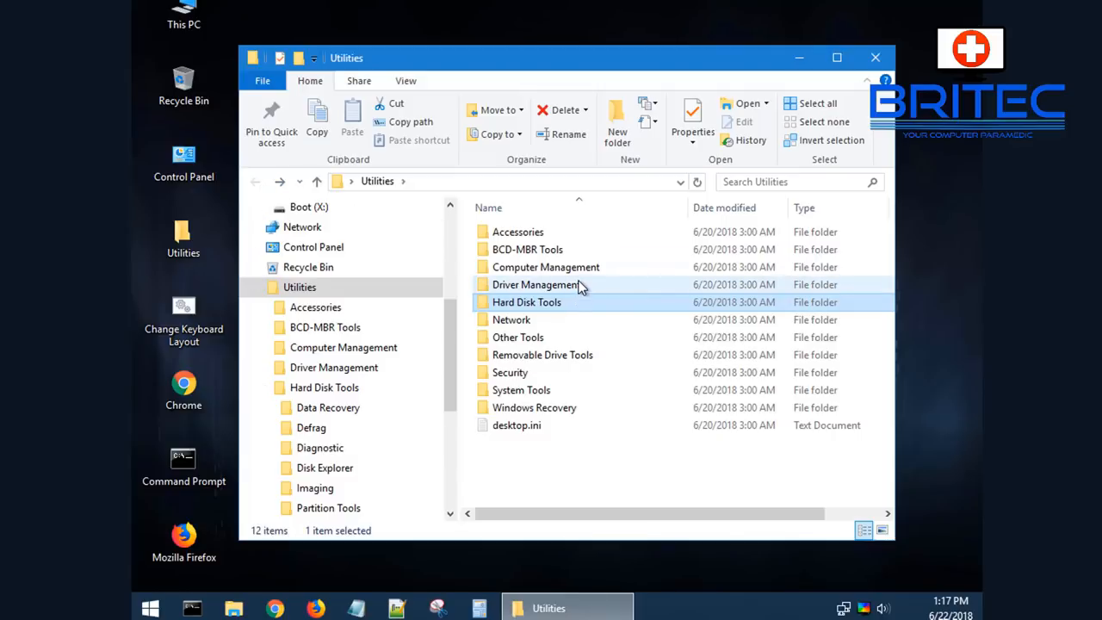
# Step: Launch EasyBCD from BCD-MBR Tools, decline loading a boot store, and close it
pyautogui.doubleClick(527, 249)
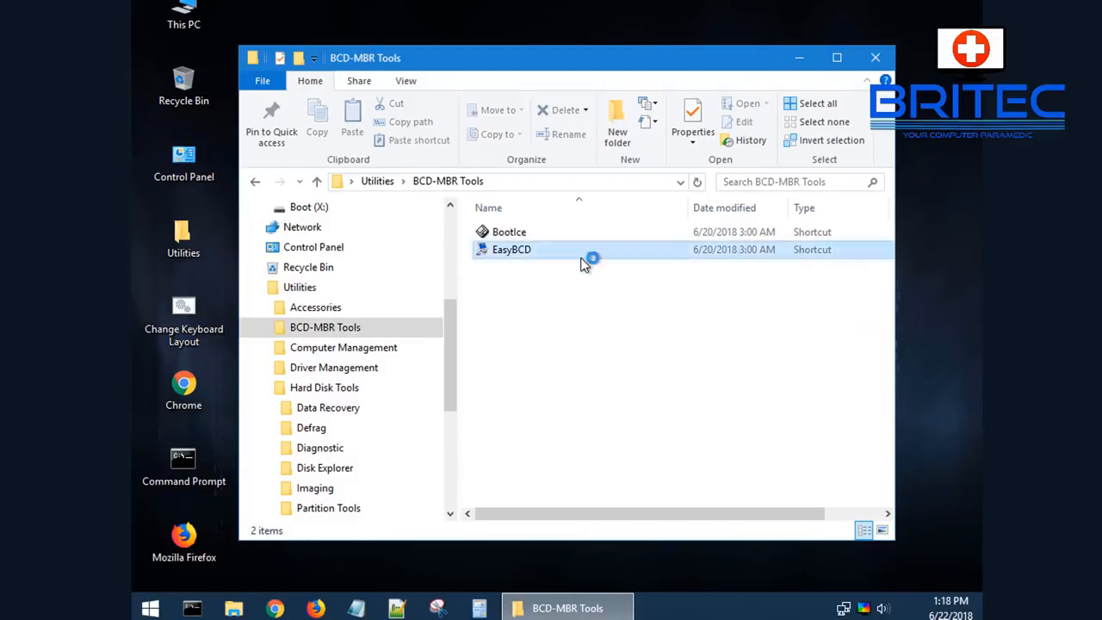
pyautogui.click(511, 249)
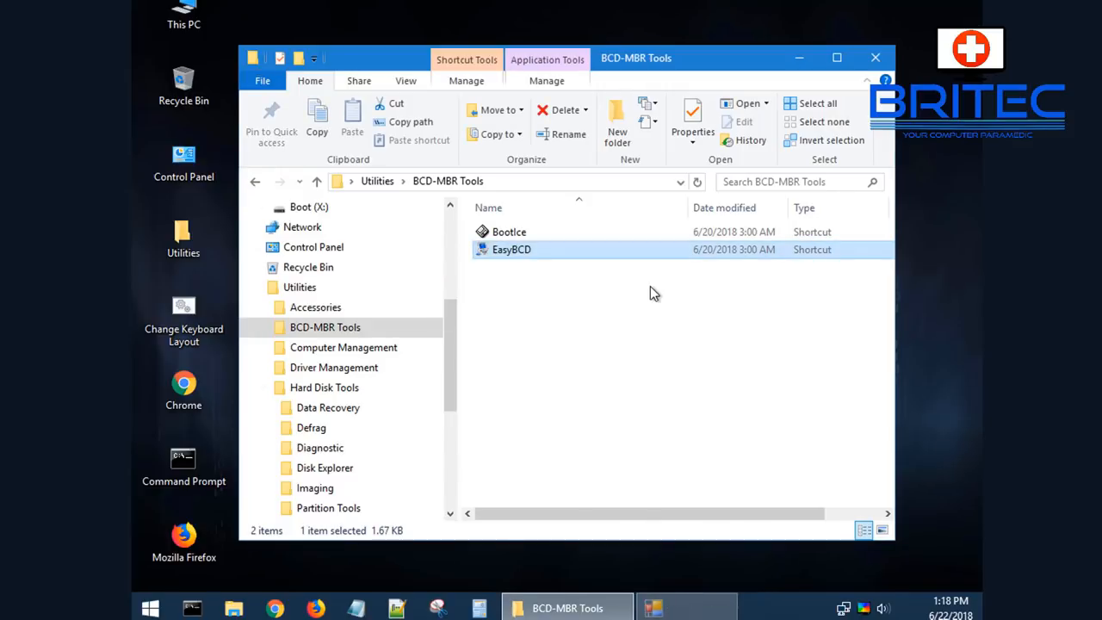
pyautogui.doubleClick(511, 249)
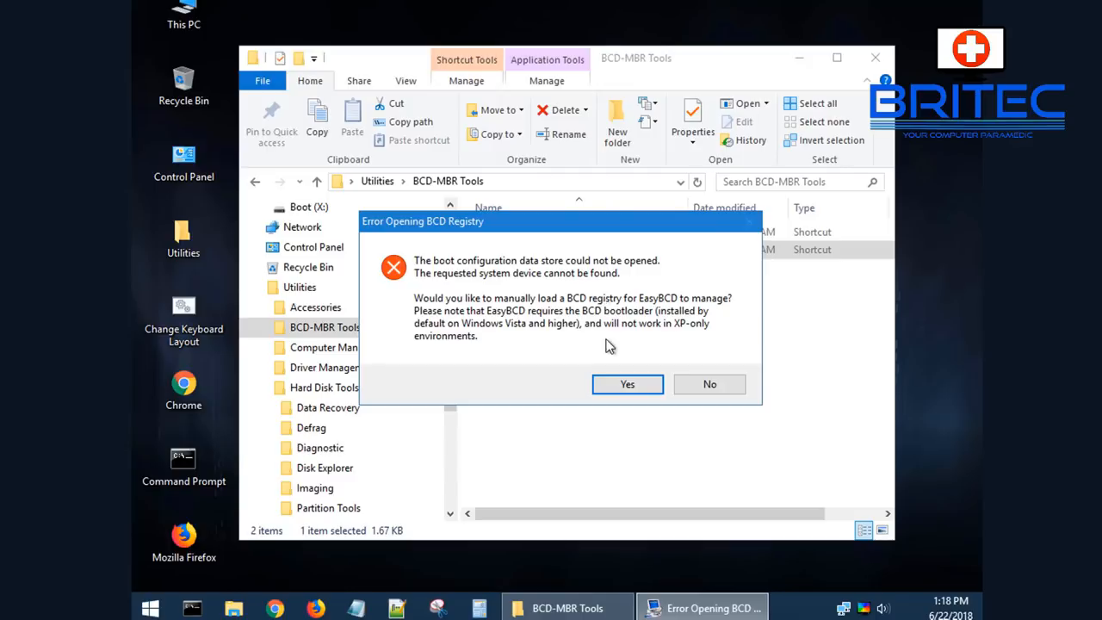
pyautogui.click(709, 384)
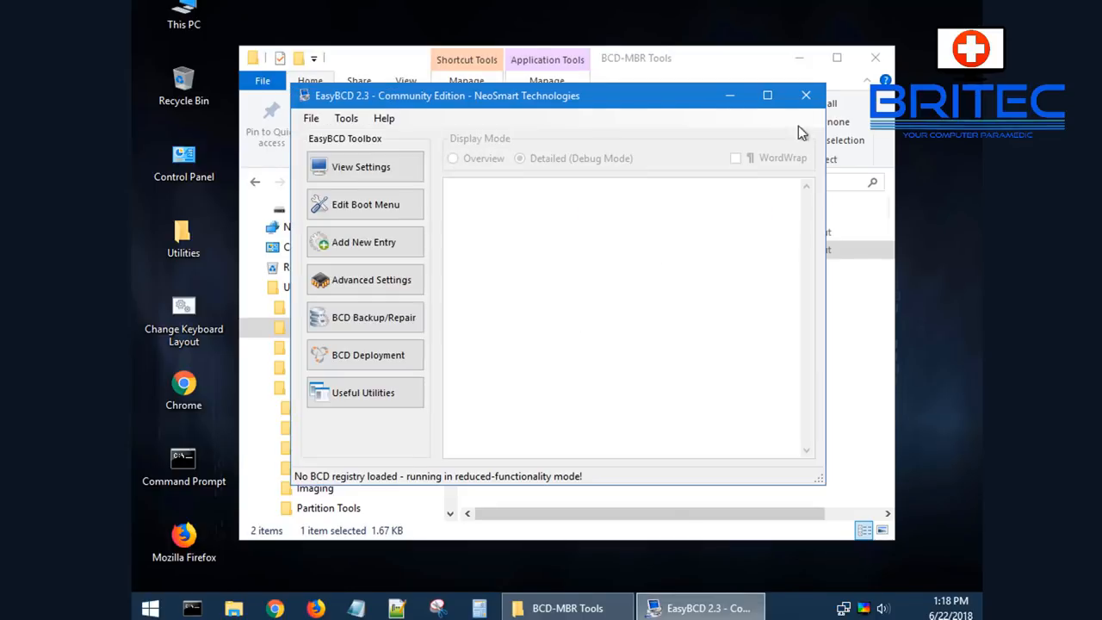
pyautogui.click(807, 94)
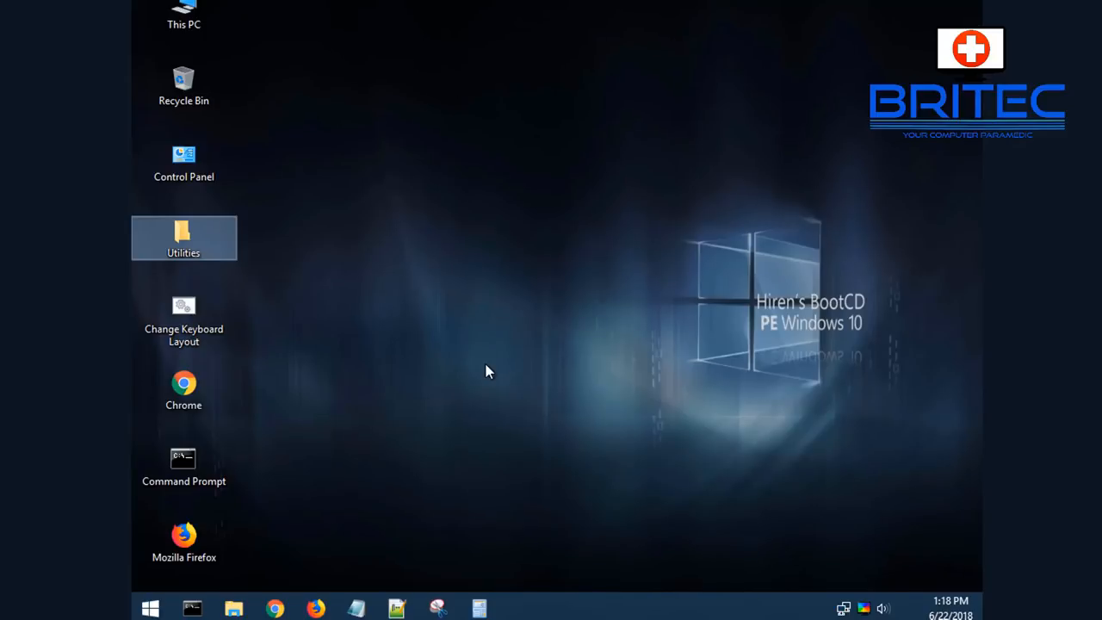
pyautogui.moveTo(312, 376)
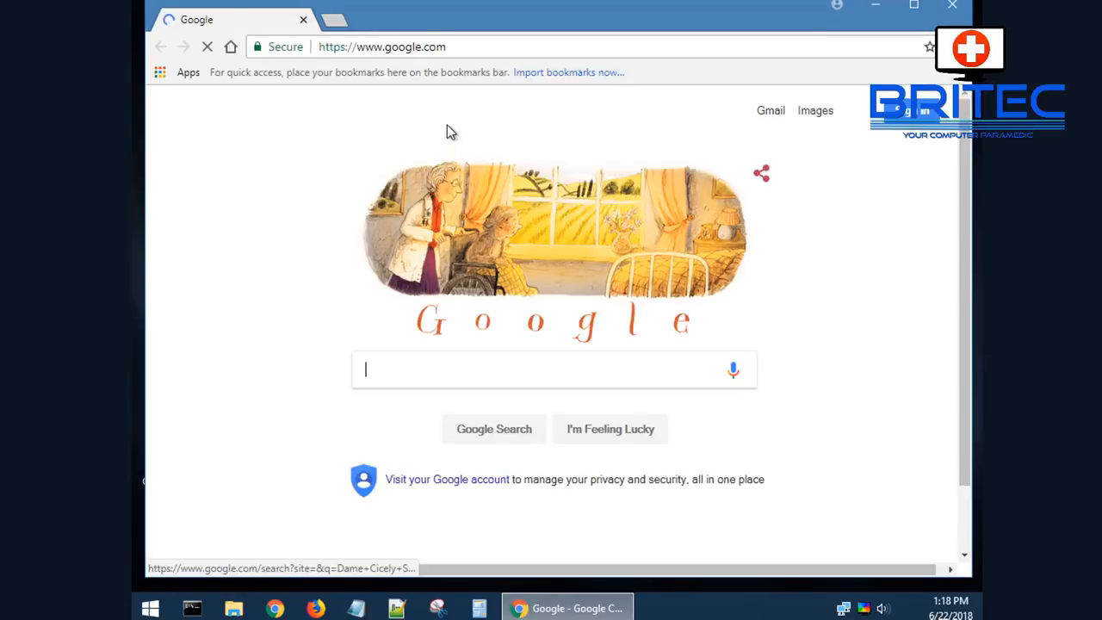
# Step: Search Google for 'bbc news' from the address bar and scroll the results
pyautogui.click(383, 47)
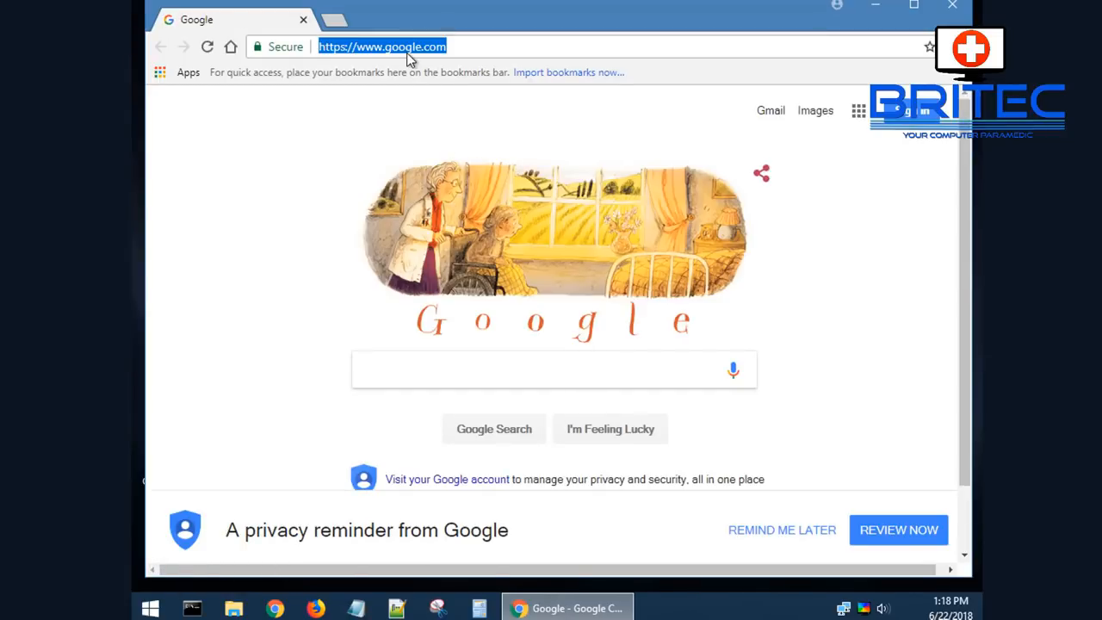
pyautogui.write('bbc news')
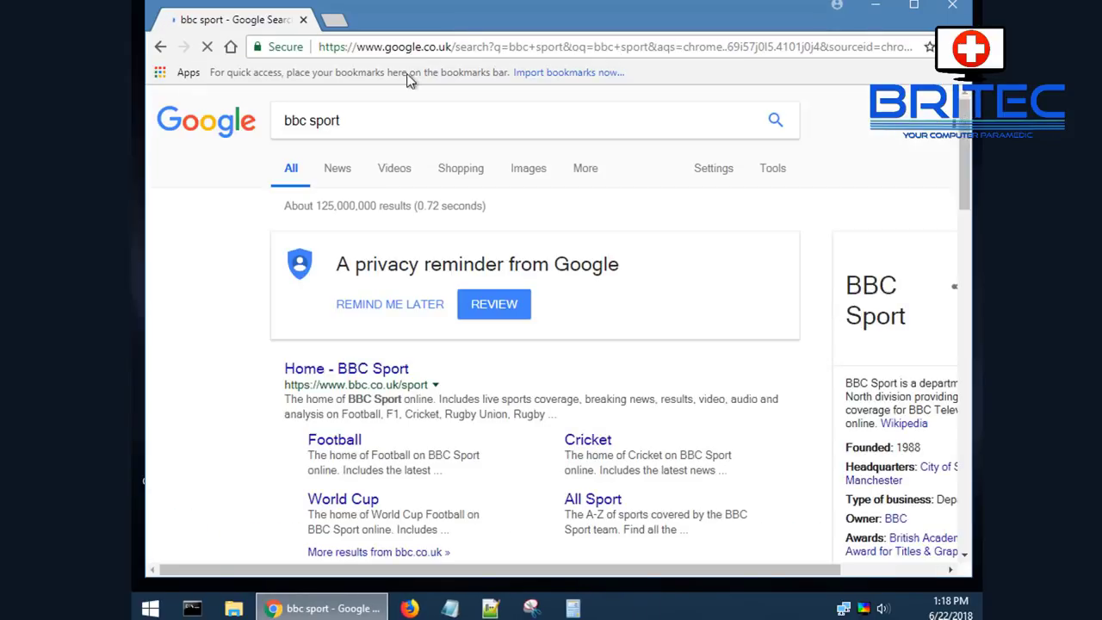
pyautogui.scroll(-3)
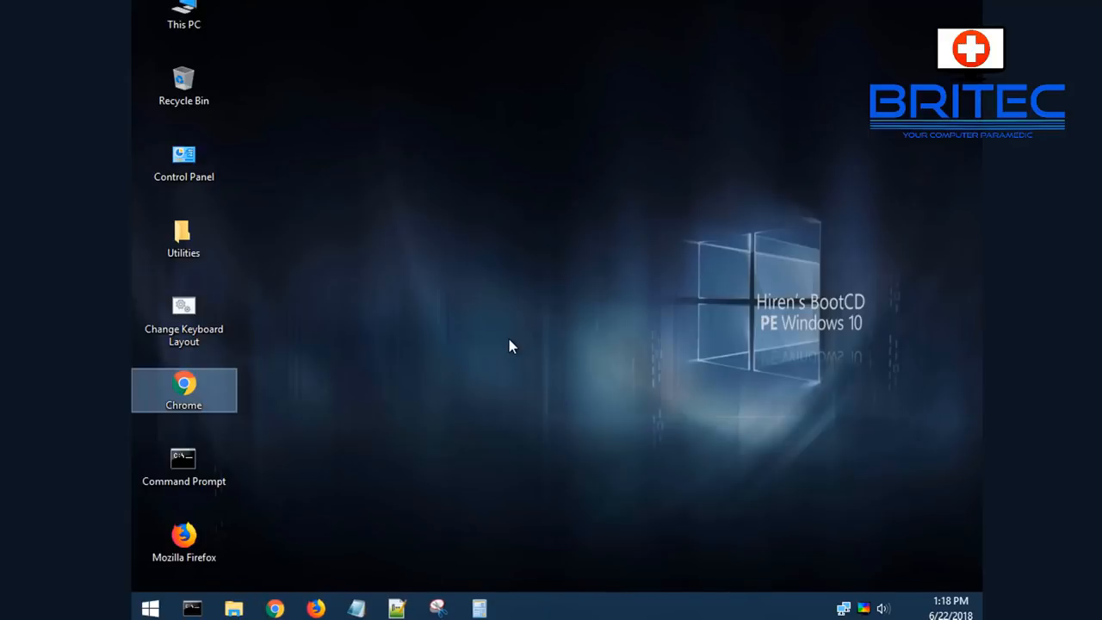
pyautogui.moveTo(914, 612)
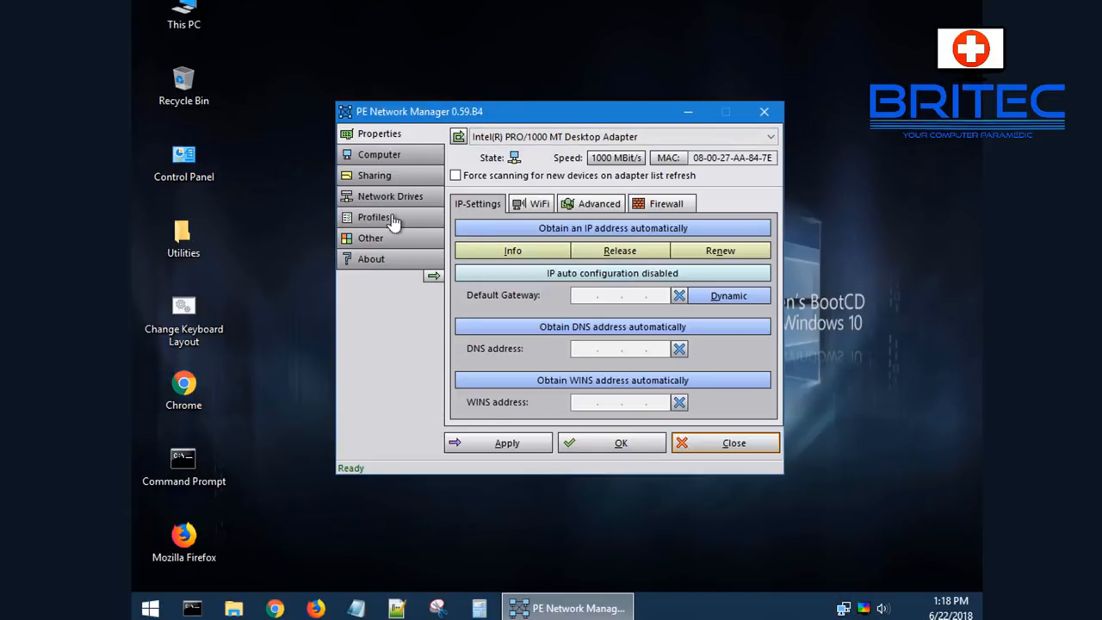
pyautogui.moveTo(392, 278)
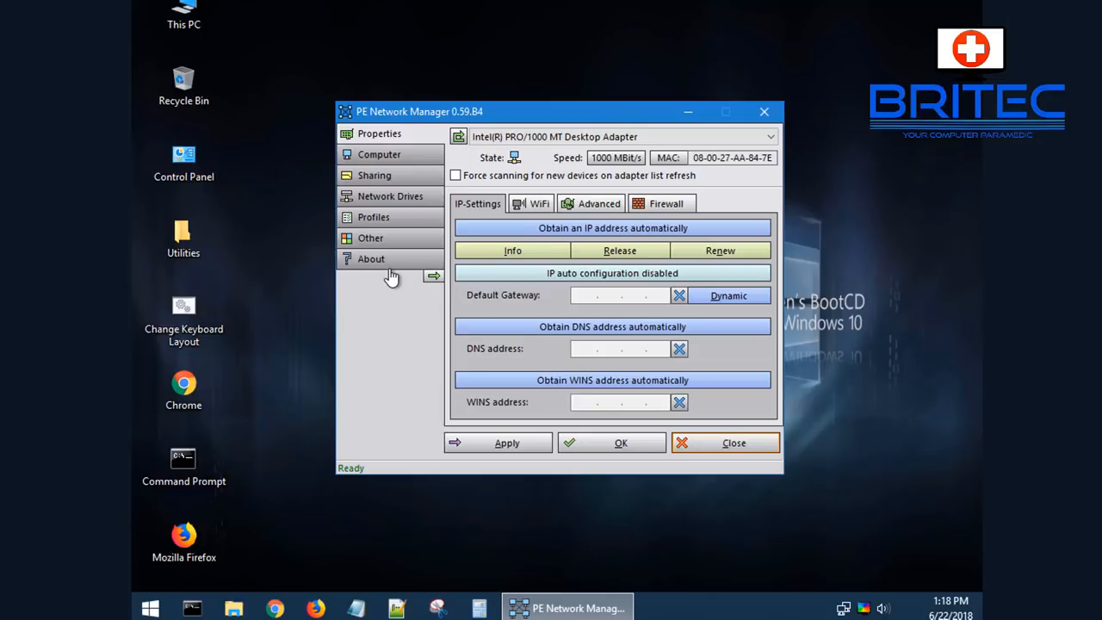
pyautogui.click(769, 136)
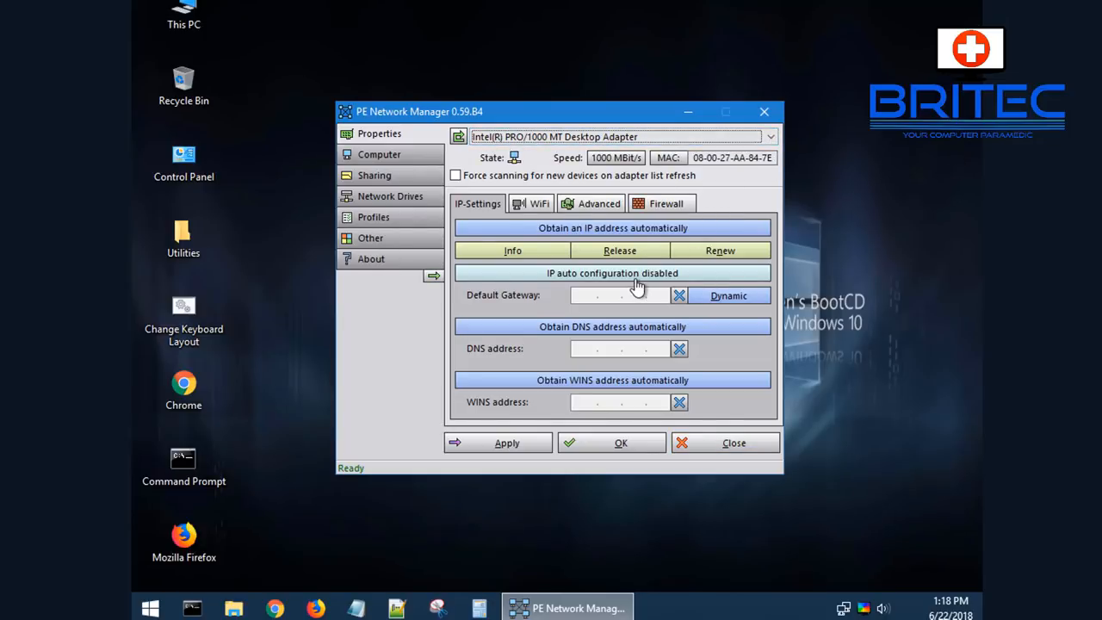
pyautogui.click(530, 203)
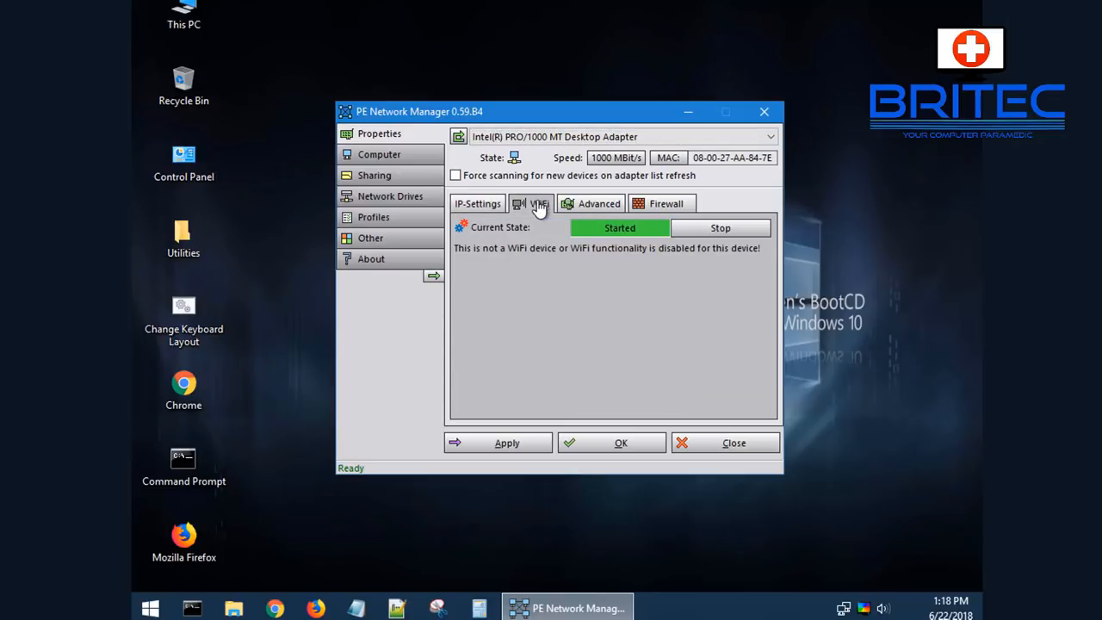
pyautogui.moveTo(478, 206)
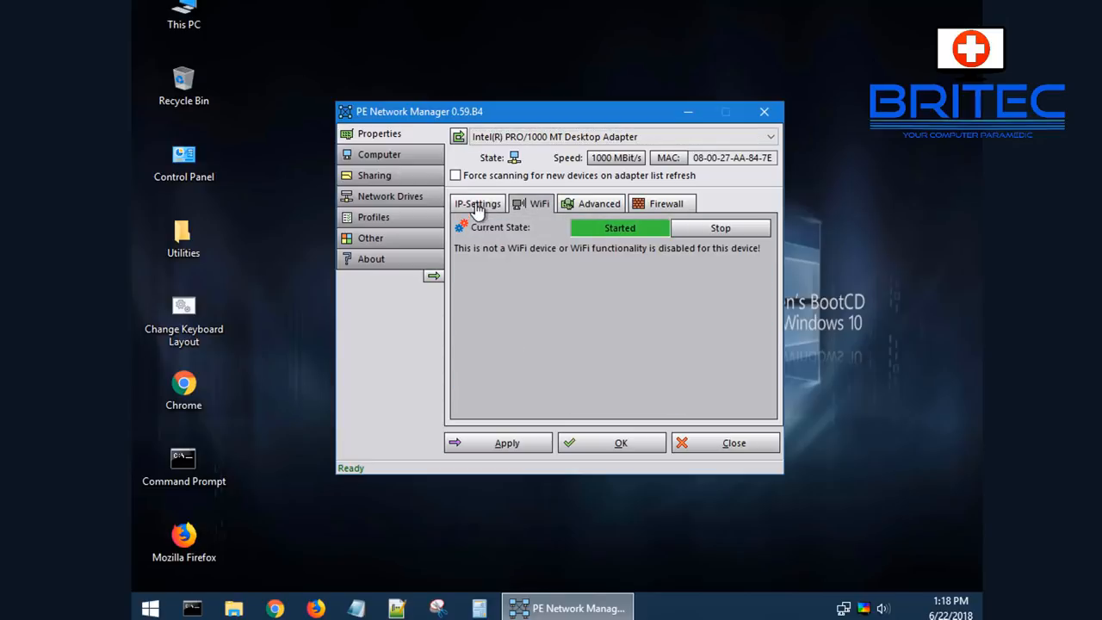
pyautogui.click(478, 204)
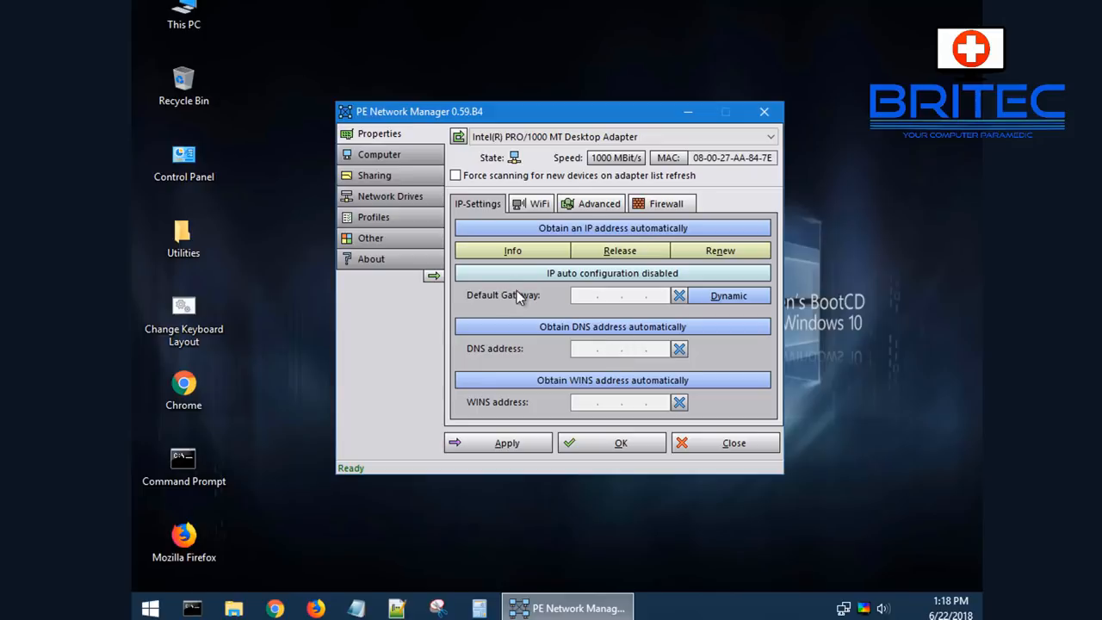
pyautogui.moveTo(398, 207)
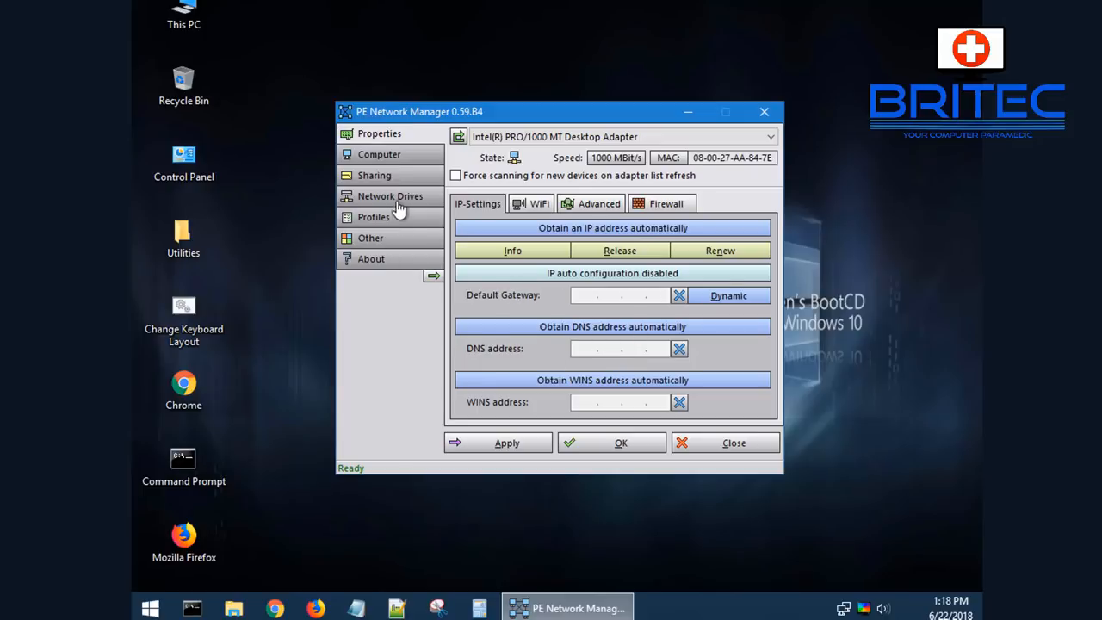
pyautogui.click(390, 196)
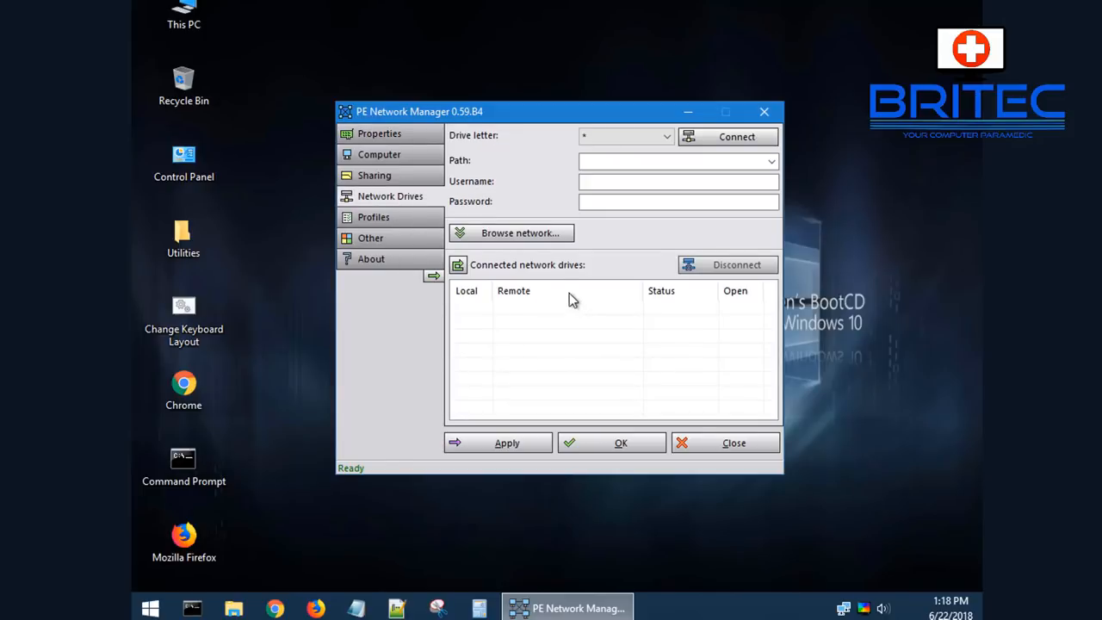
pyautogui.moveTo(685, 261)
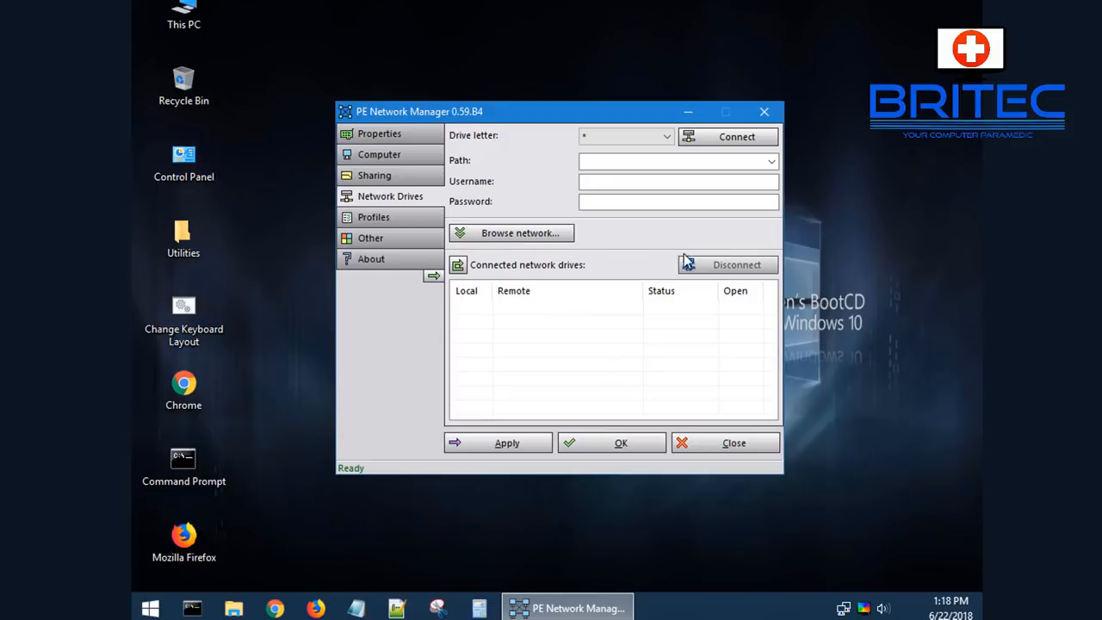
pyautogui.moveTo(764, 111)
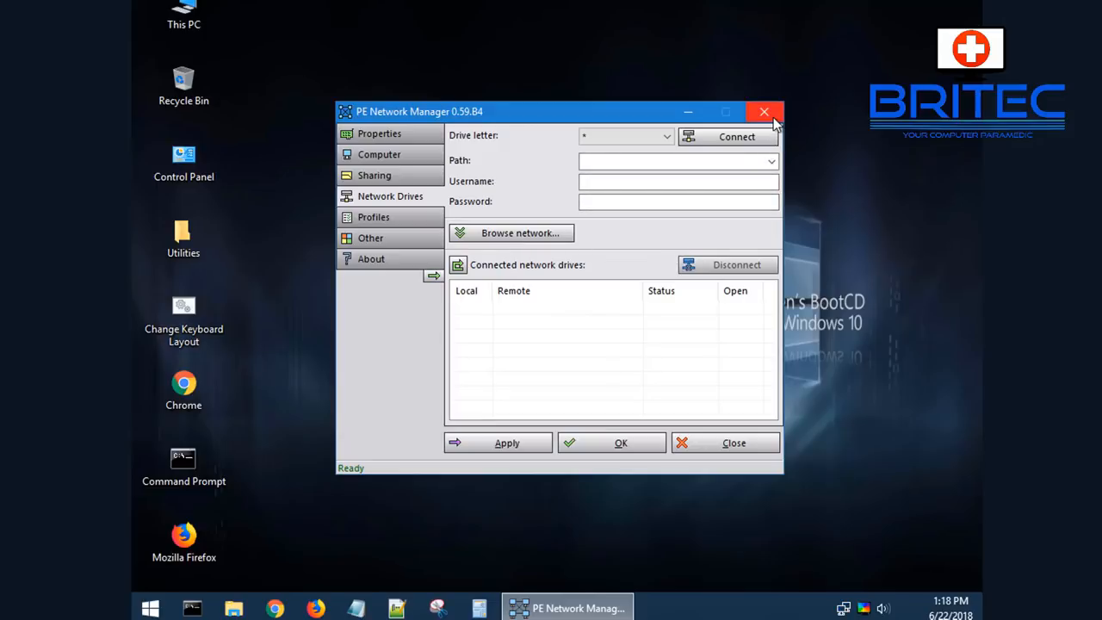
pyautogui.click(763, 112)
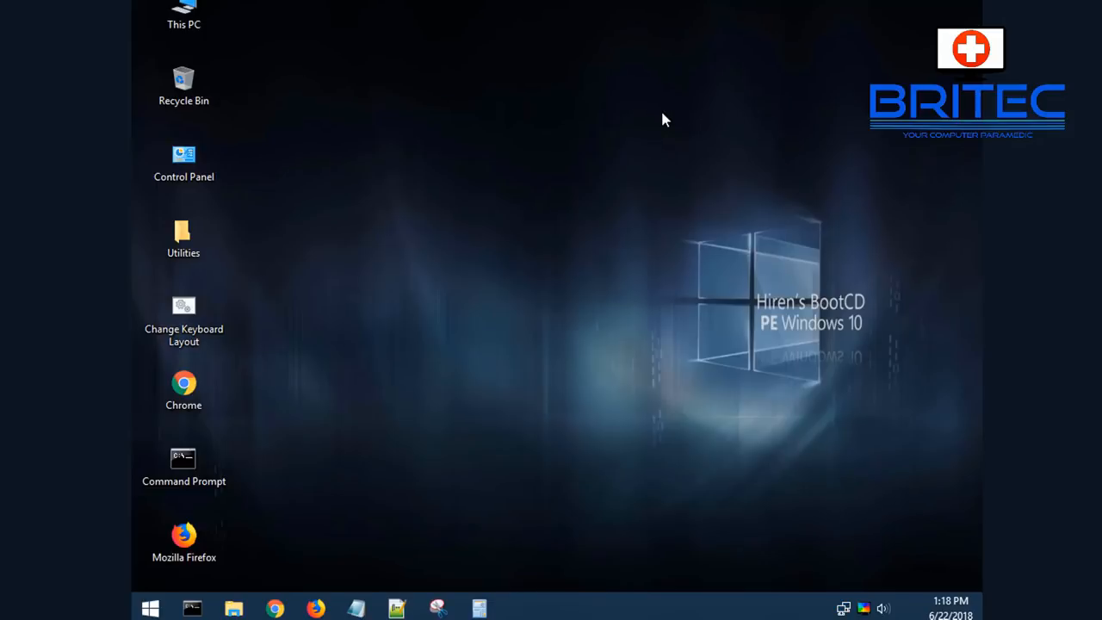
pyautogui.moveTo(713, 274)
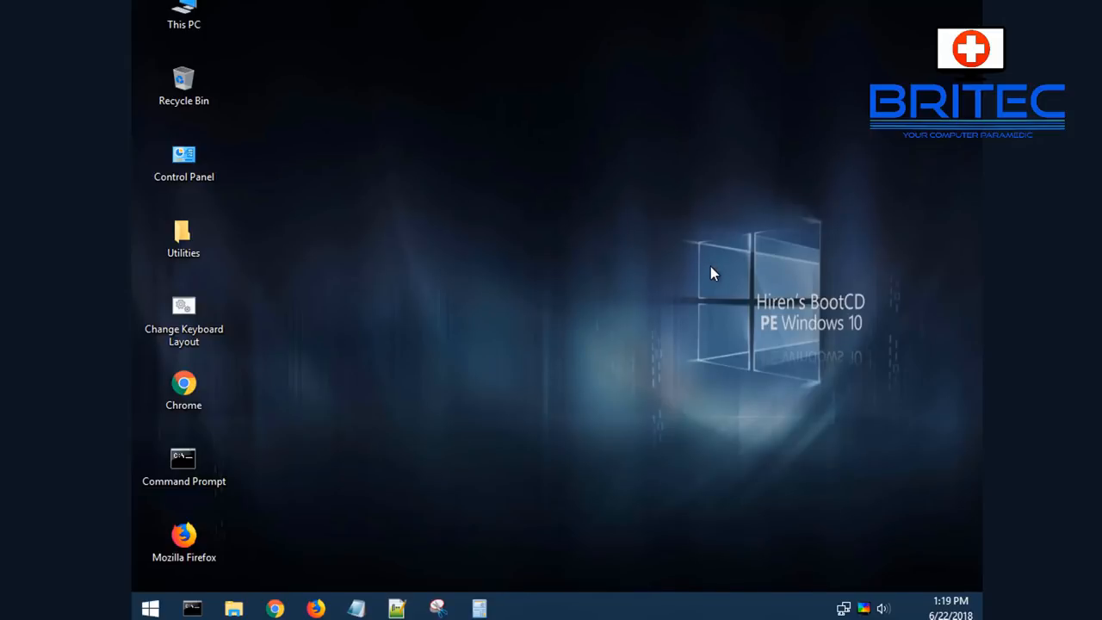
pyautogui.moveTo(704, 288)
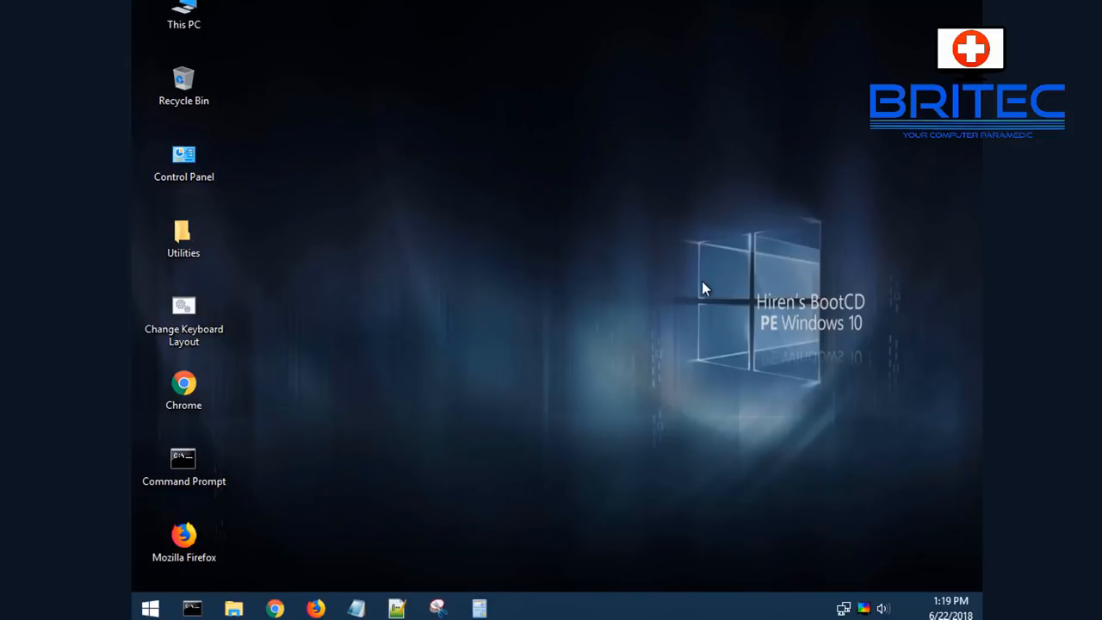
pyautogui.moveTo(678, 431)
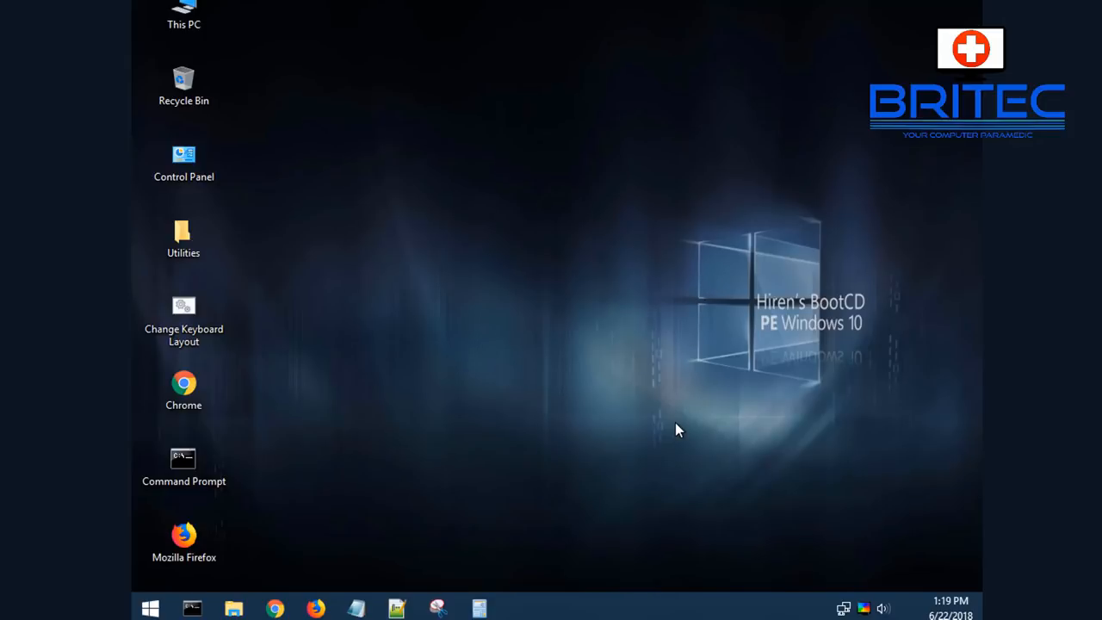
pyautogui.moveTo(525, 365)
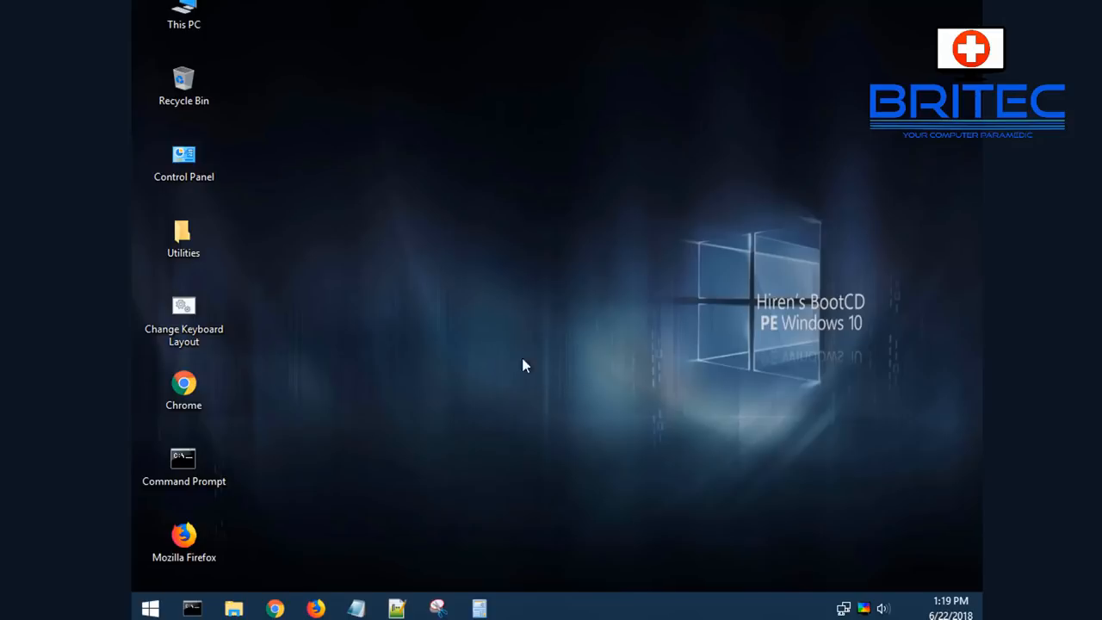
pyautogui.doubleClick(184, 13)
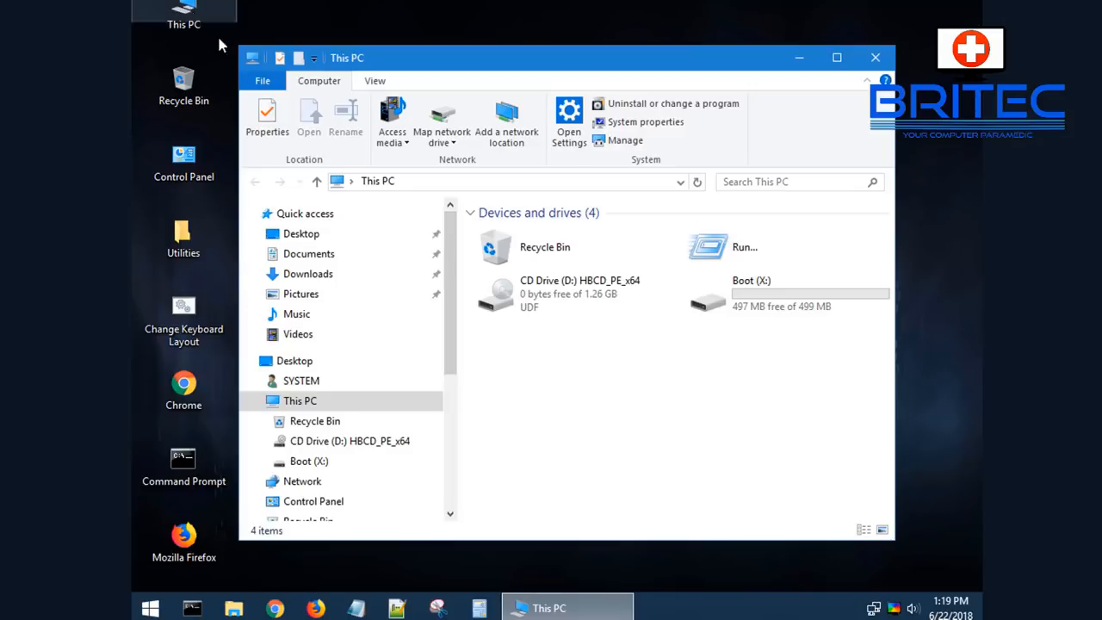
pyautogui.moveTo(875, 58)
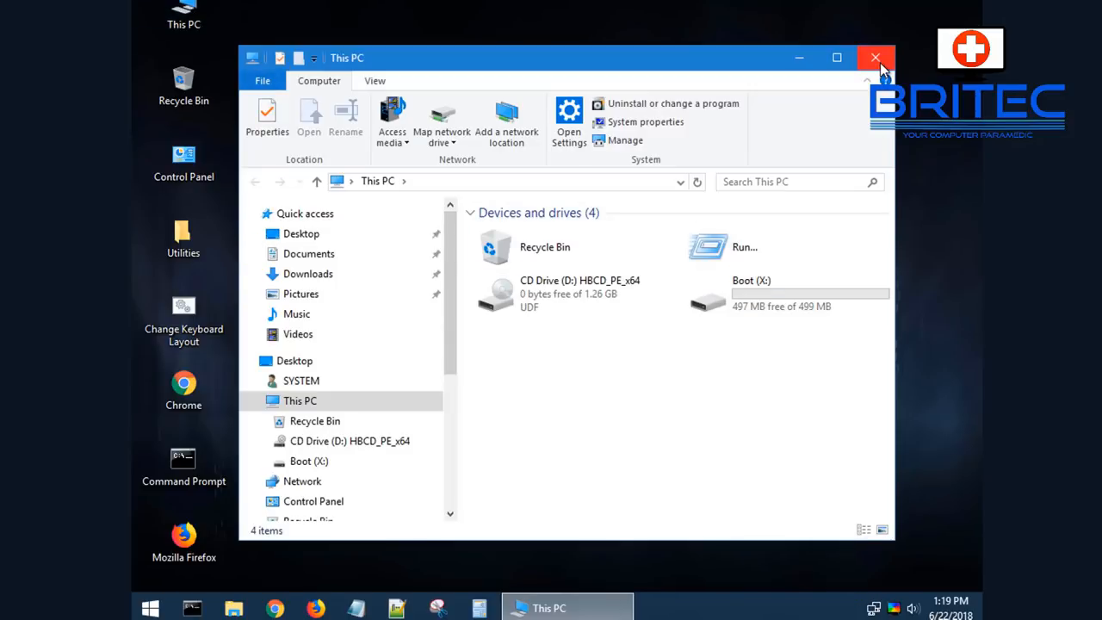
pyautogui.click(876, 58)
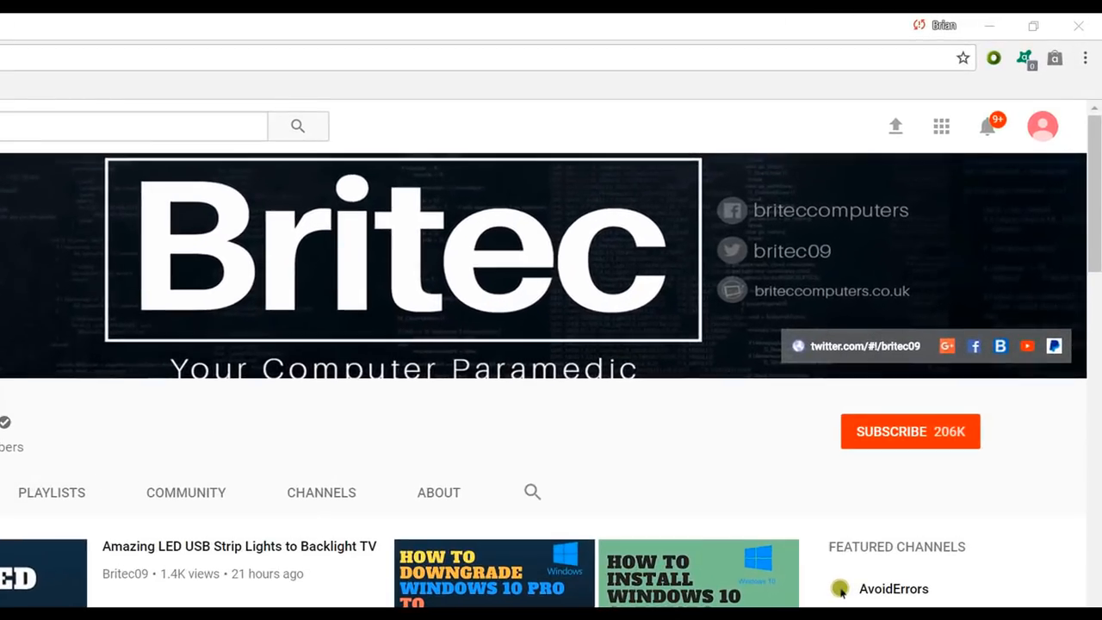
pyautogui.moveTo(924, 444)
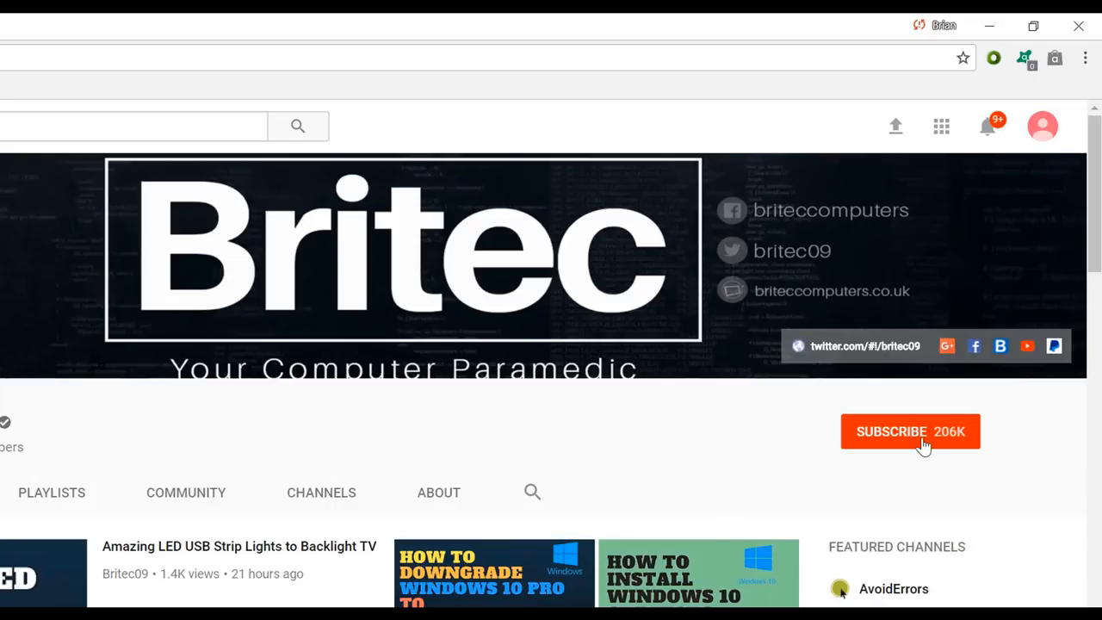
pyautogui.click(910, 431)
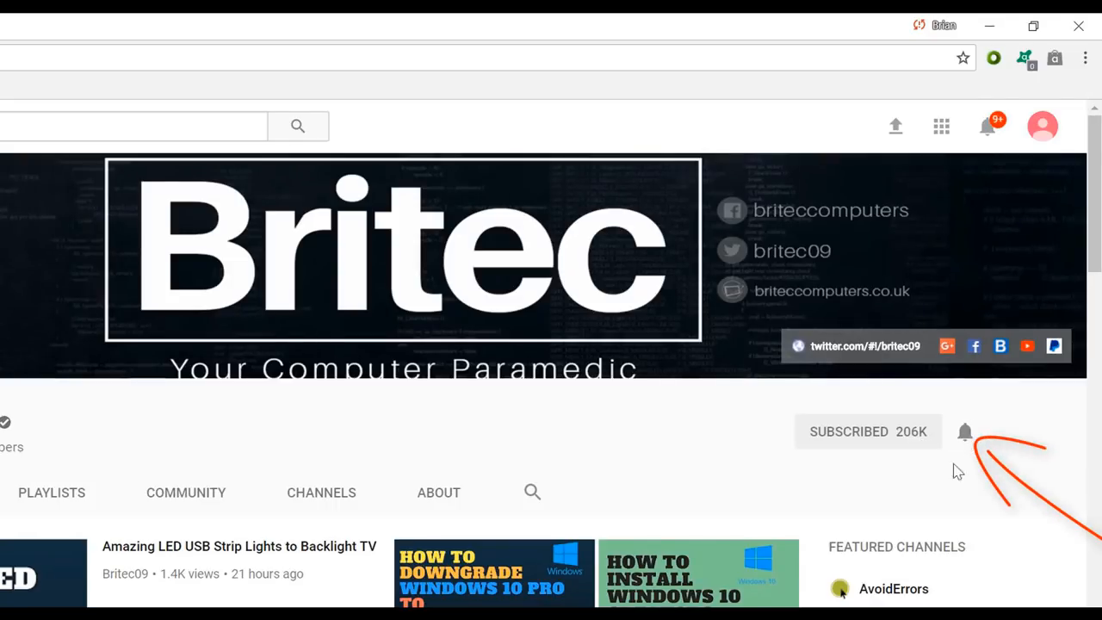
pyautogui.moveTo(964, 515)
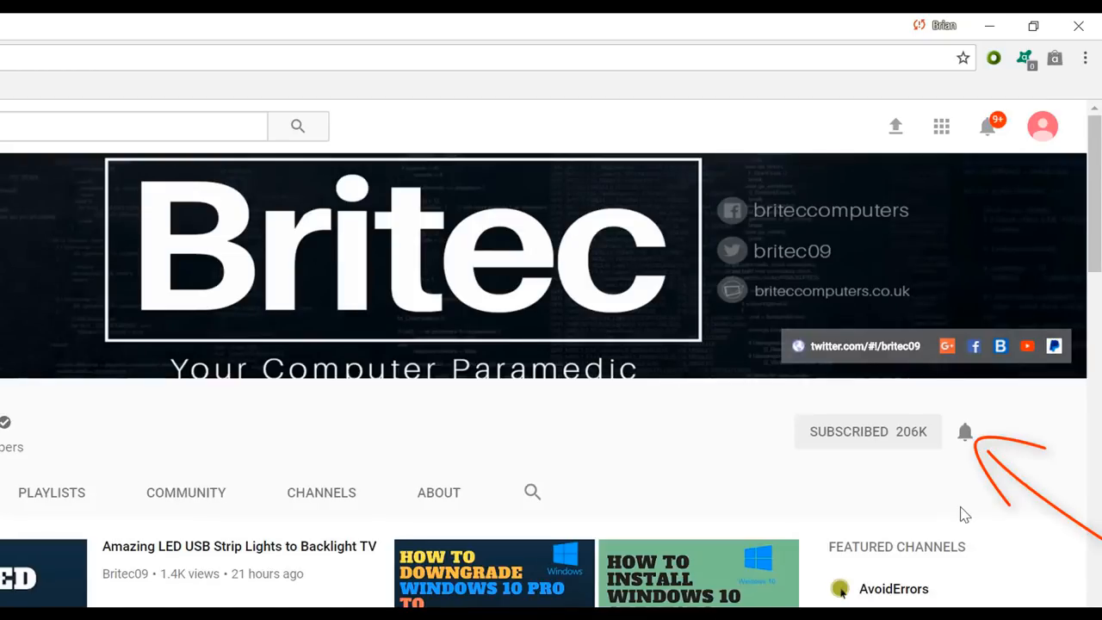